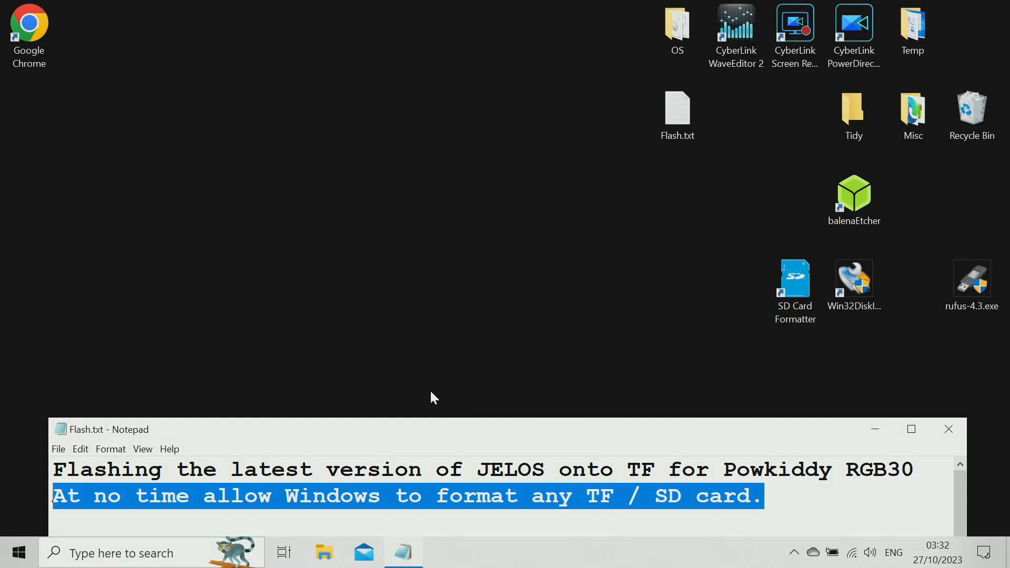
mouse_move(433, 393)
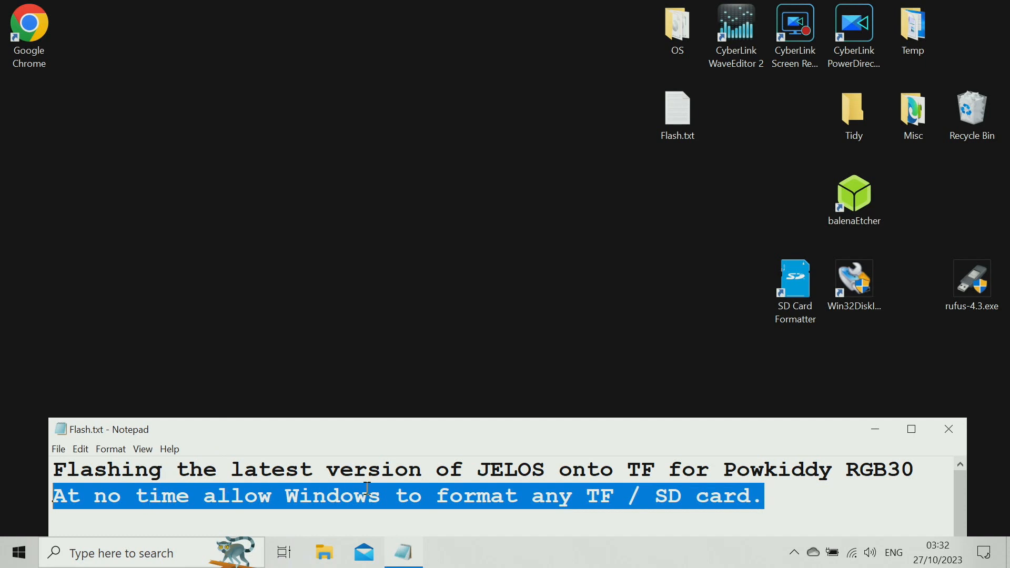
mouse_move(717, 447)
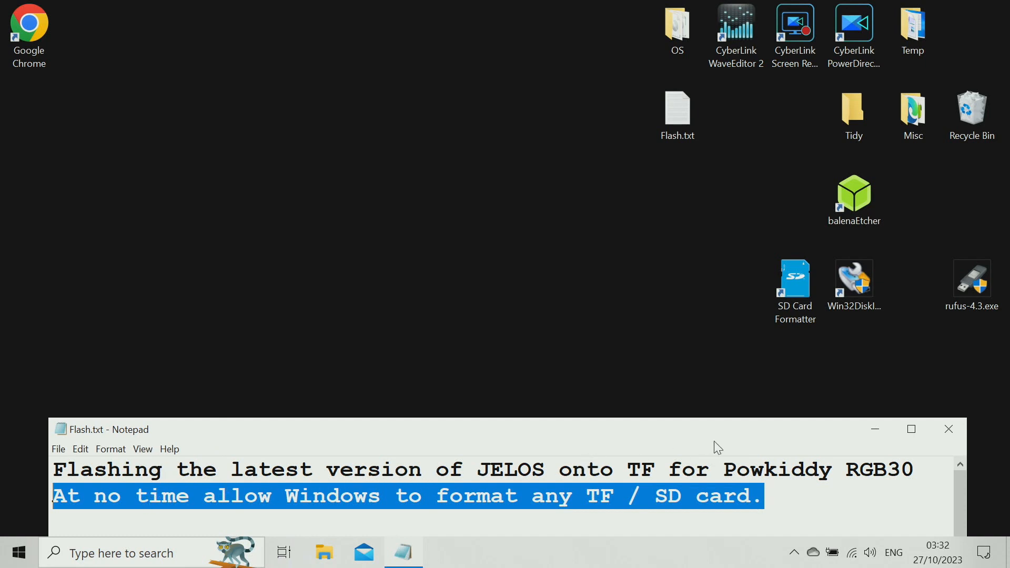
mouse_move(708, 377)
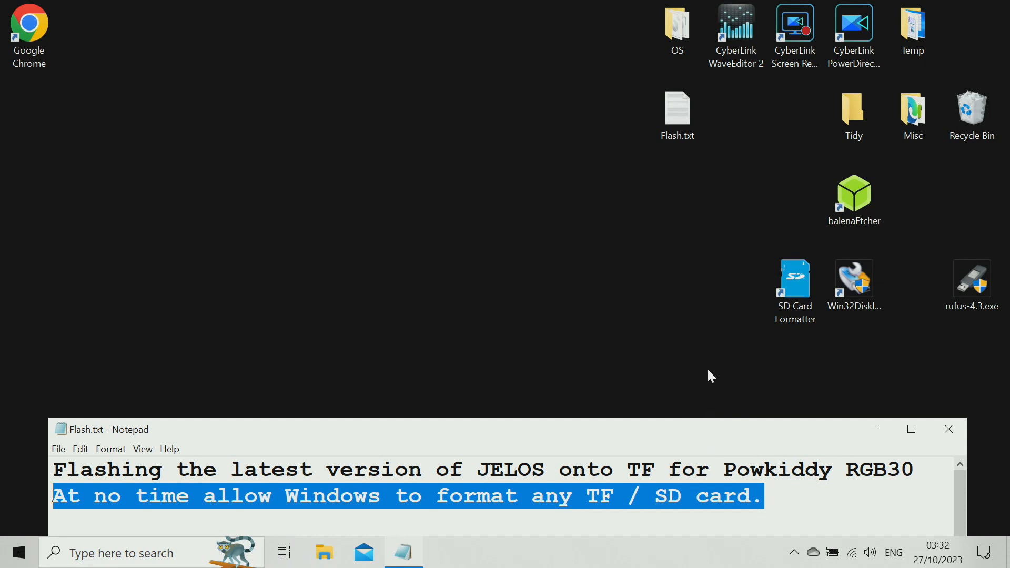
mouse_move(718, 366)
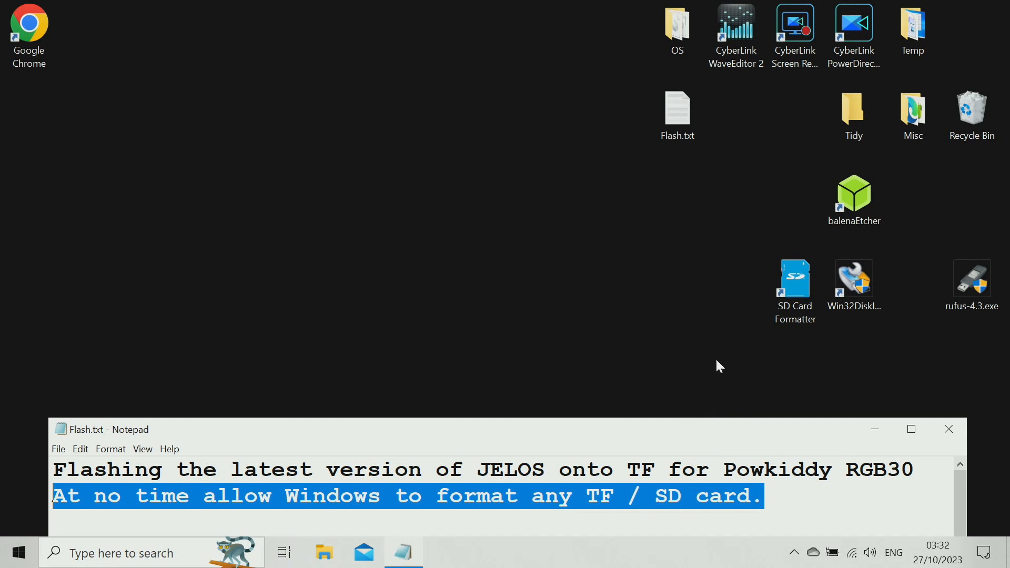
mouse_move(704, 387)
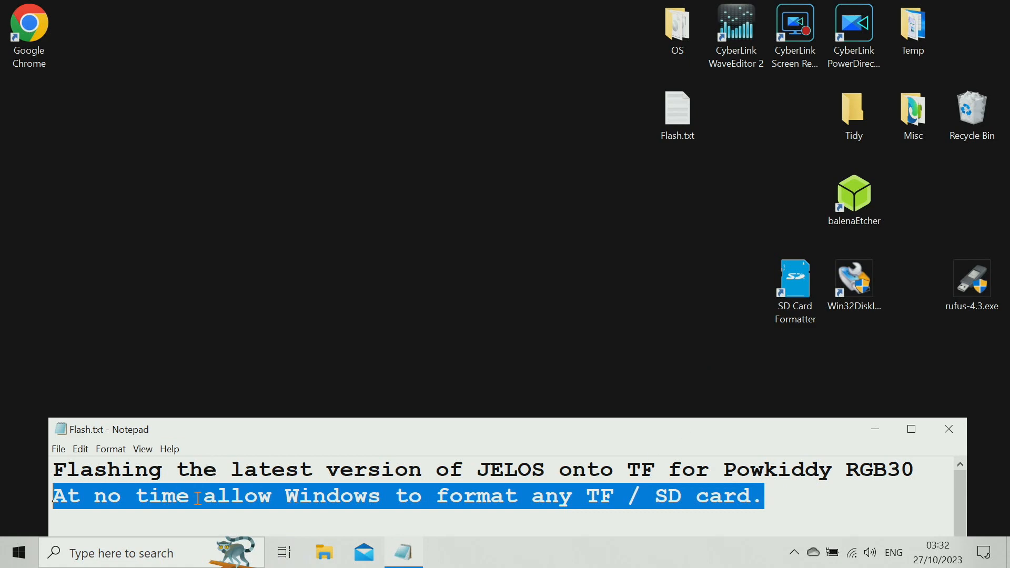
mouse_move(411, 432)
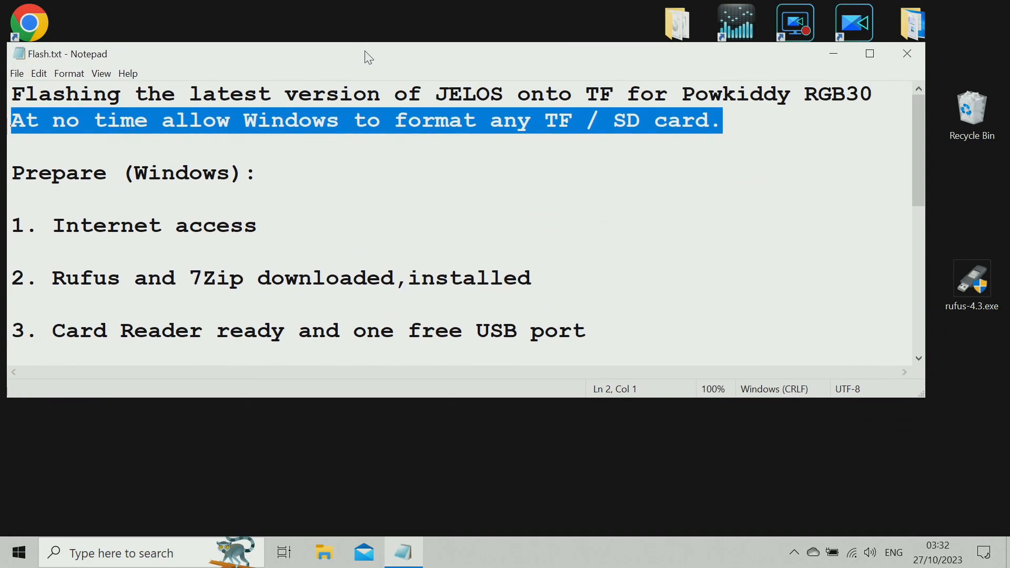
drag(366, 53, 391, 35)
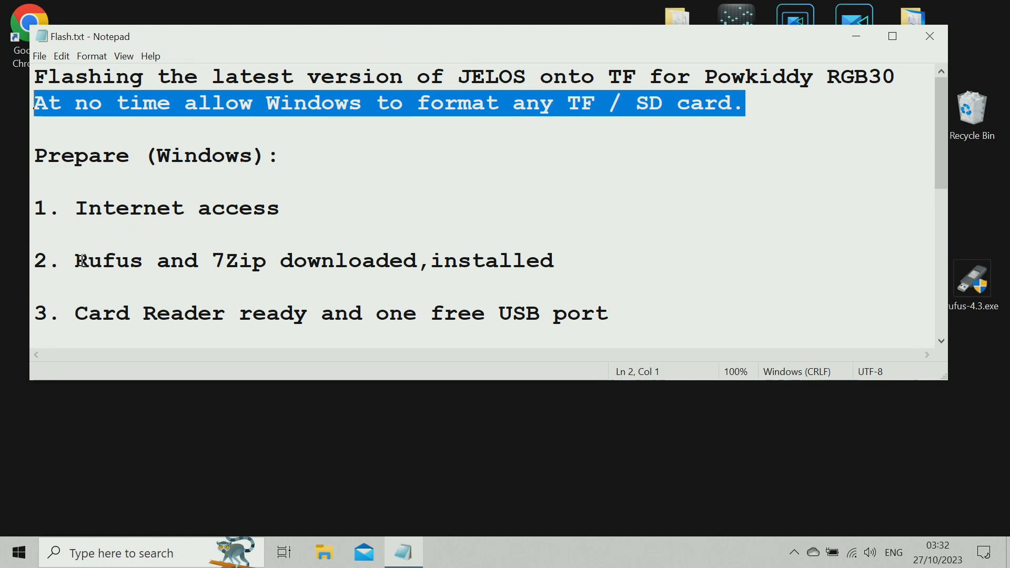
double_click(107, 259)
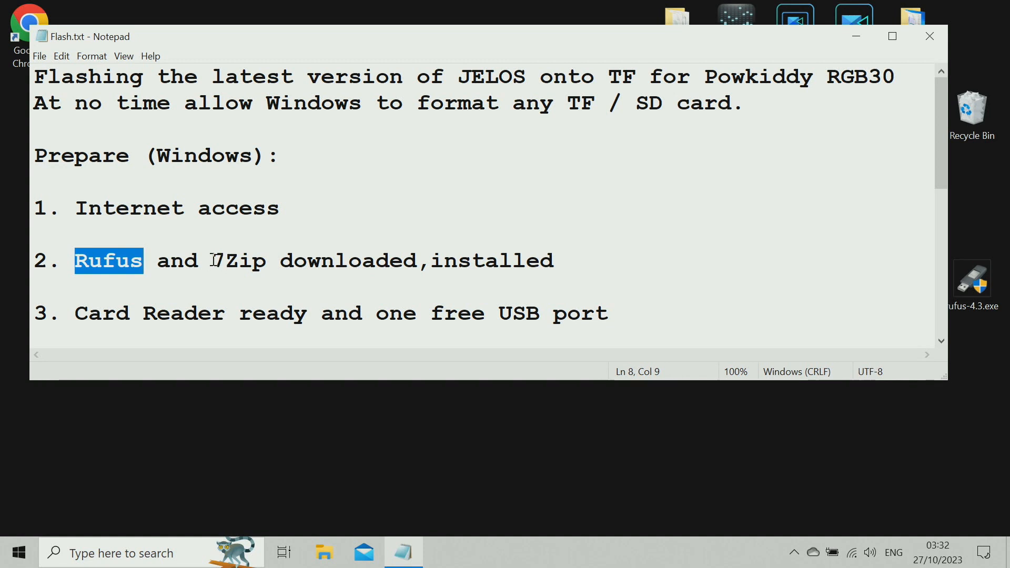
double_click(238, 260)
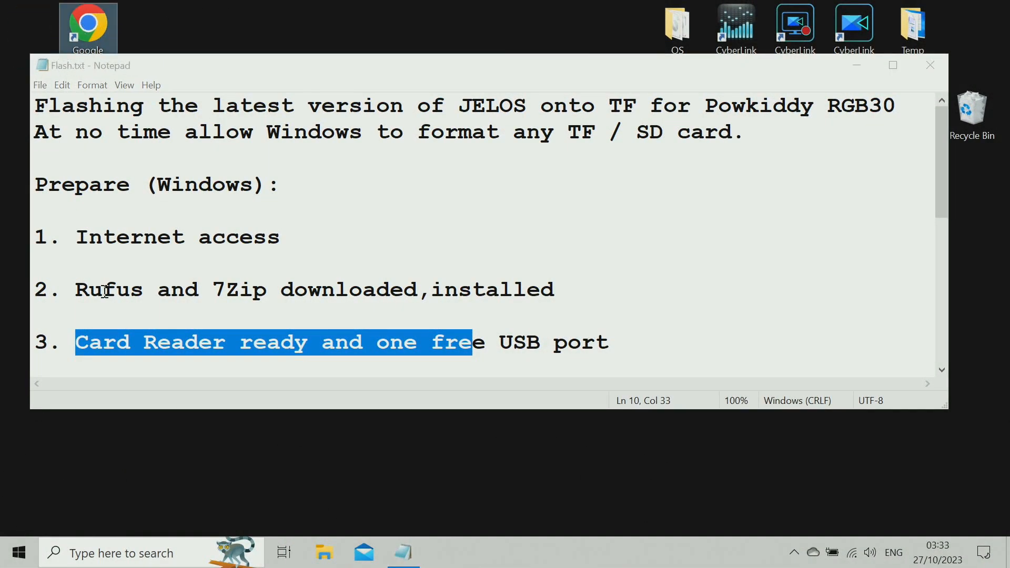
mouse_move(103, 19)
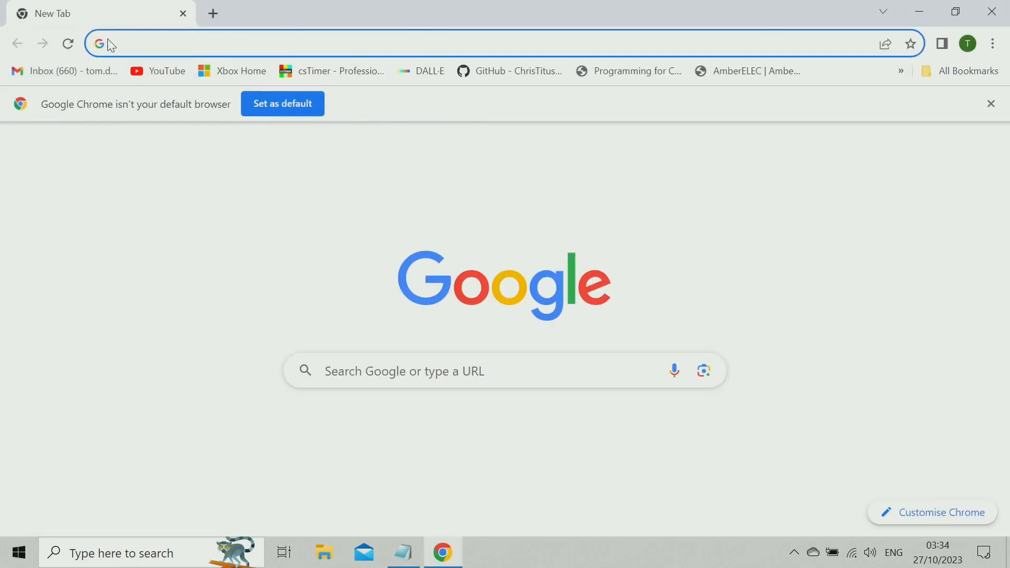
Search for rufus, download rufus-4.3.exe from rufus.ie and show recent downloads
text(rufus)
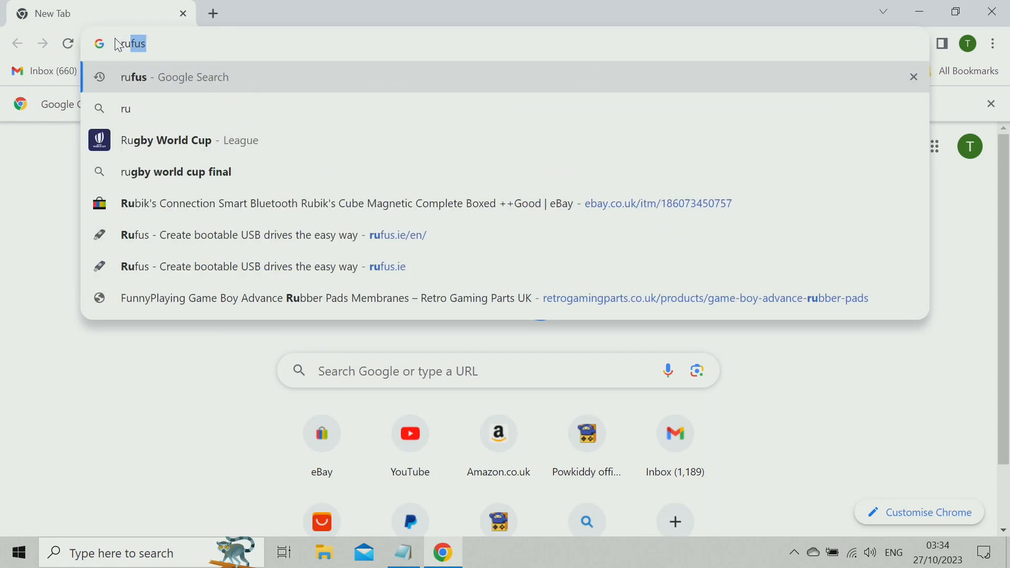
key(Enter)
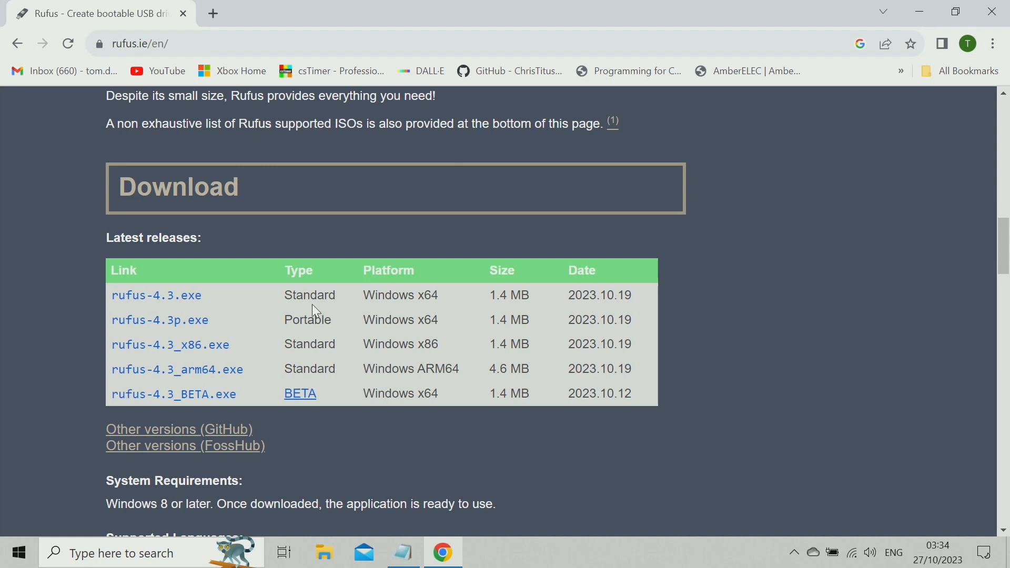
mouse_move(356, 300)
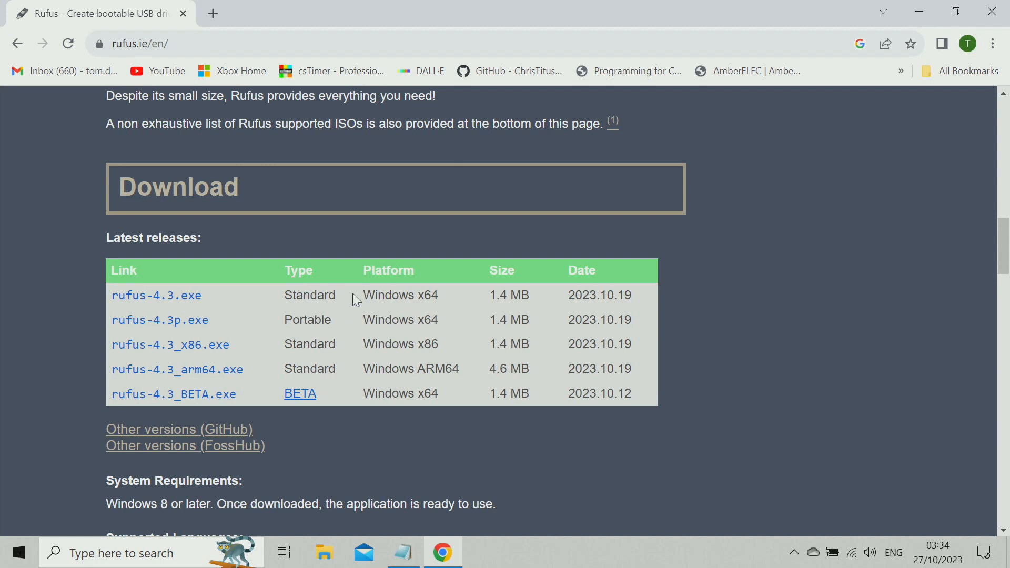
mouse_move(156, 295)
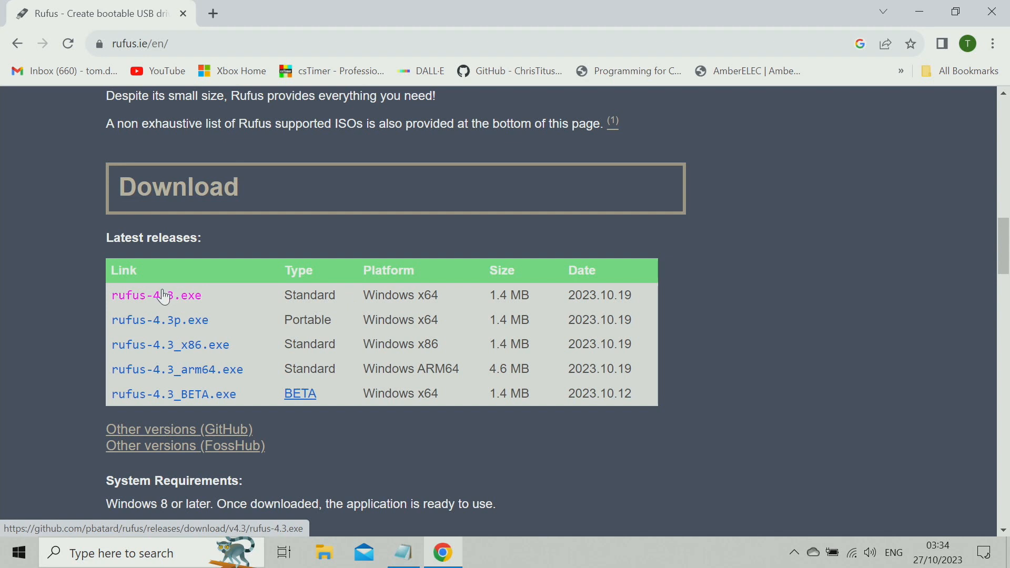
click(155, 294)
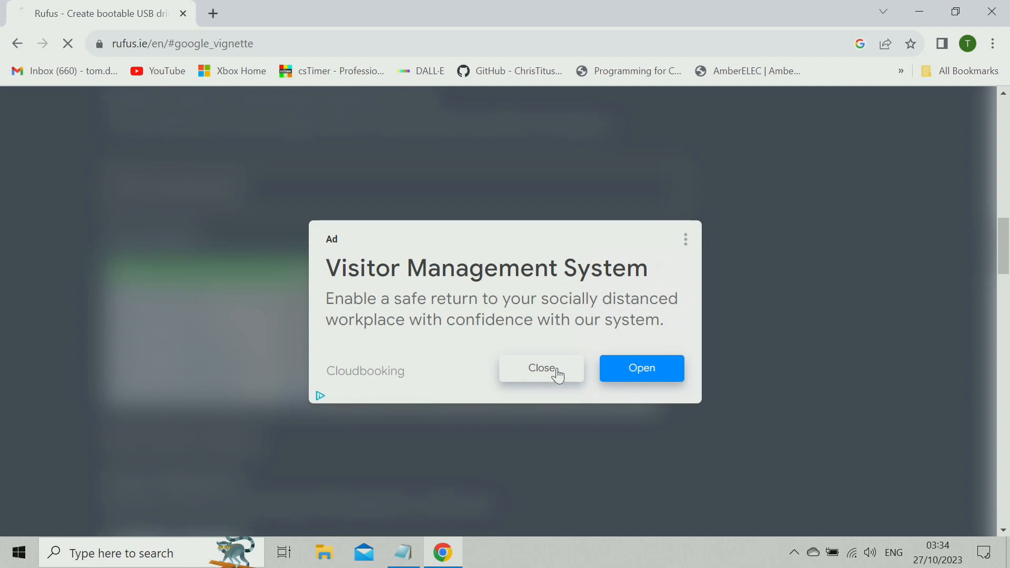
click(540, 369)
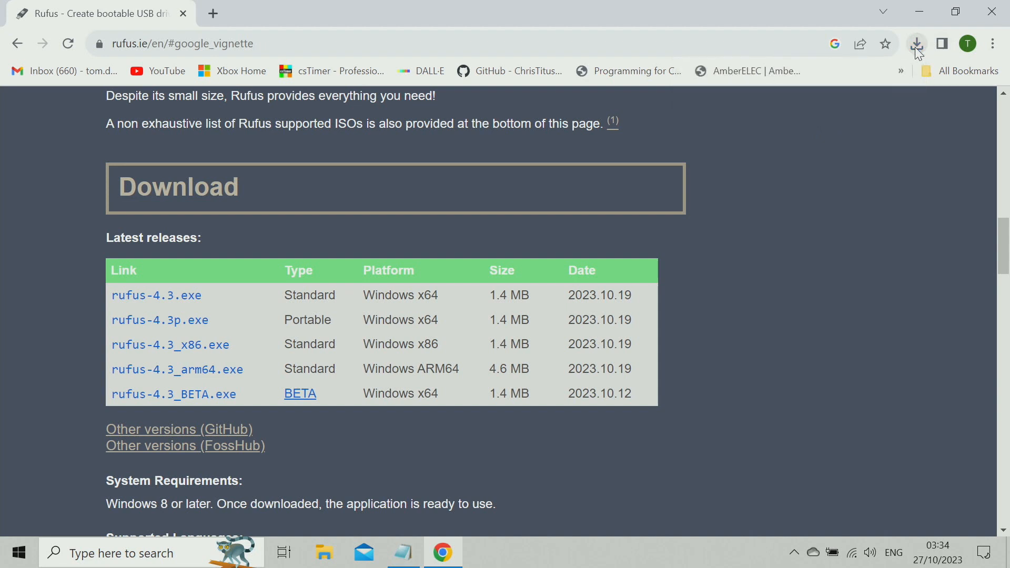
click(916, 43)
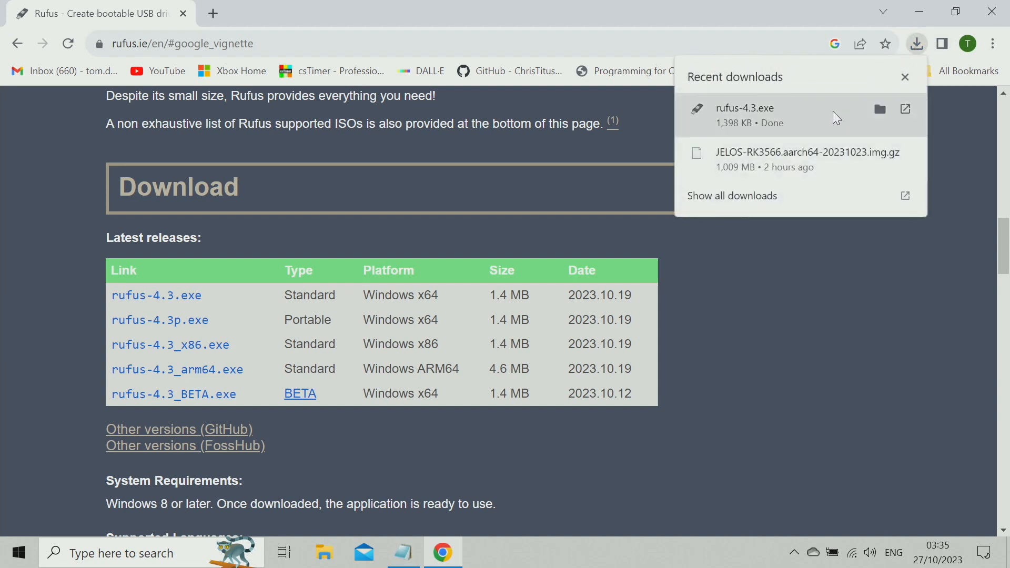
double_click(744, 107)
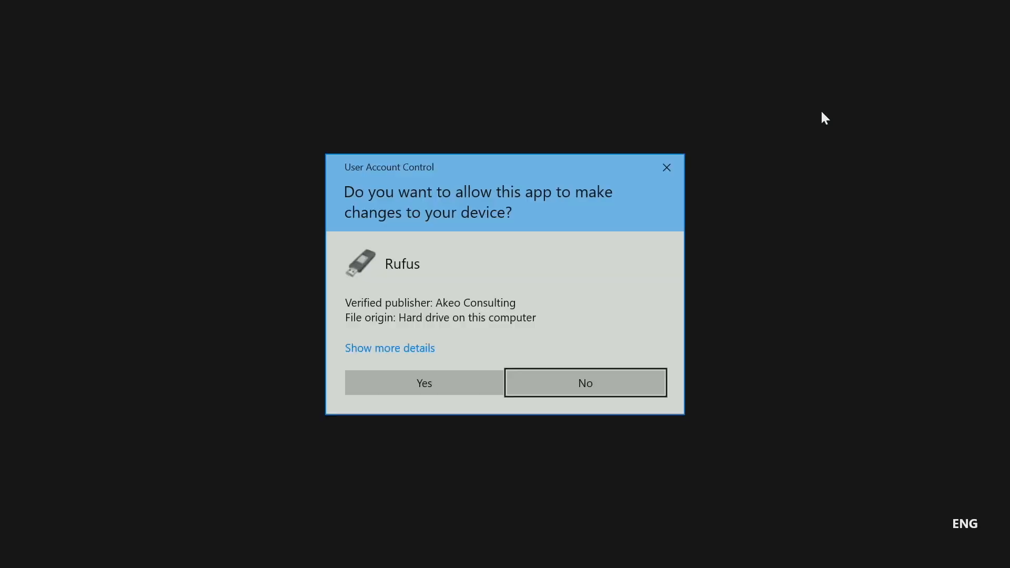
mouse_move(599, 229)
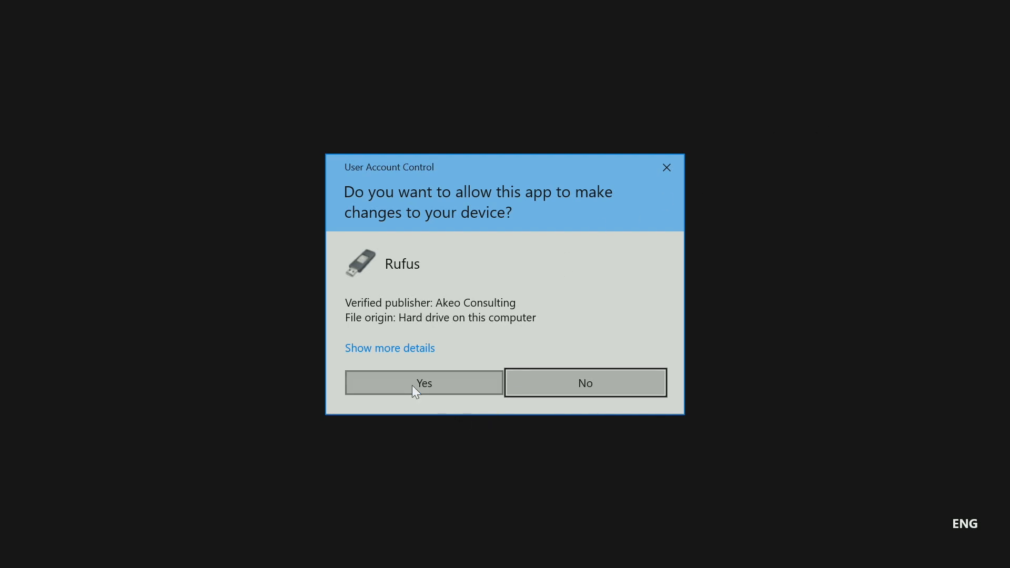
click(423, 383)
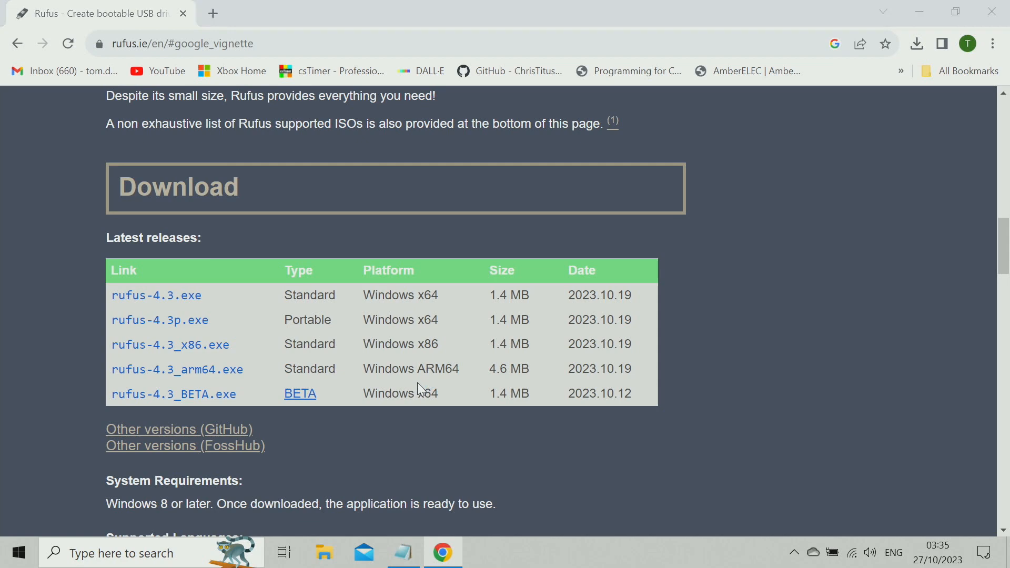
click(481, 553)
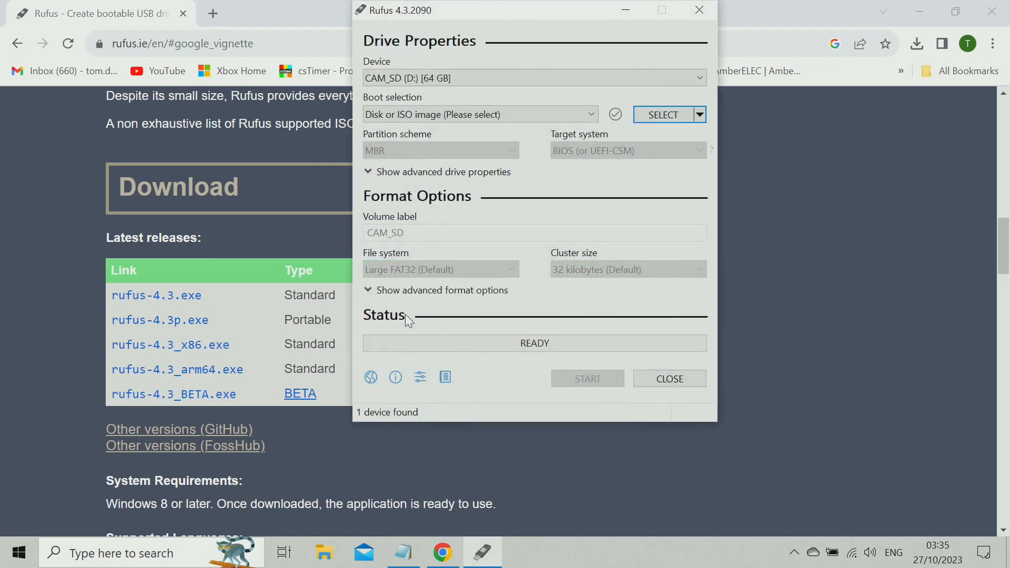
mouse_move(998, 12)
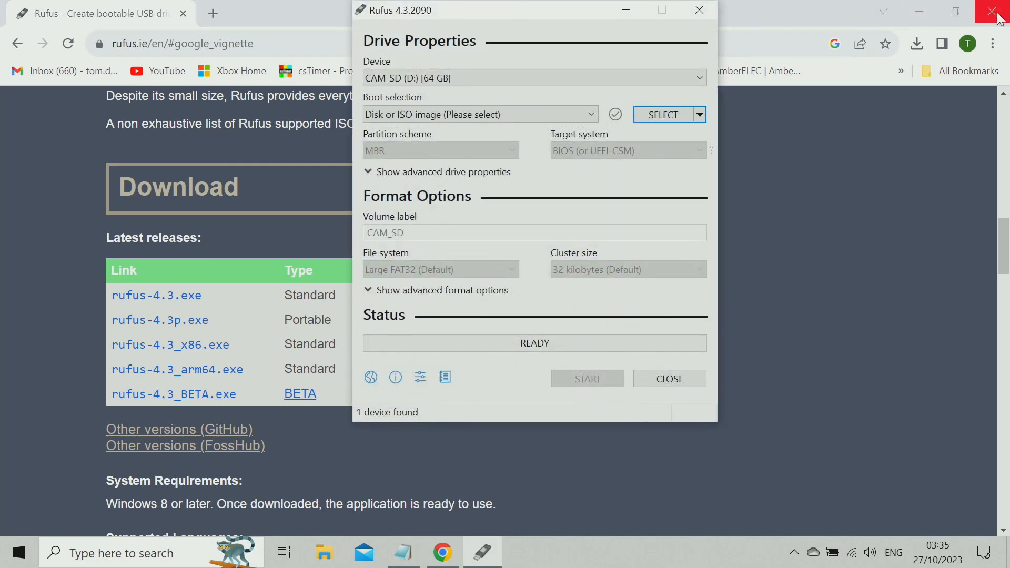
mouse_move(698, 9)
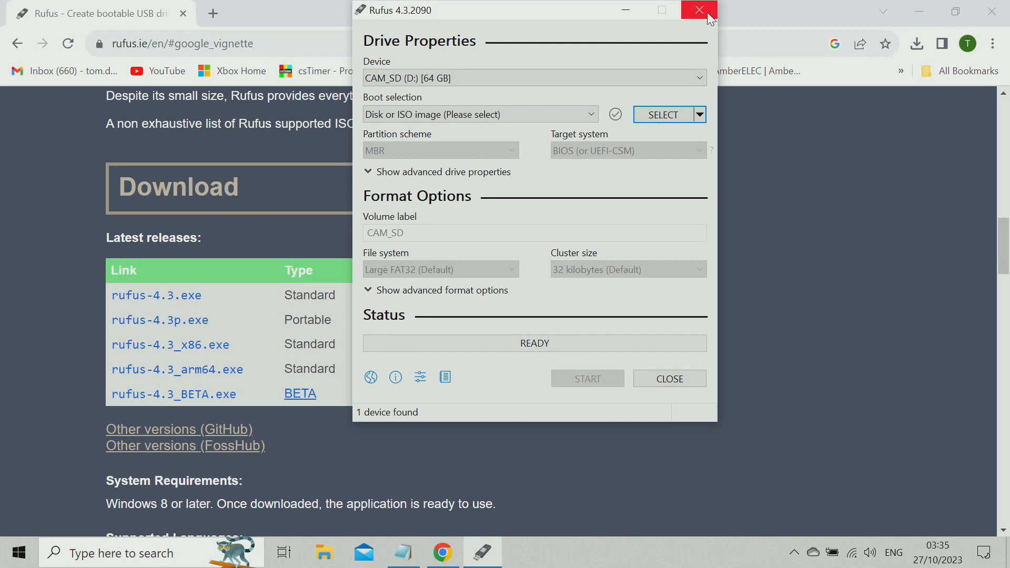
click(698, 9)
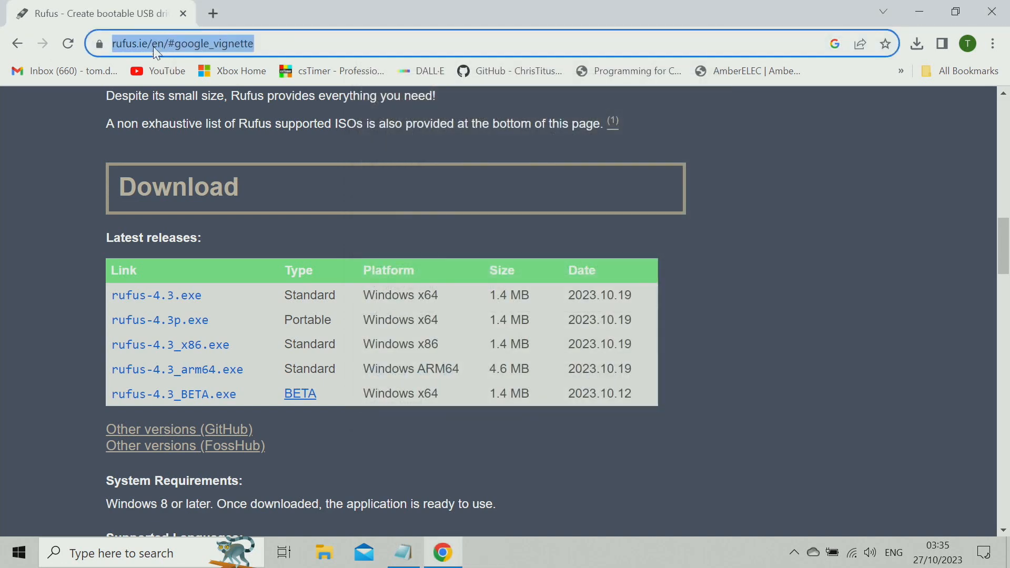
Search 7zip, reach the official site and download the 64-bit 7z2301-x64.exe installer
text(7zip)
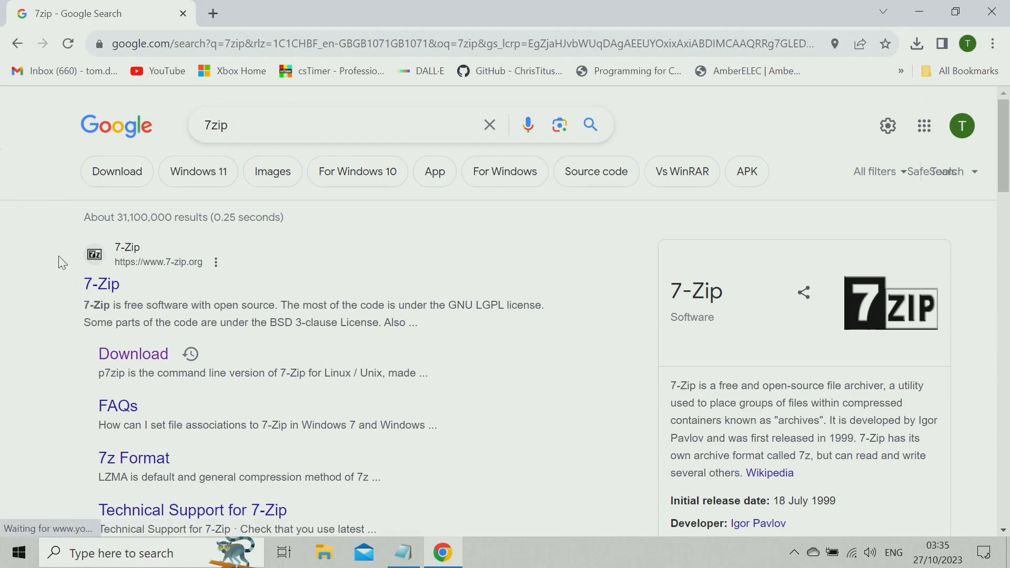
click(101, 283)
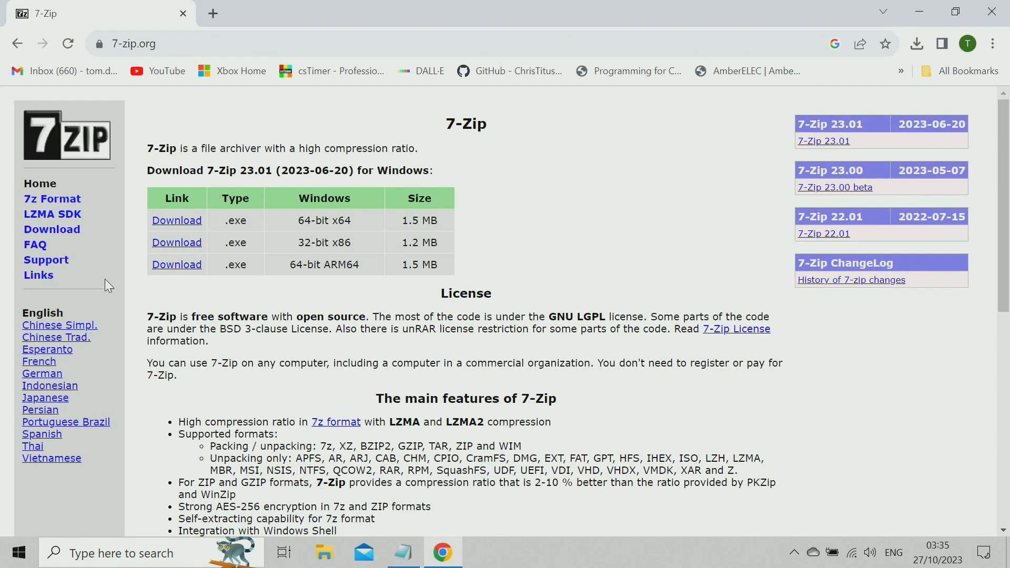
mouse_move(256, 246)
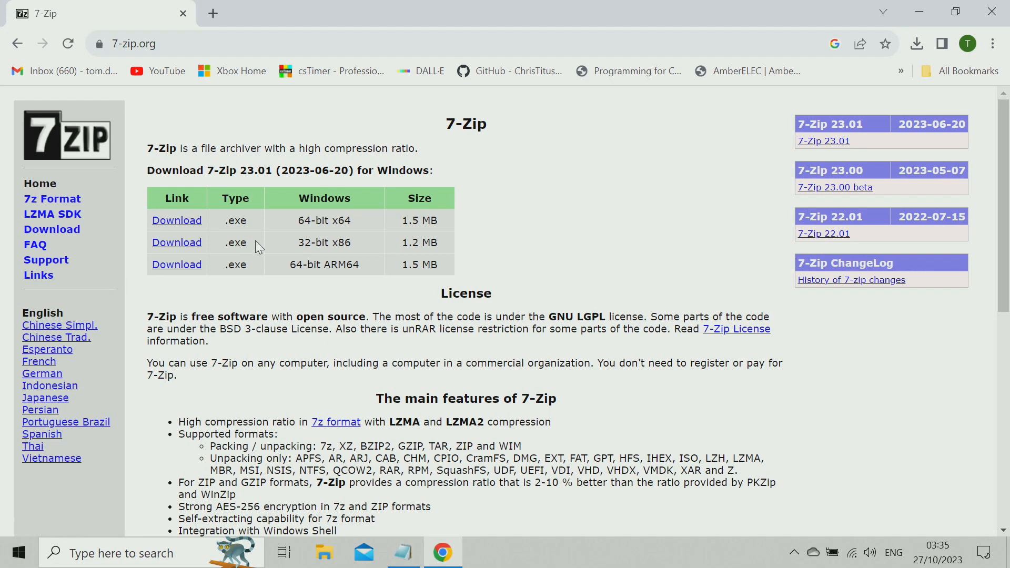
mouse_move(309, 219)
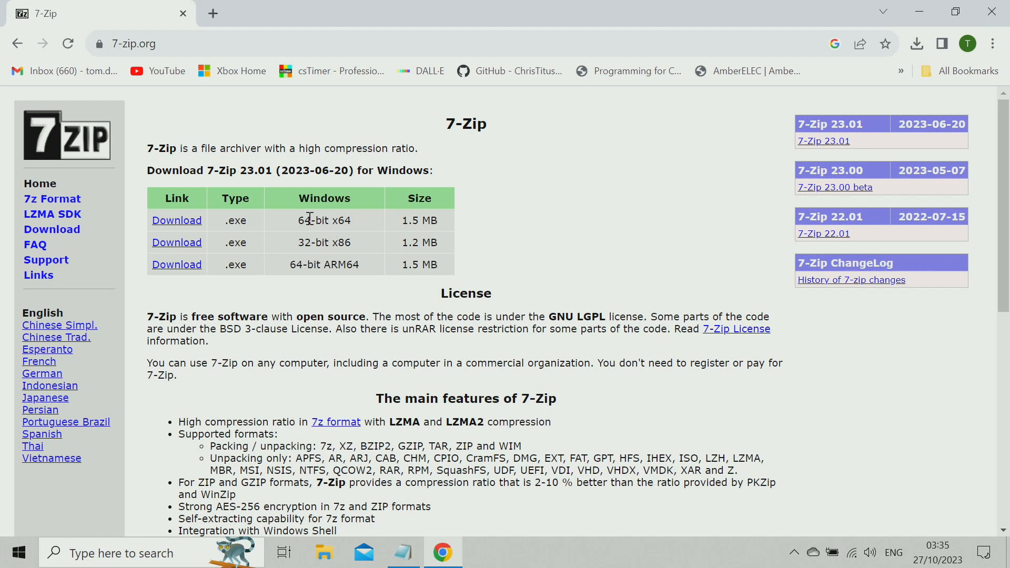
mouse_move(330, 222)
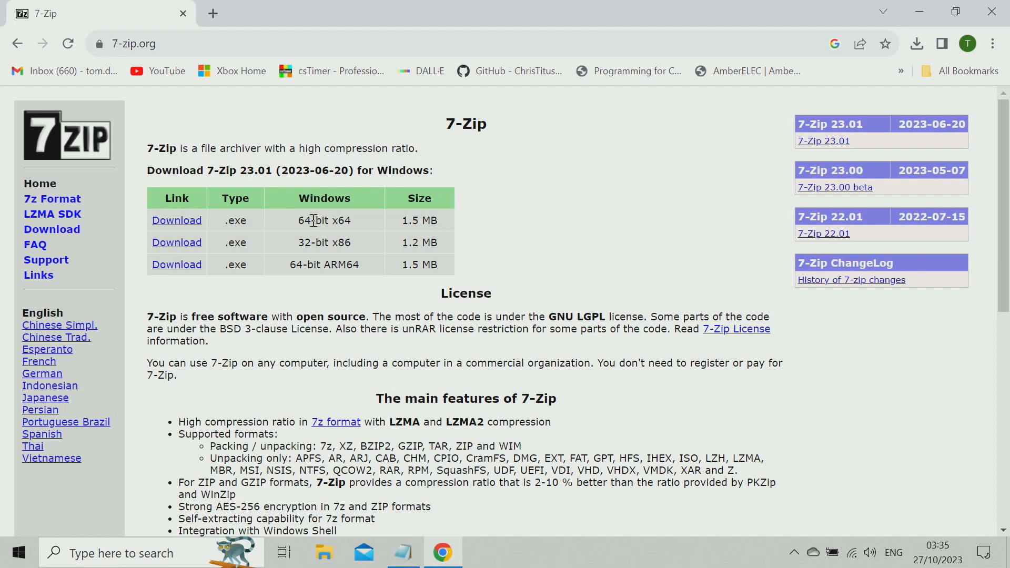
mouse_move(177, 219)
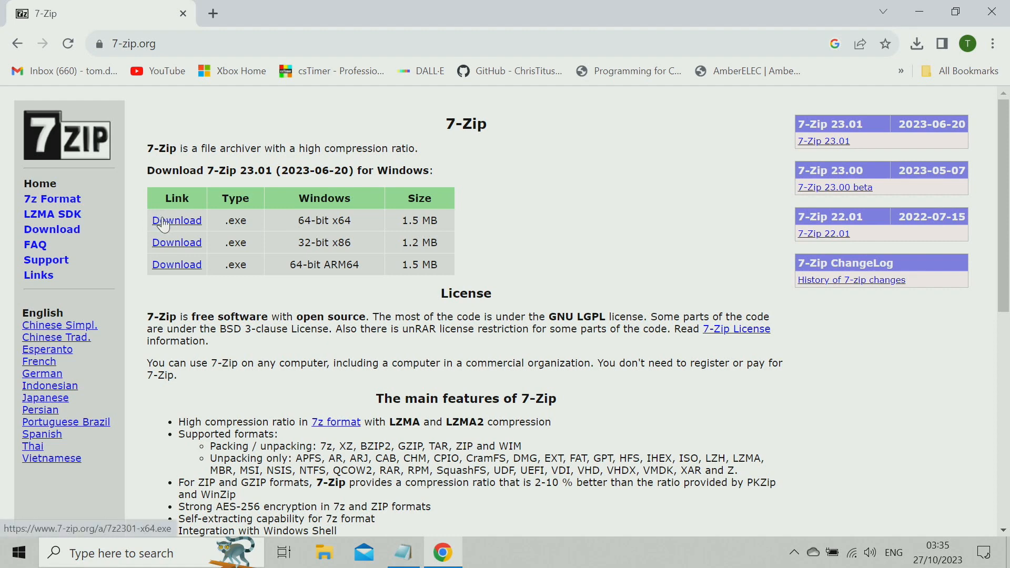
click(176, 220)
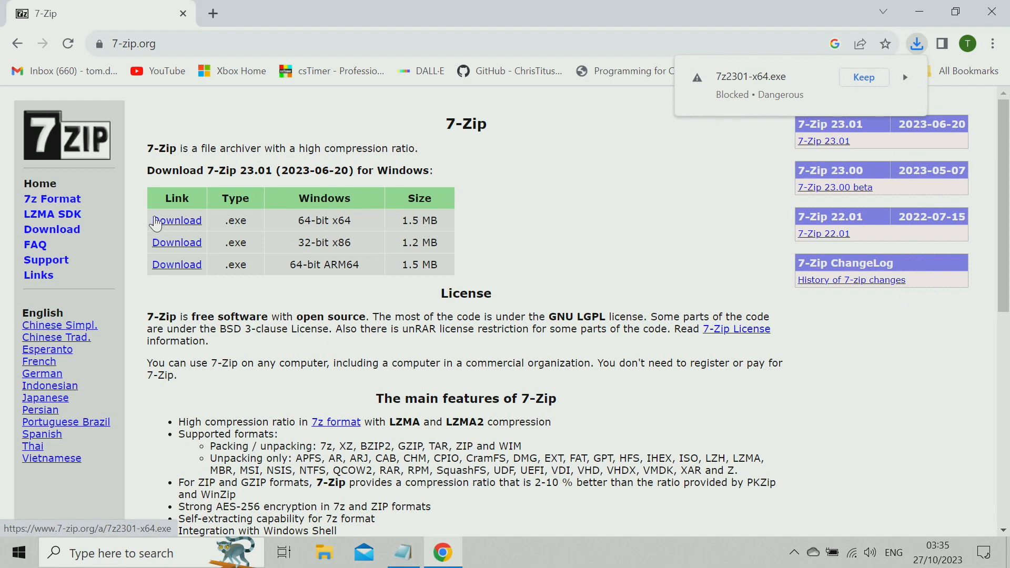
mouse_move(916, 45)
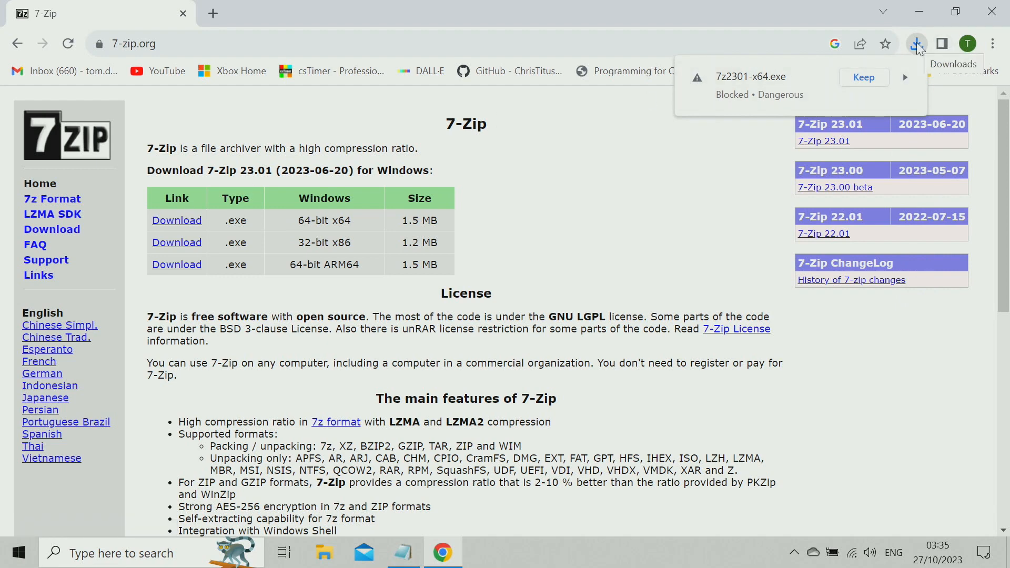
Keep the 7z2301-x64.exe download that Chrome blocked as dangerous
click(915, 44)
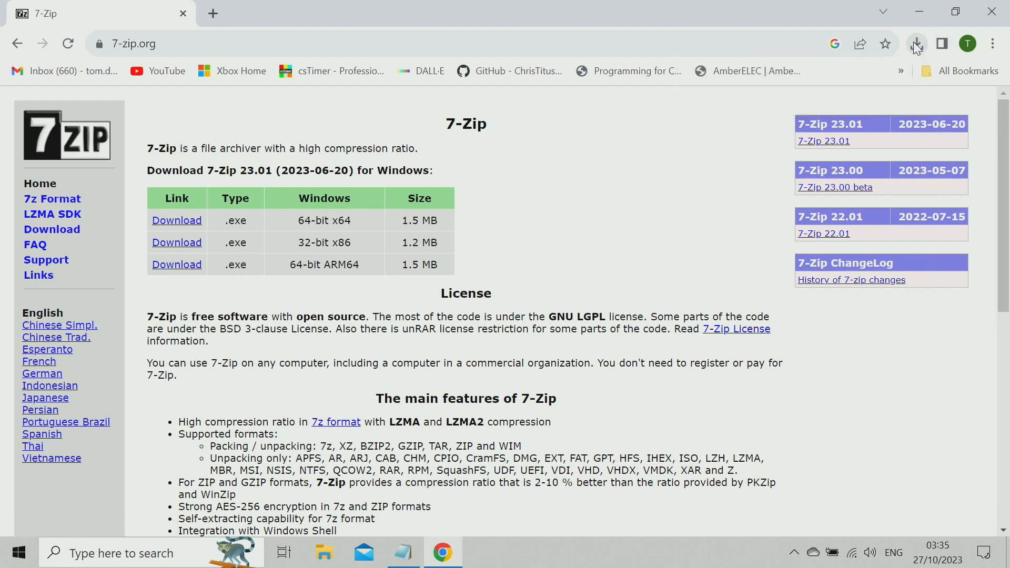
click(914, 43)
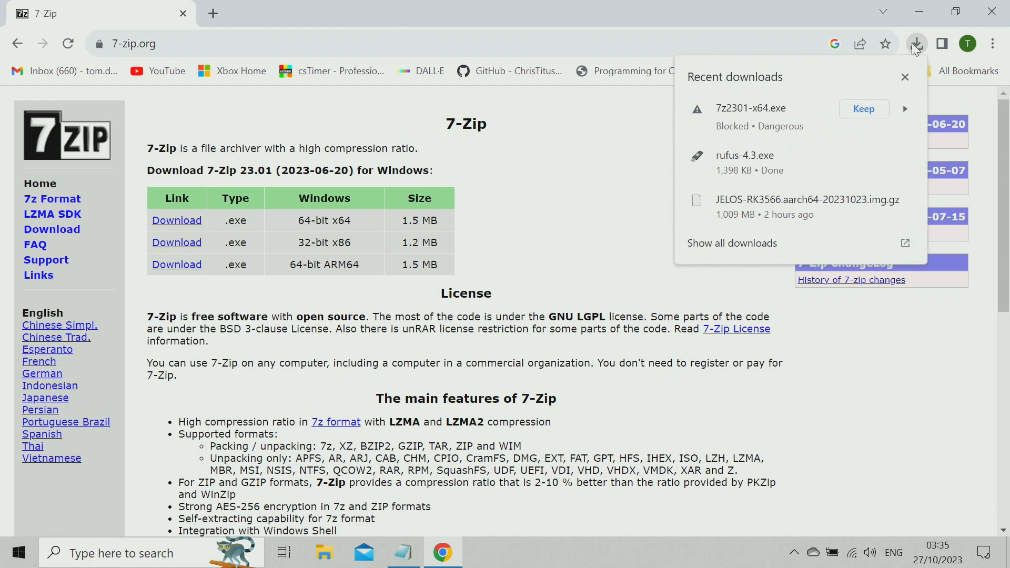
mouse_move(912, 54)
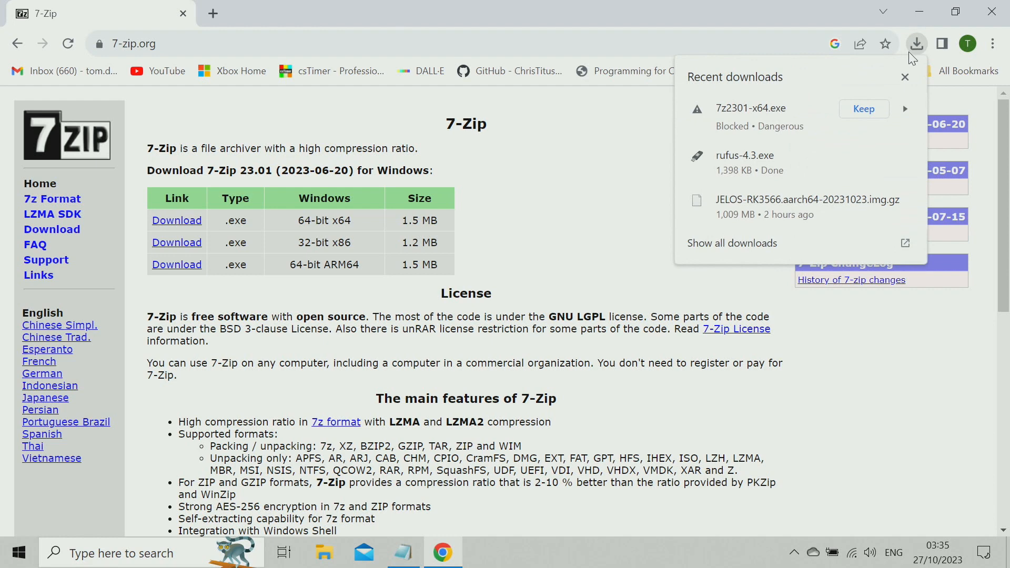
click(863, 108)
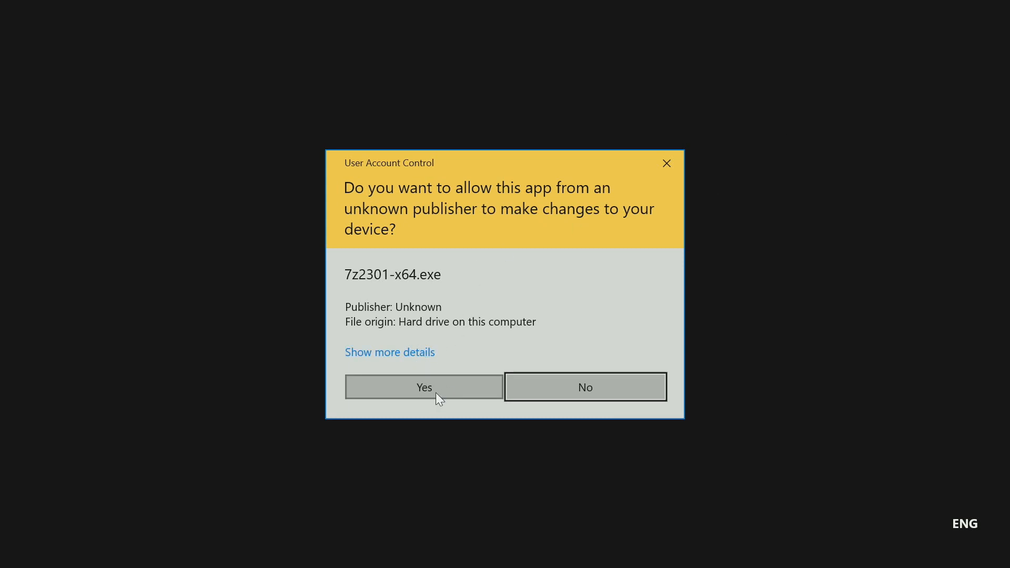
Allow the installer, install 7-Zip 23.01 to the default Program Files folder and close setup
click(423, 387)
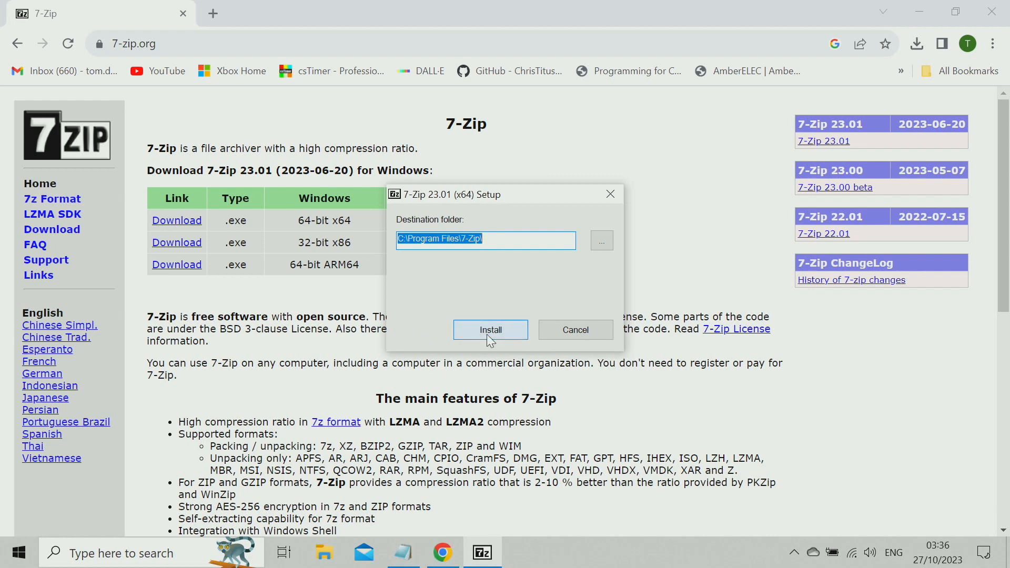
mouse_move(468, 316)
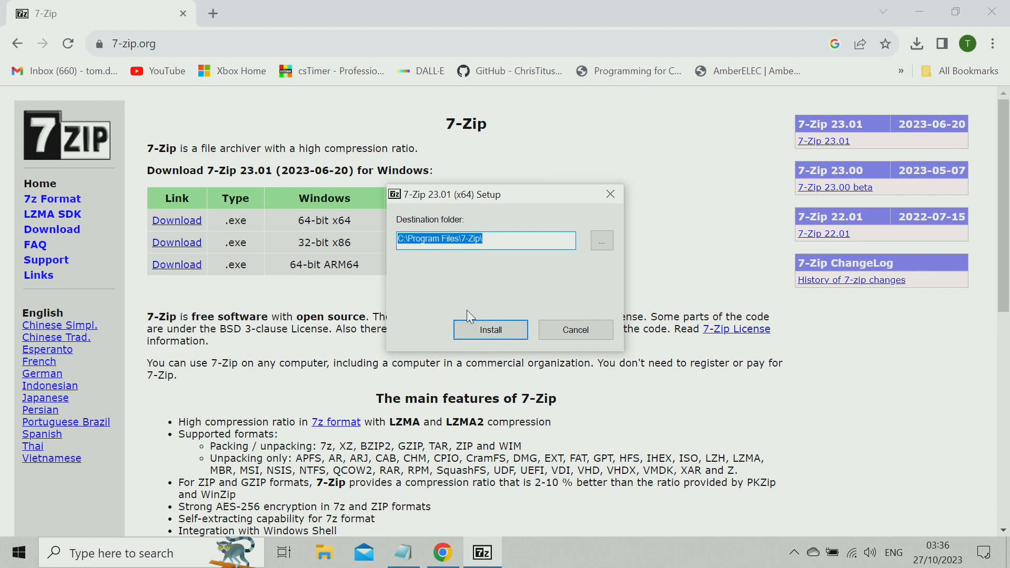
click(489, 329)
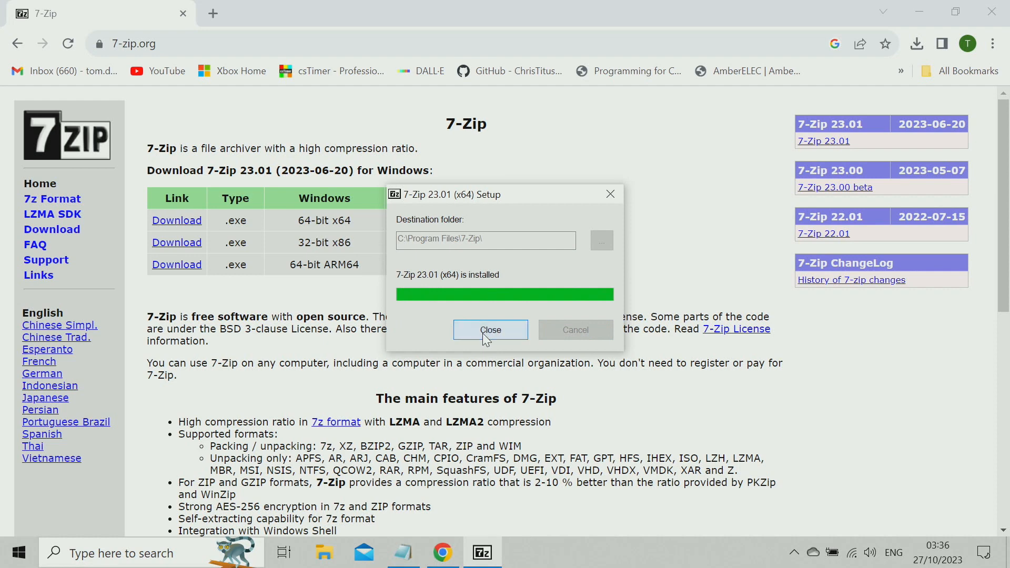
click(489, 329)
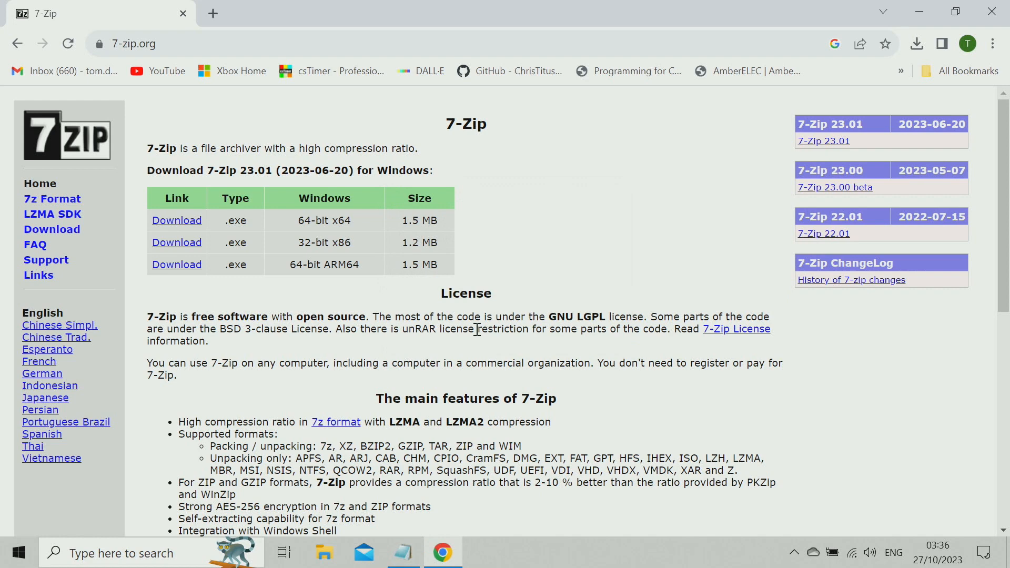
mouse_move(452, 324)
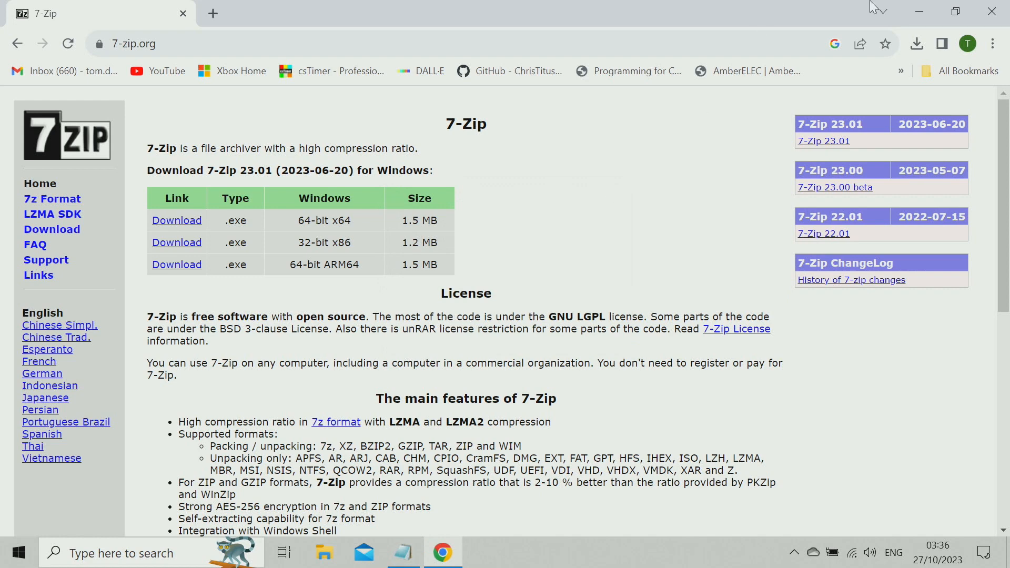
Mark the Download JELOS step in the Notepad notes and return to Chrome
click(403, 552)
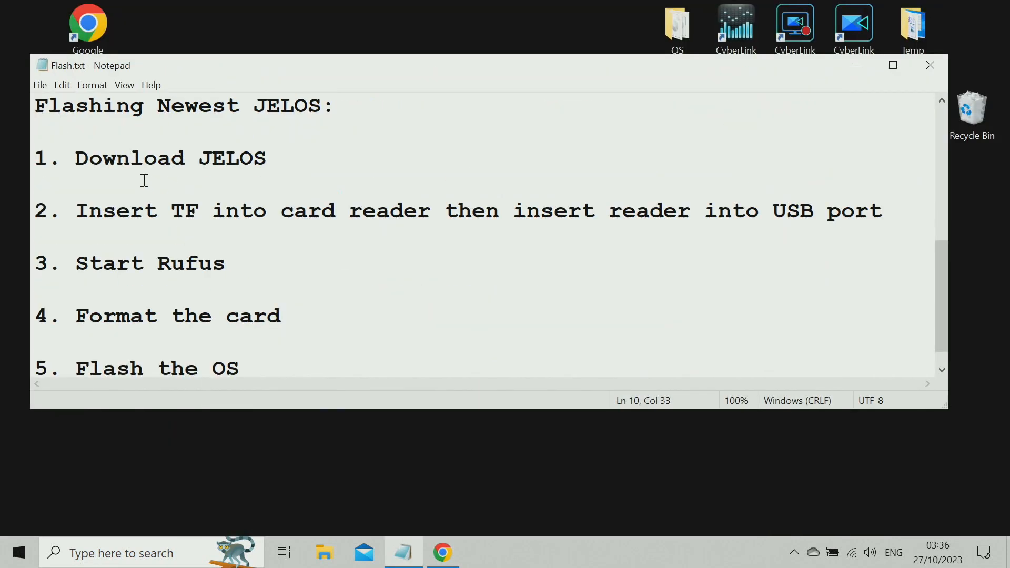
drag(76, 158, 254, 158)
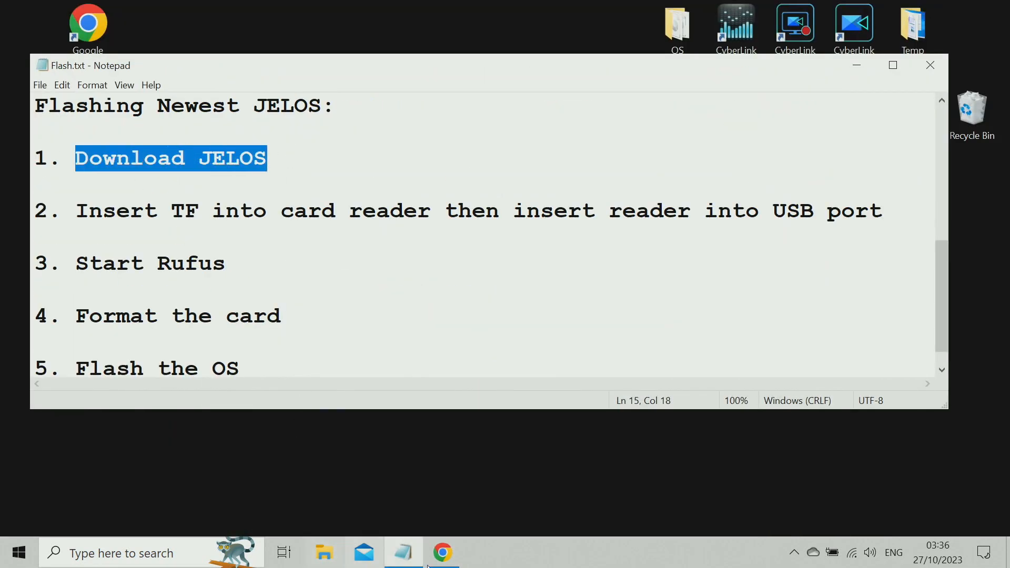
click(442, 553)
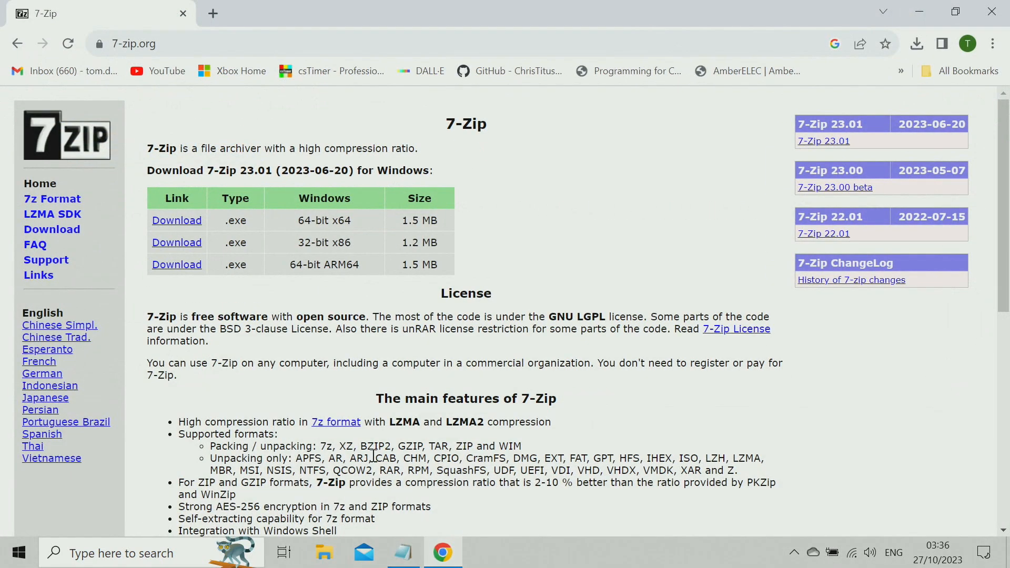
Search jelos and open the JustEnoughLinuxOS/distribution GitHub releases result
click(134, 44)
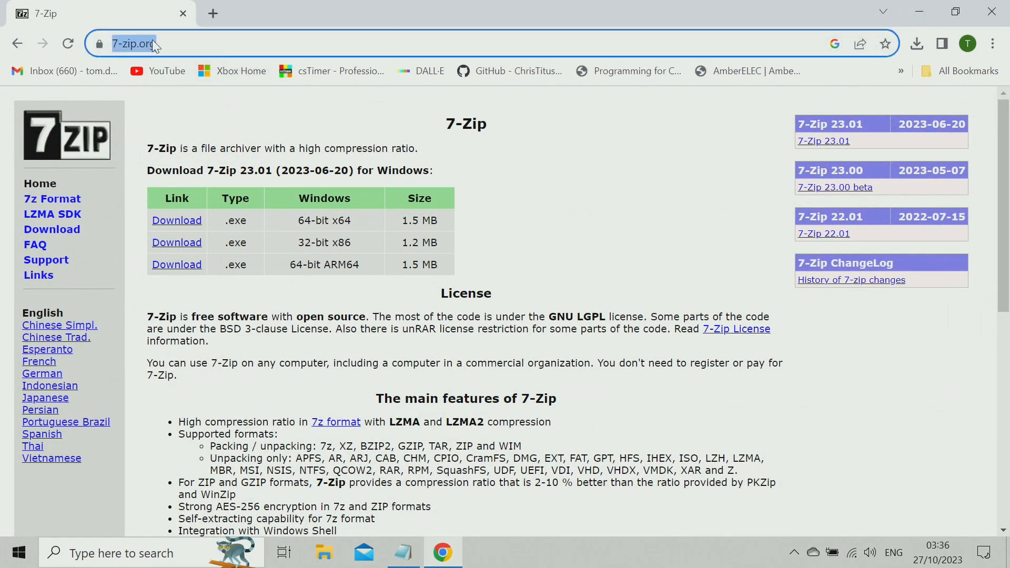
text(jelos)
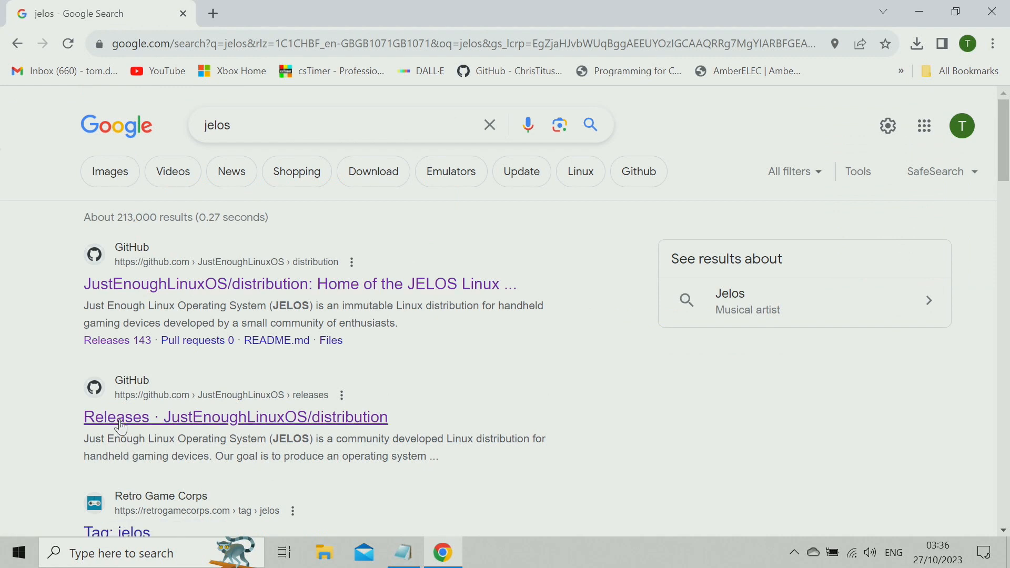
click(235, 417)
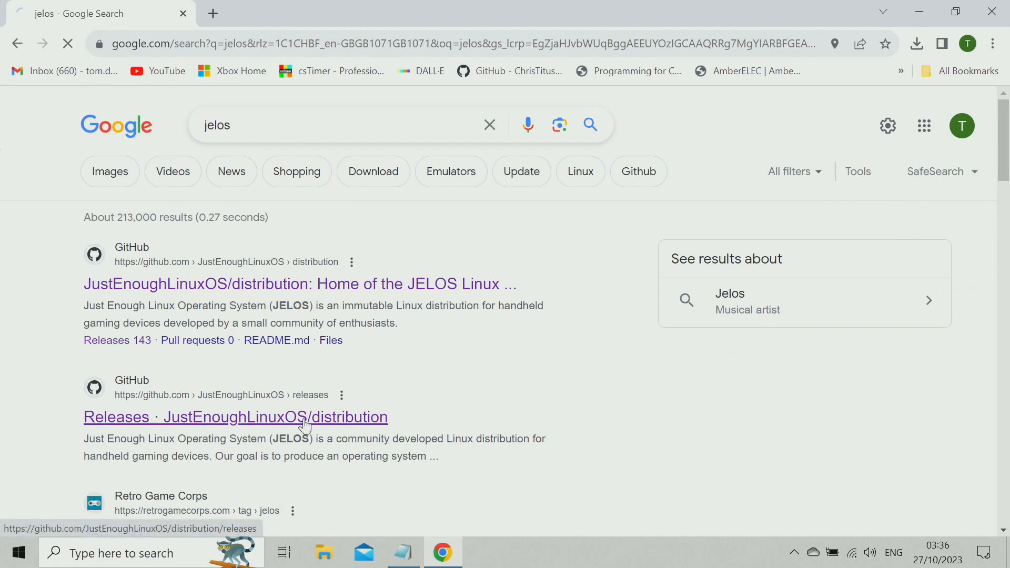
click(236, 416)
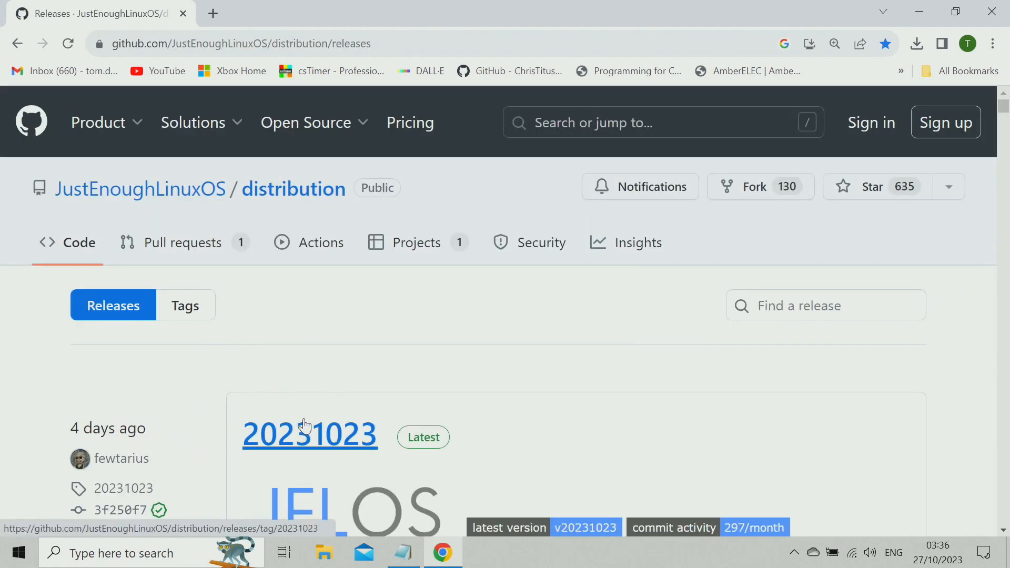
Scroll the releases page down to the Installation Package Downloads table
scroll(down, 3)
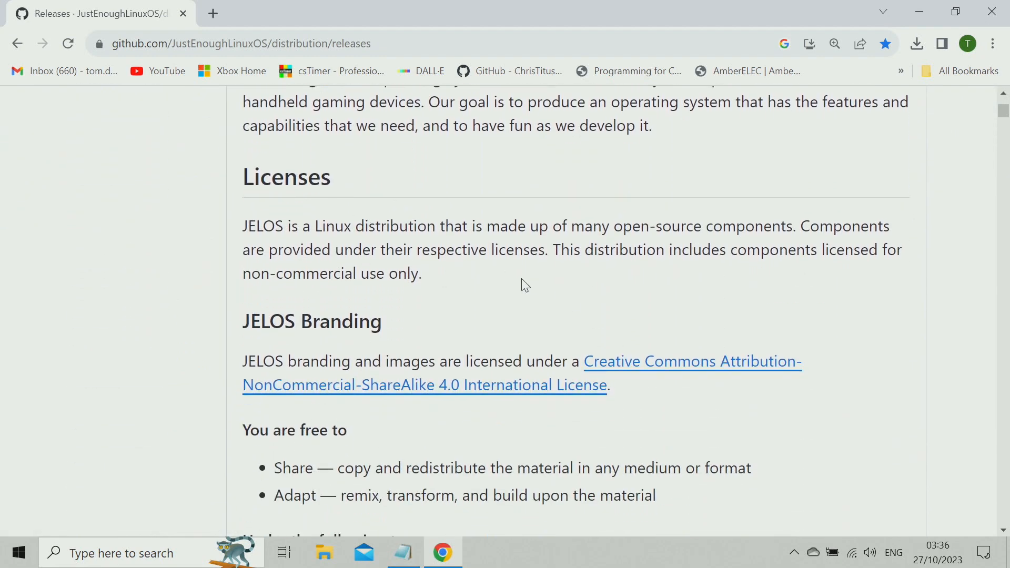
mouse_move(516, 288)
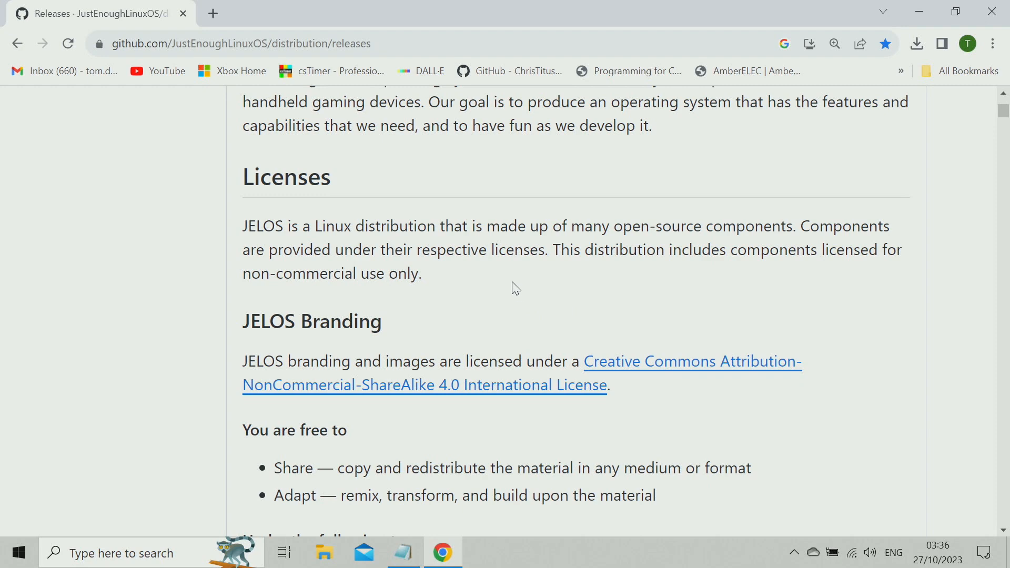
mouse_move(496, 325)
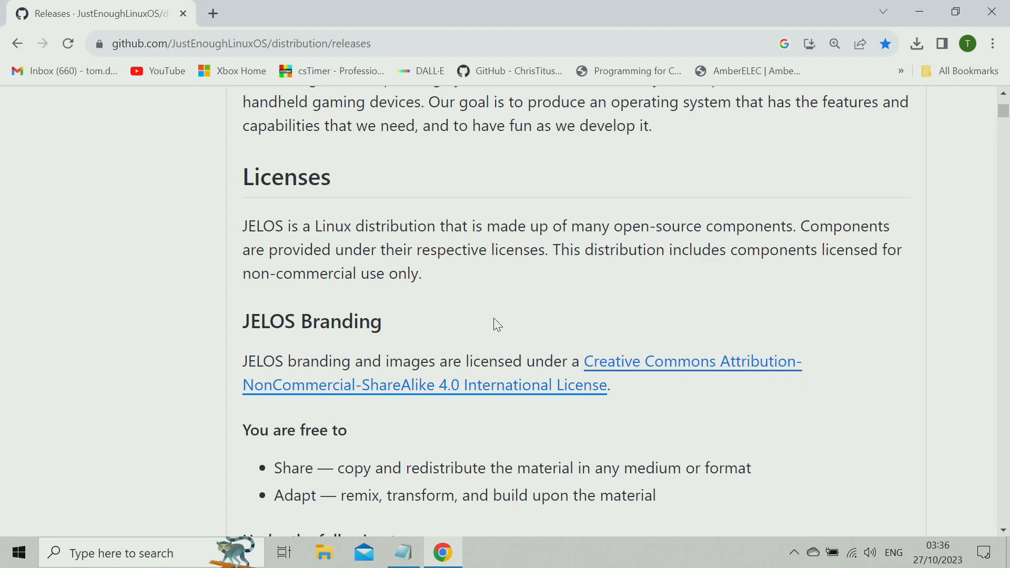
scroll(down, 3)
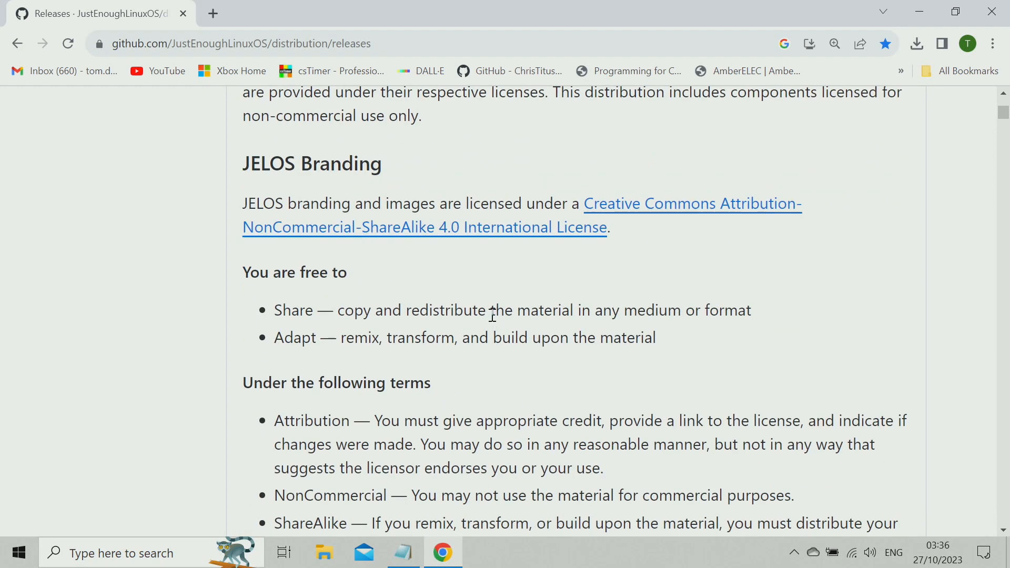
scroll(down, 3)
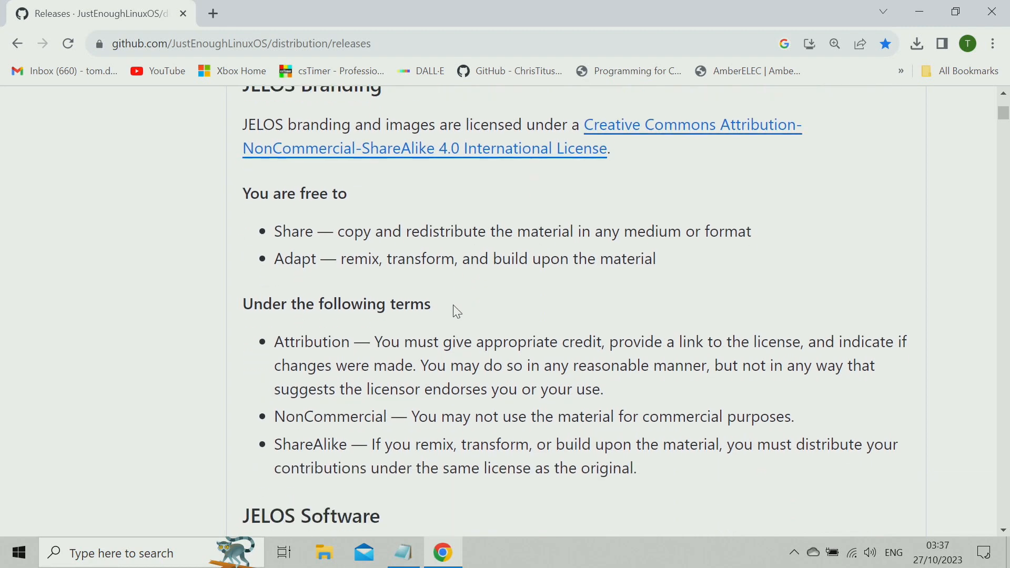
scroll(up, 3)
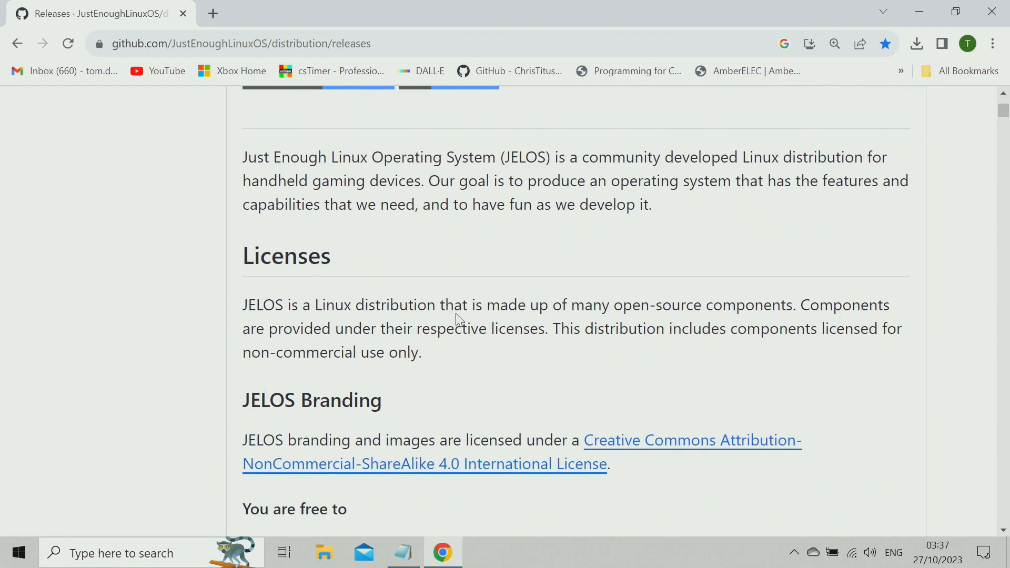
mouse_move(452, 323)
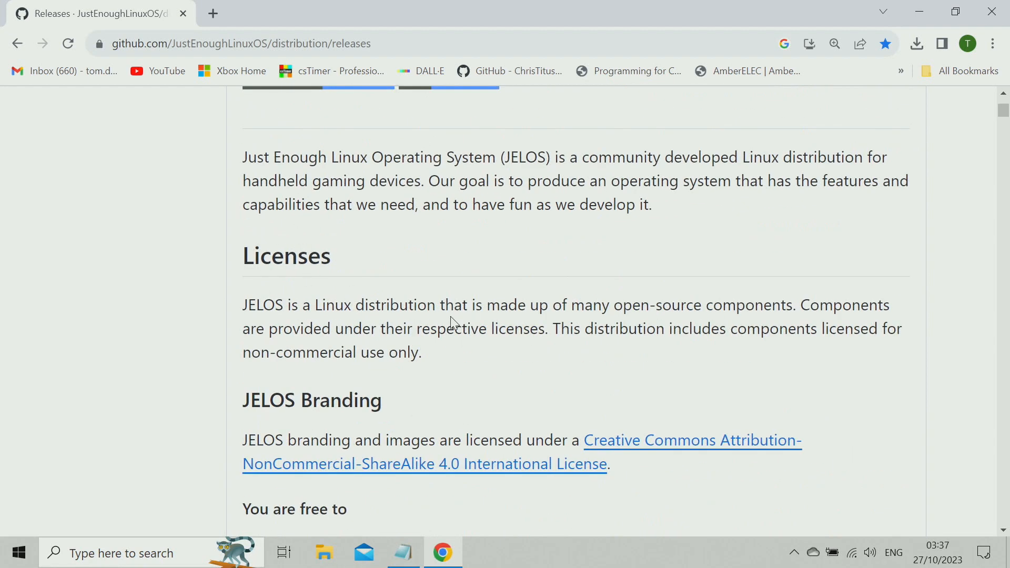
scroll(down, 3)
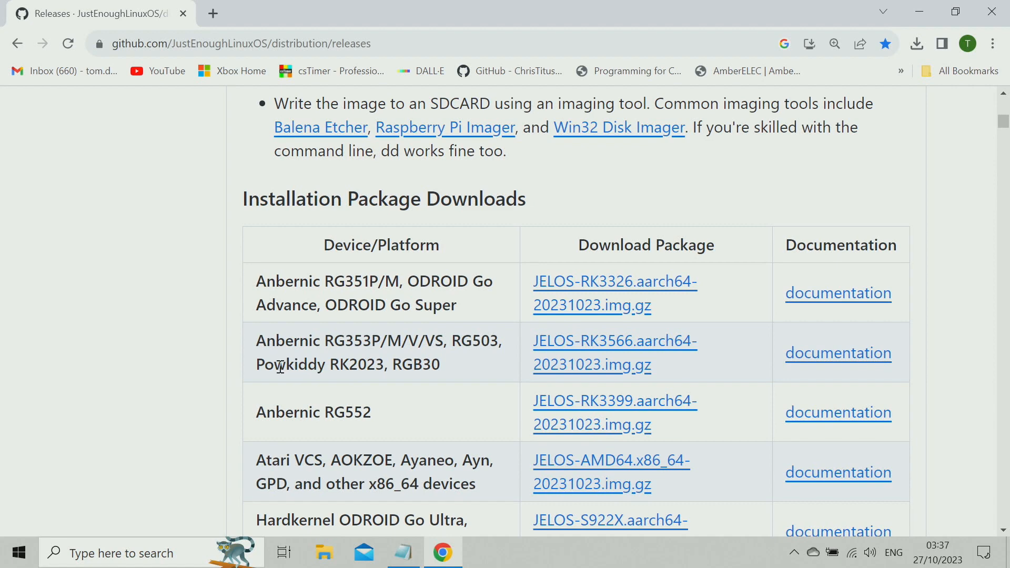
Mark RGB30 in the device list, then show all downloads in Chrome's downloads page
double_click(290, 364)
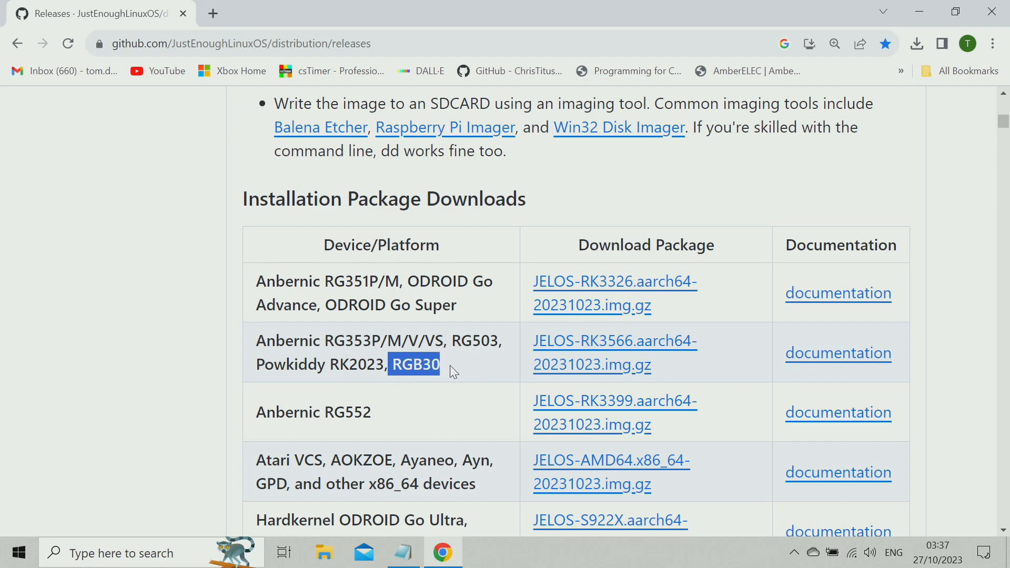
mouse_move(606, 349)
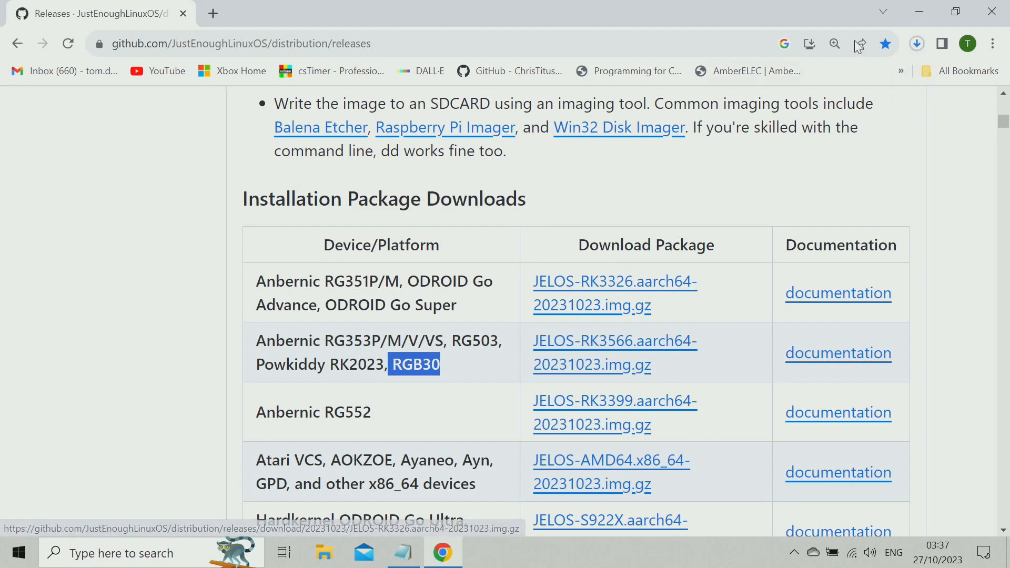
click(916, 43)
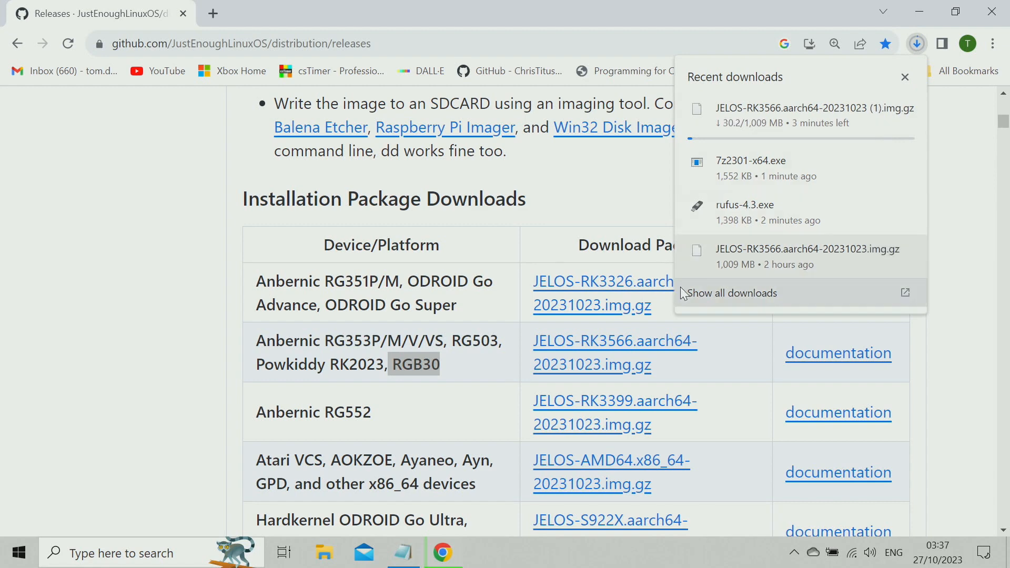
click(732, 294)
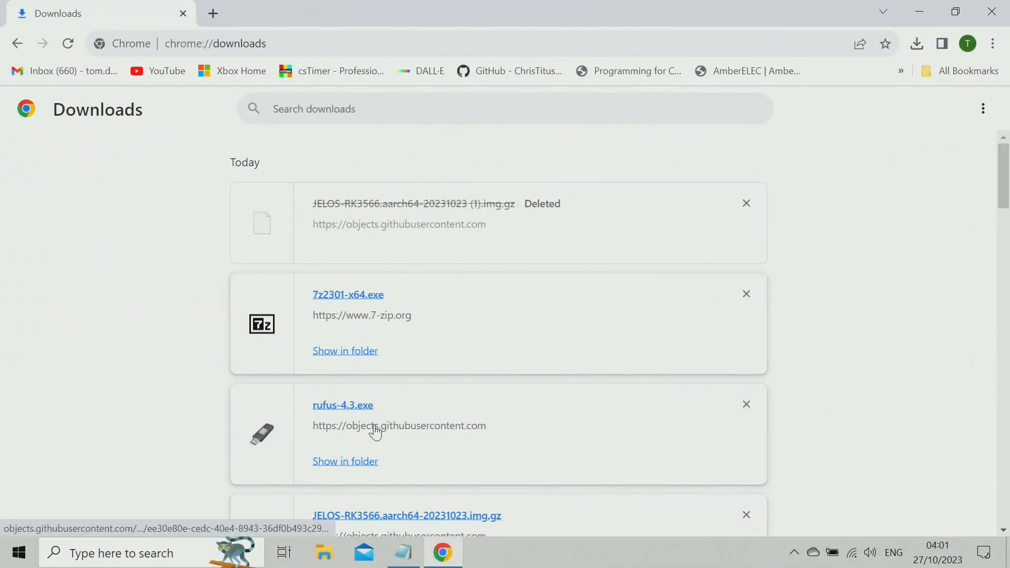
Scroll chrome://downloads to check the 7-Zip, Rufus and JELOS RK3566 files
scroll(down, 3)
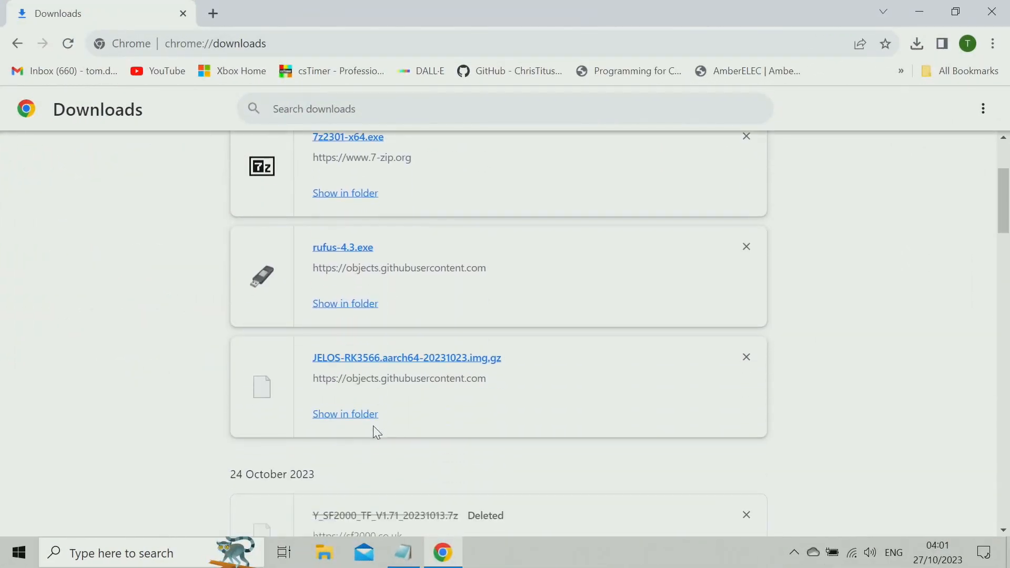
mouse_move(404, 250)
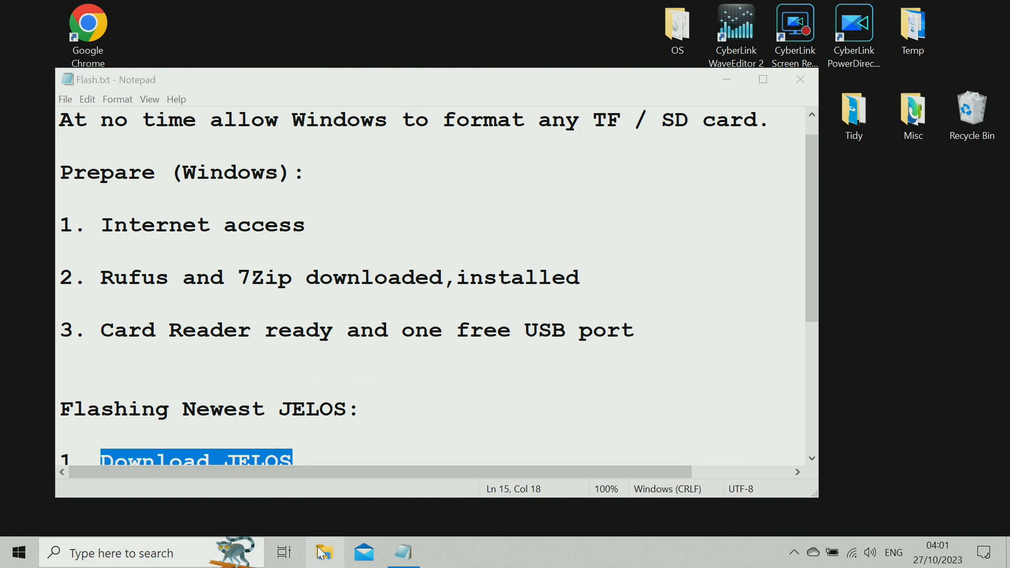
Go to the Downloads folder in File Explorer and launch 7z2301-x64.exe
click(324, 552)
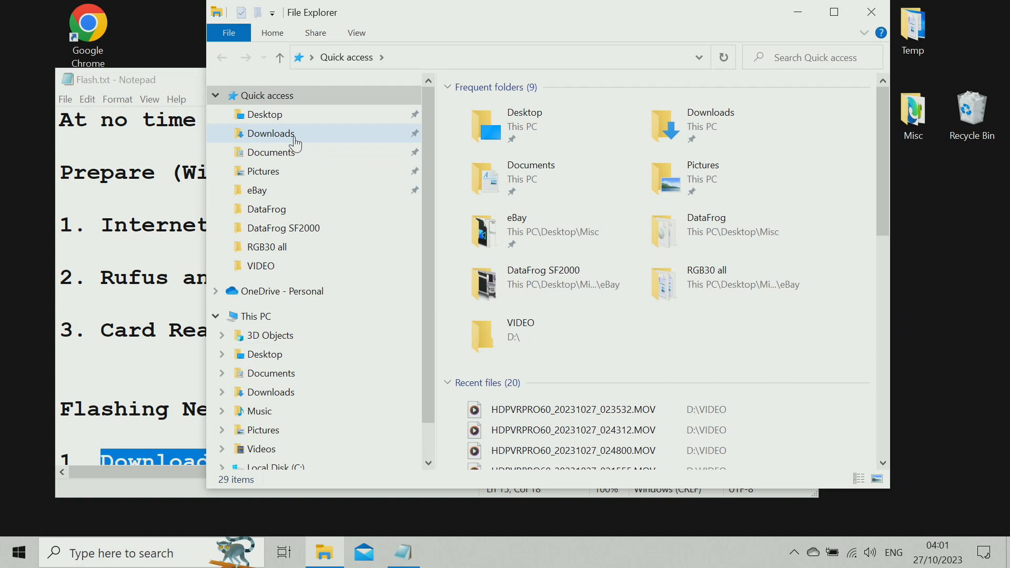
click(271, 133)
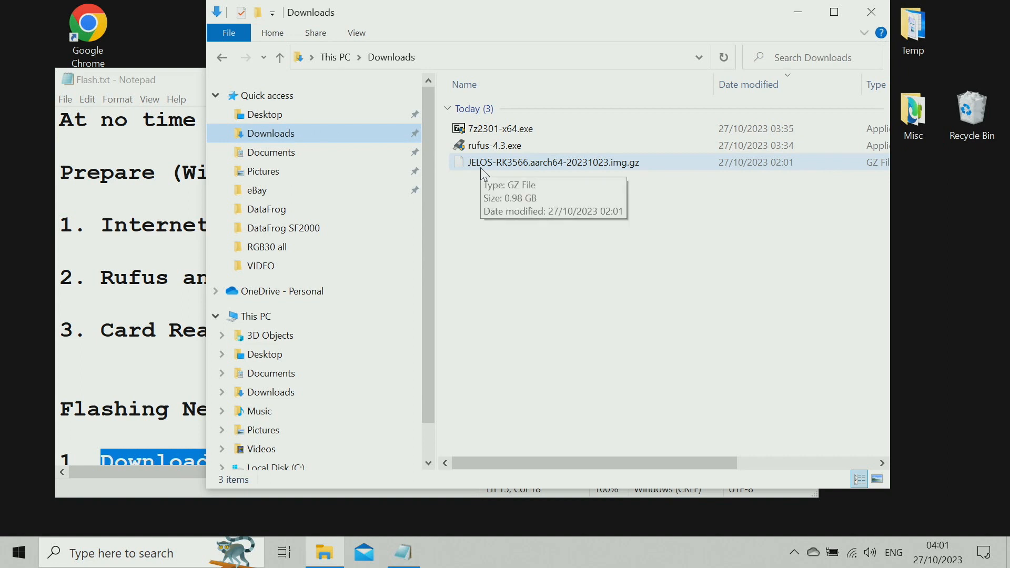
click(500, 128)
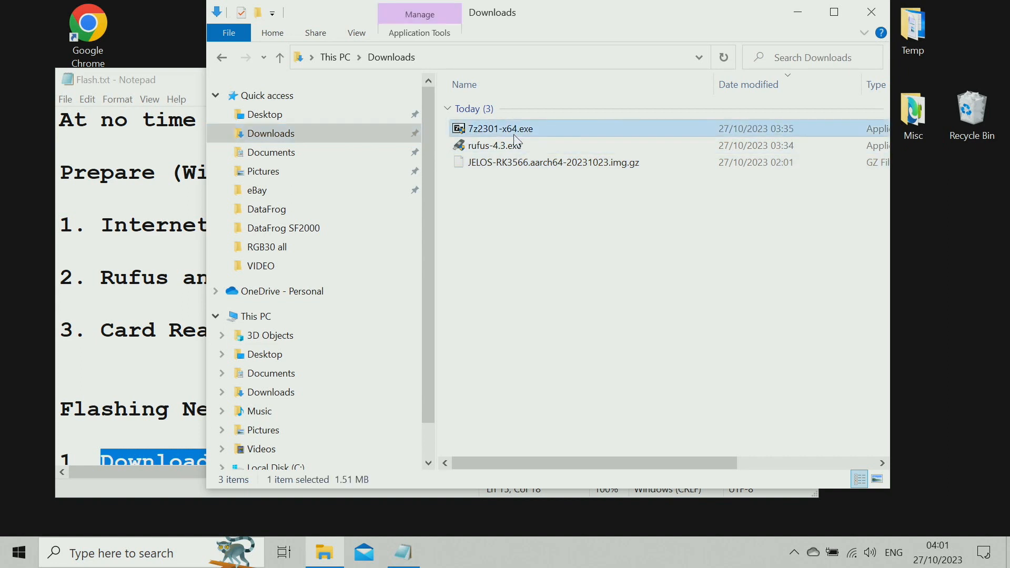
double_click(500, 128)
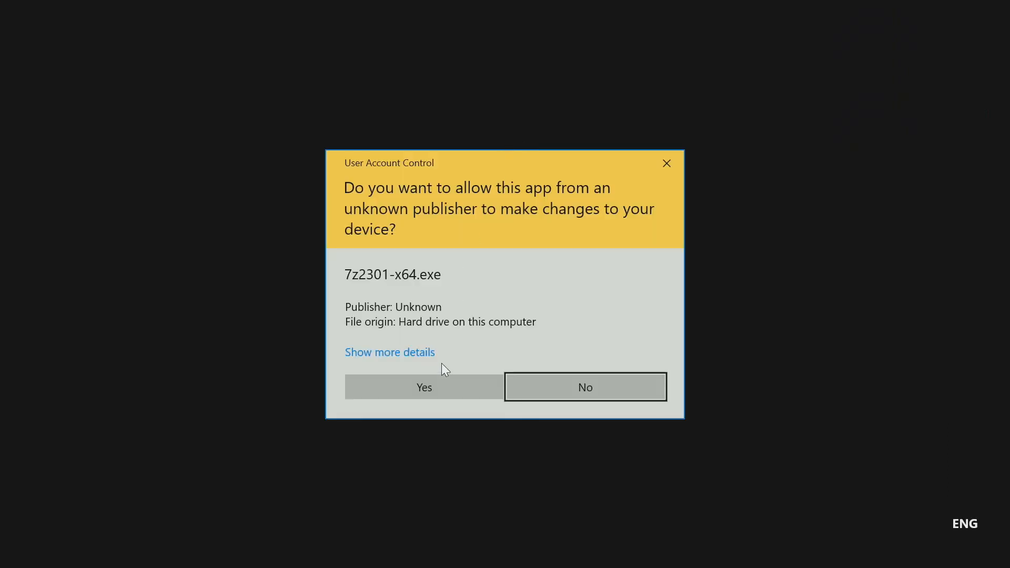
Allow the installer, reinstall 7-Zip 23.01 and dismiss the finished setup
click(423, 387)
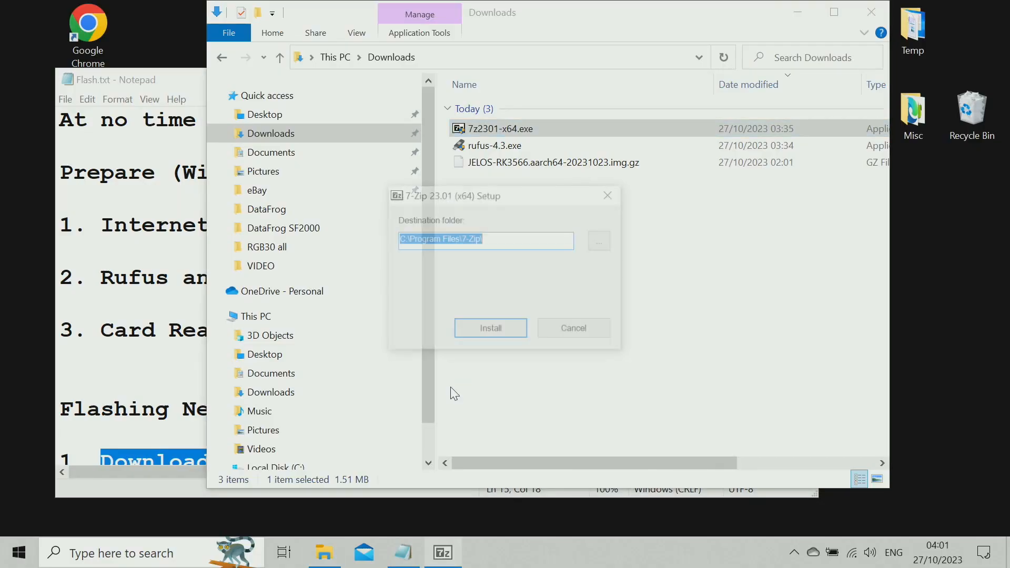
click(490, 329)
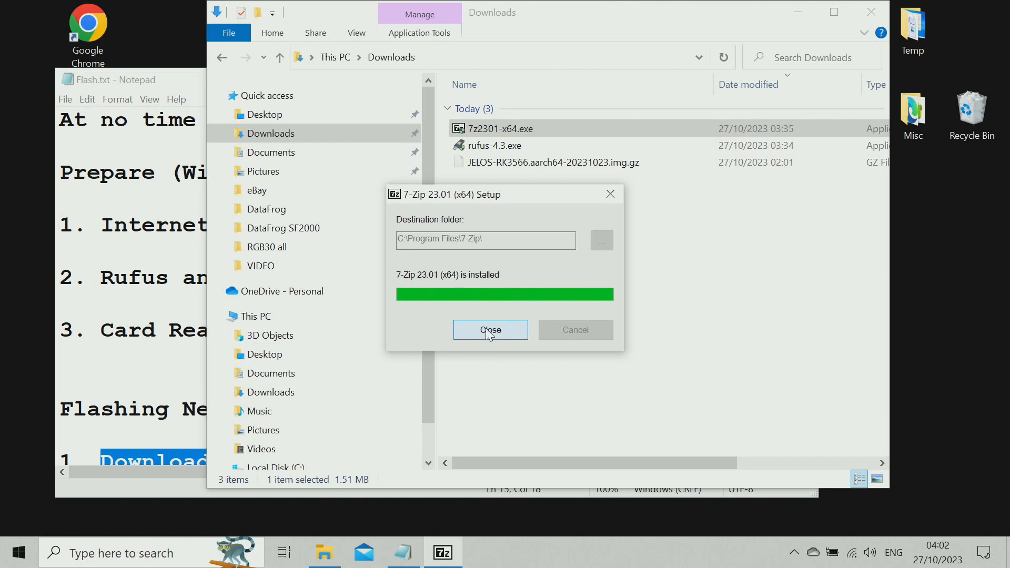
mouse_move(509, 345)
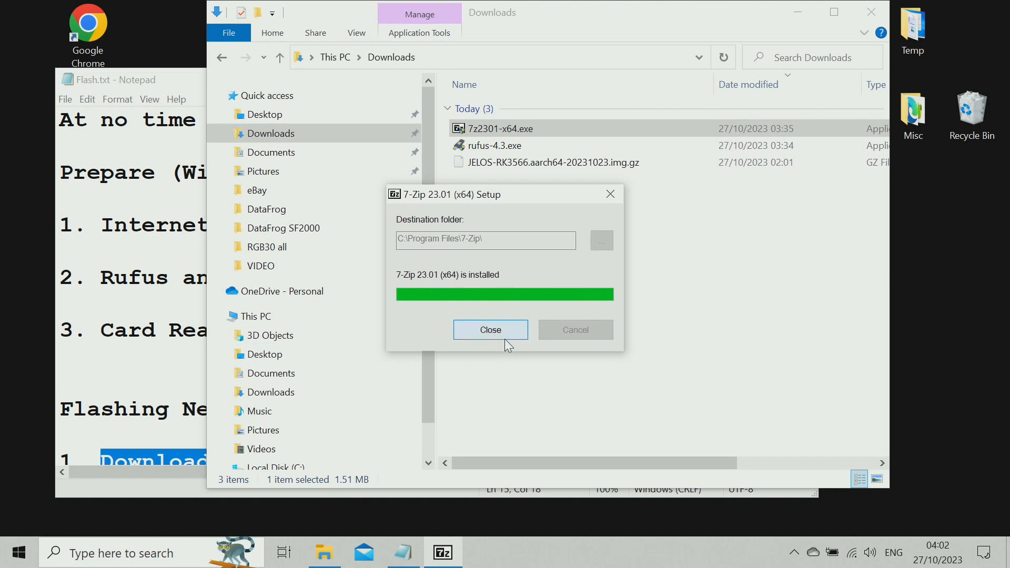
click(489, 329)
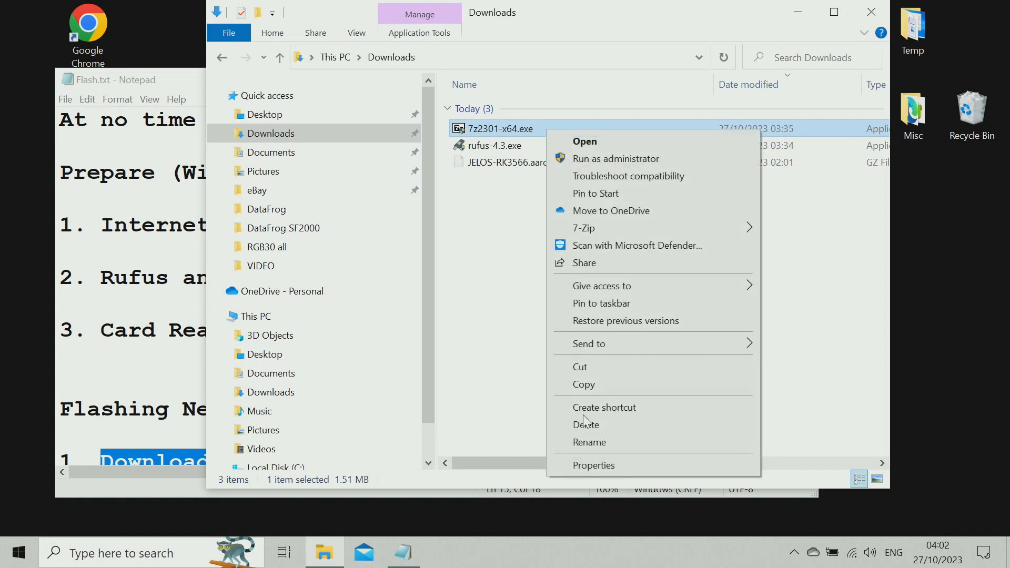
Delete 7z2301-x64.exe, drag rufus-4.3.exe onto the desktop and select the JELOS .img.gz
click(586, 424)
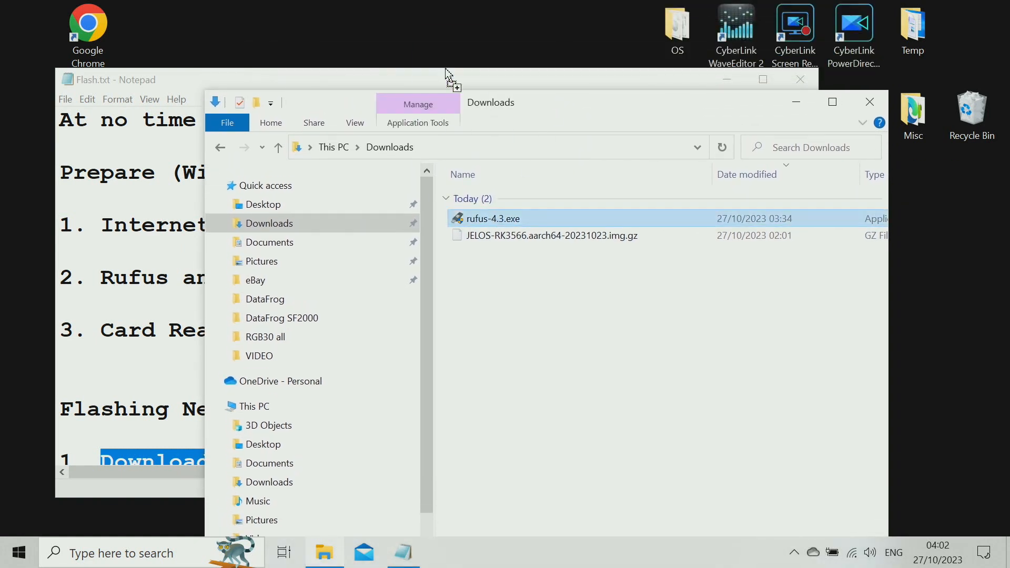
drag(492, 219, 383, 29)
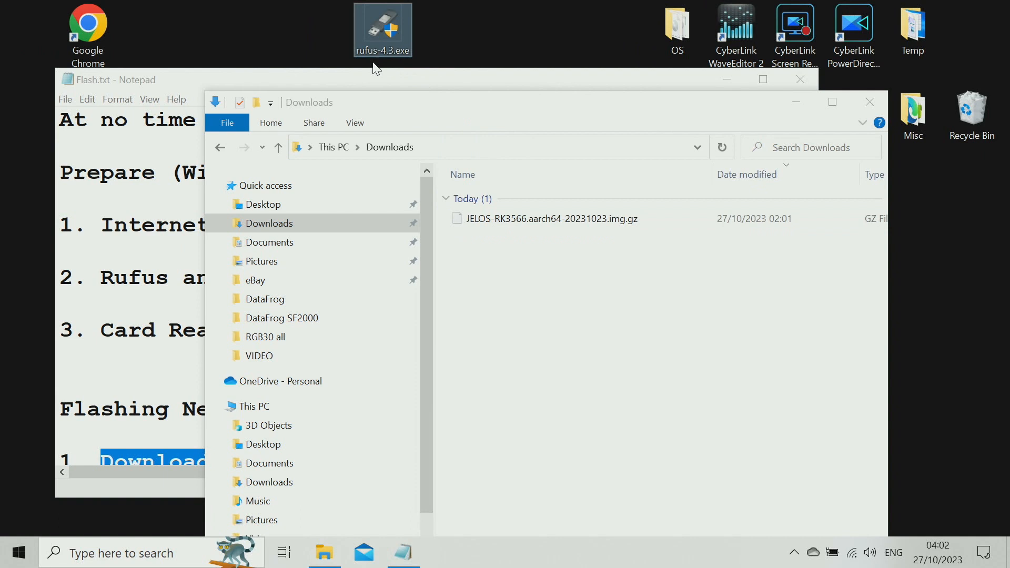
mouse_move(372, 69)
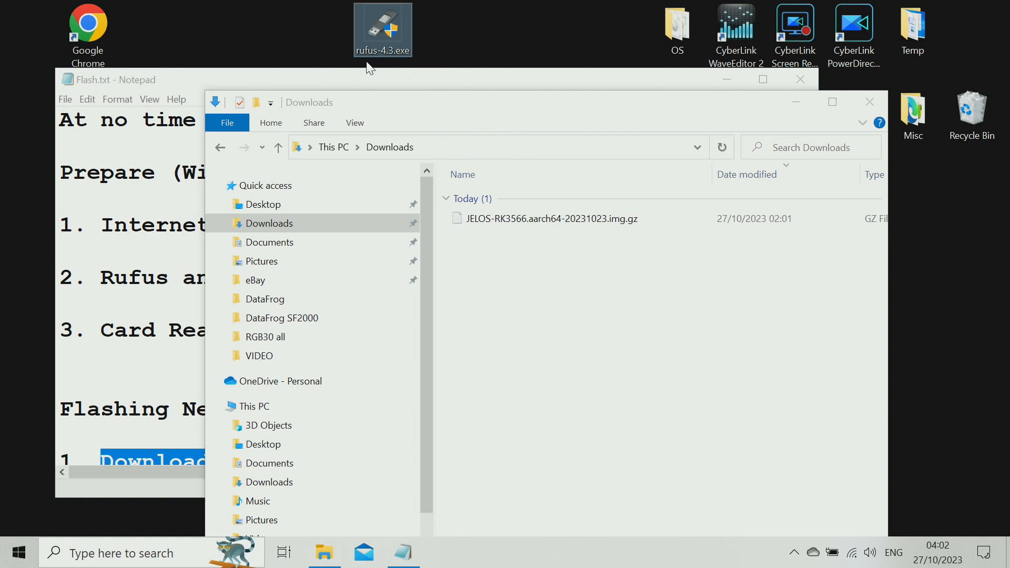
mouse_move(406, 150)
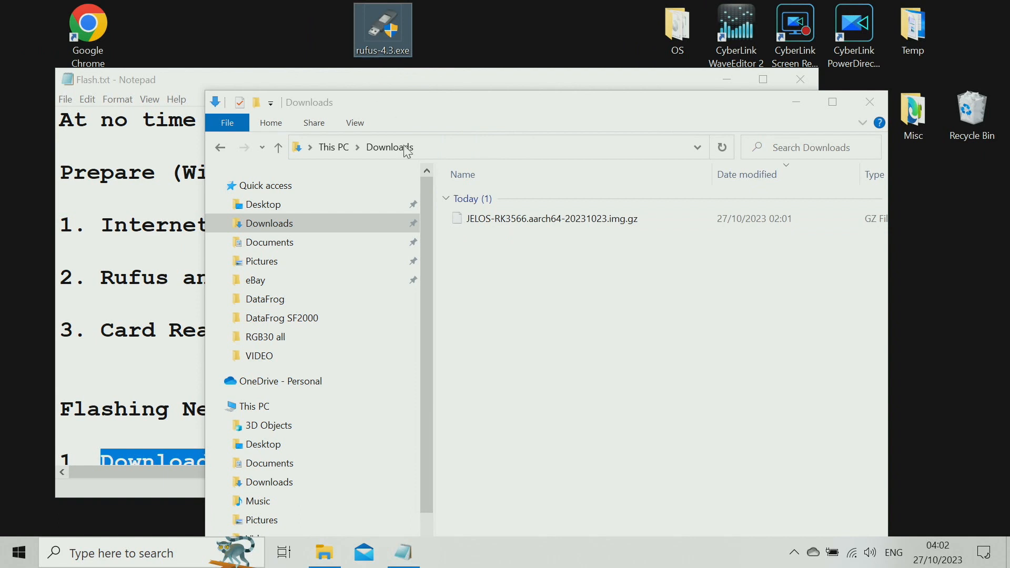
click(553, 219)
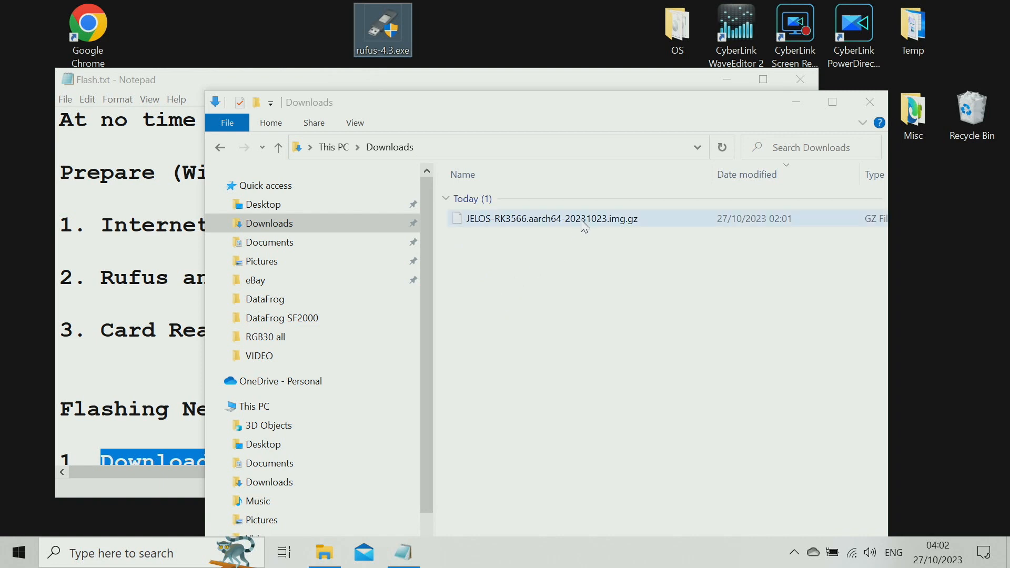
click(550, 219)
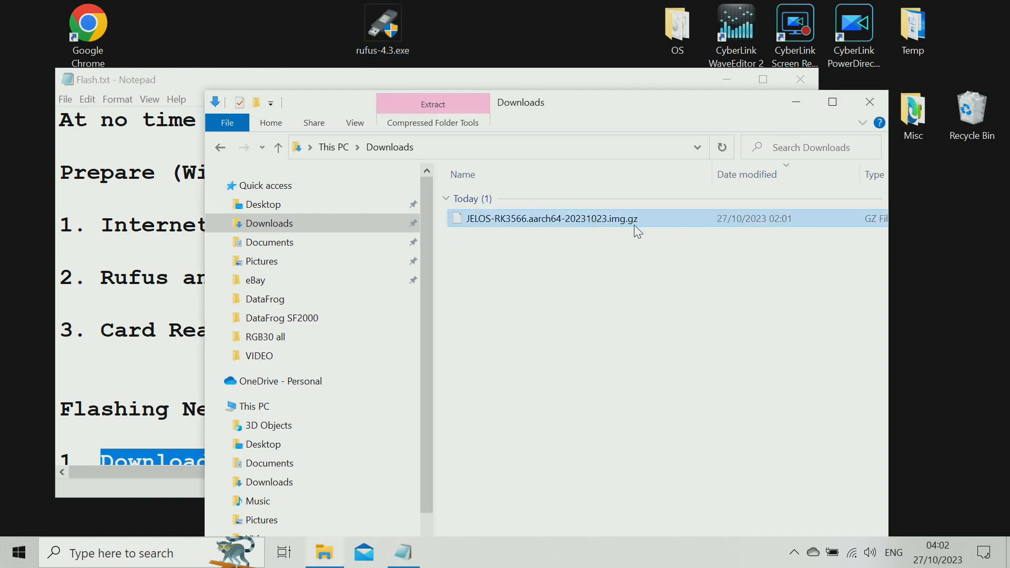
mouse_move(635, 227)
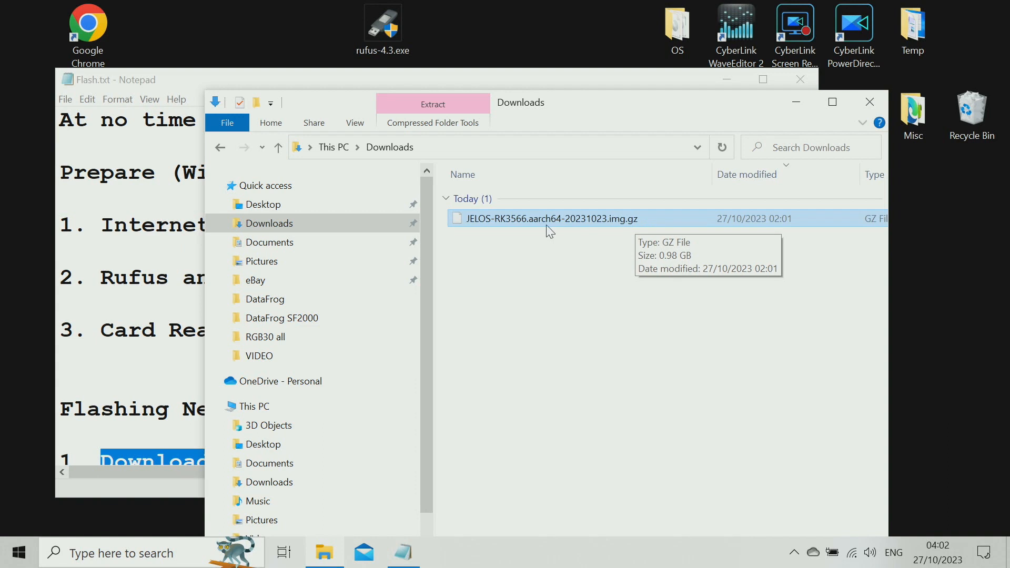
Extract JELOS-RK3566.aarch64-20231023.img.gz here with 7-Zip to get the .img file
right_click(550, 218)
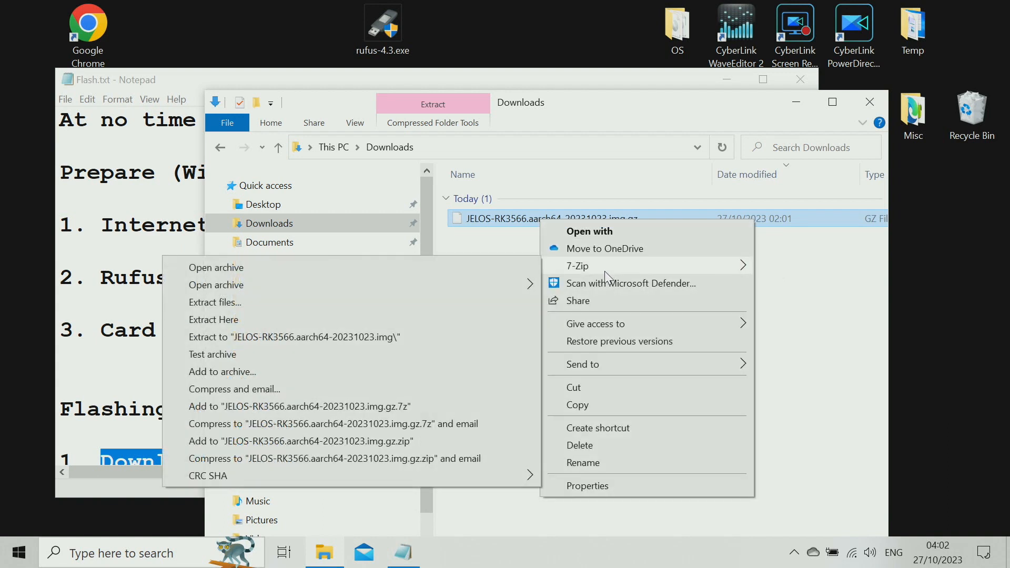
mouse_move(295, 336)
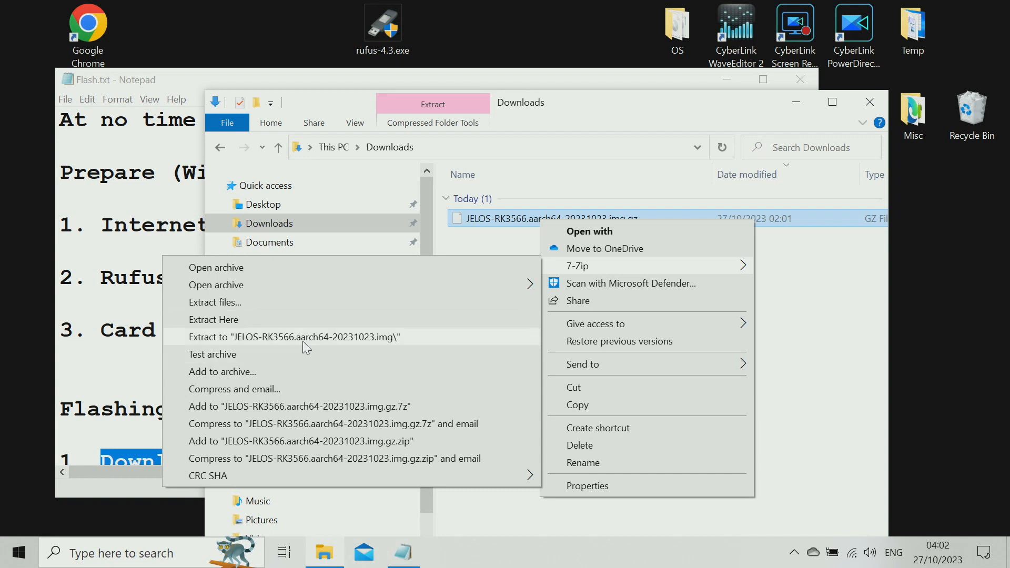
mouse_move(276, 320)
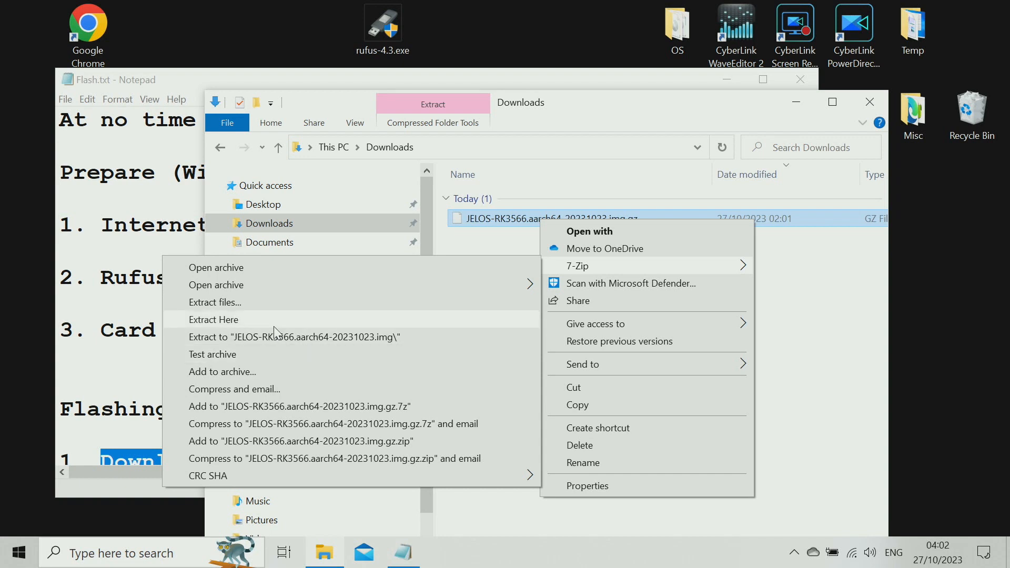
mouse_move(269, 328)
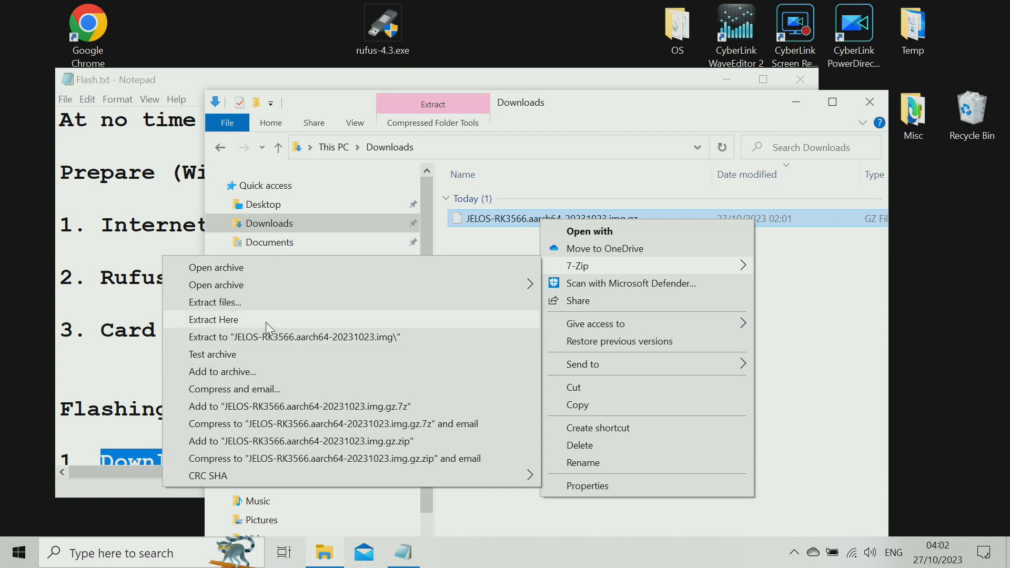
click(214, 319)
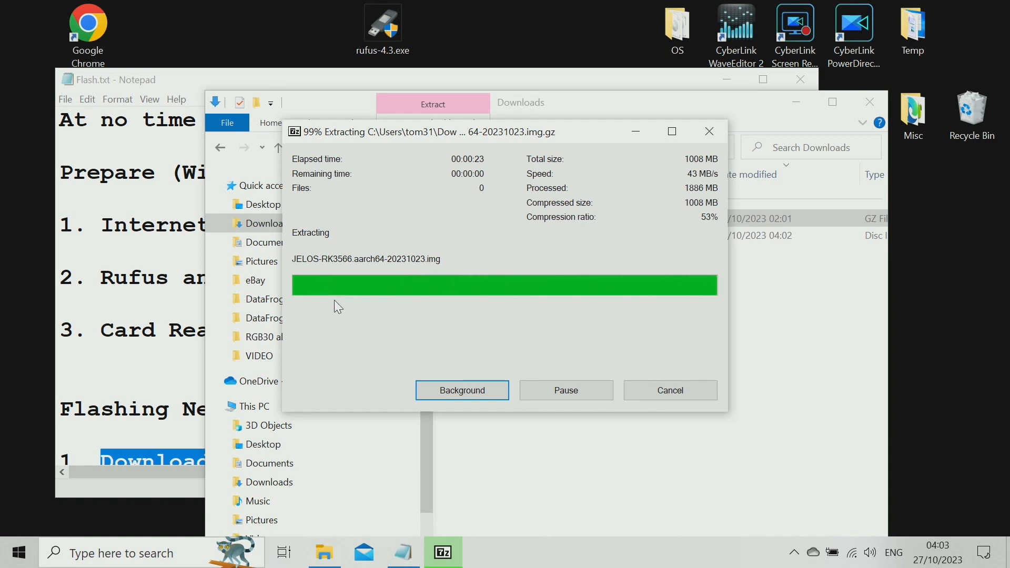
click(461, 390)
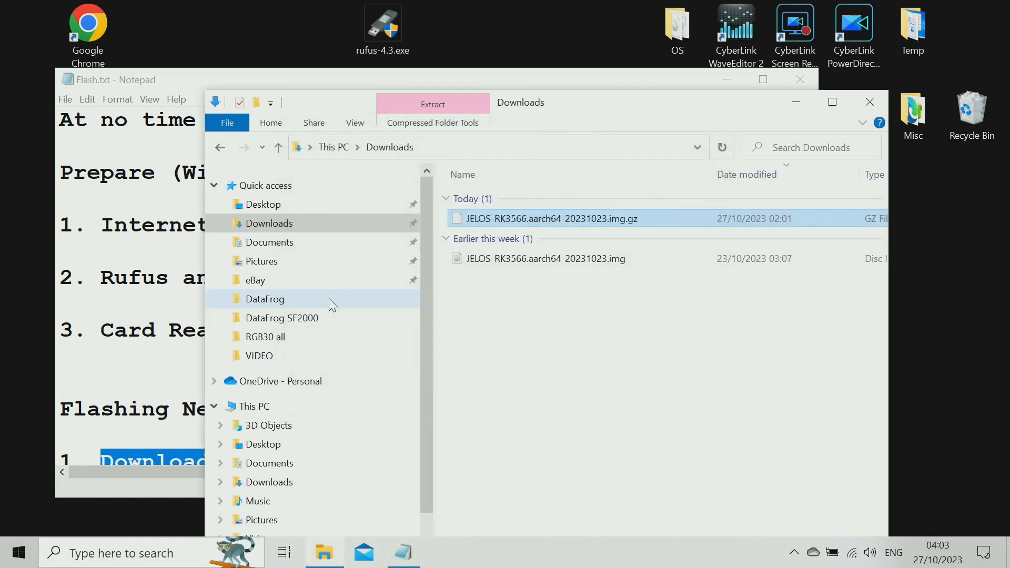
Delete the JELOS .img.gz so only the extracted .img remains, then close Downloads
click(546, 259)
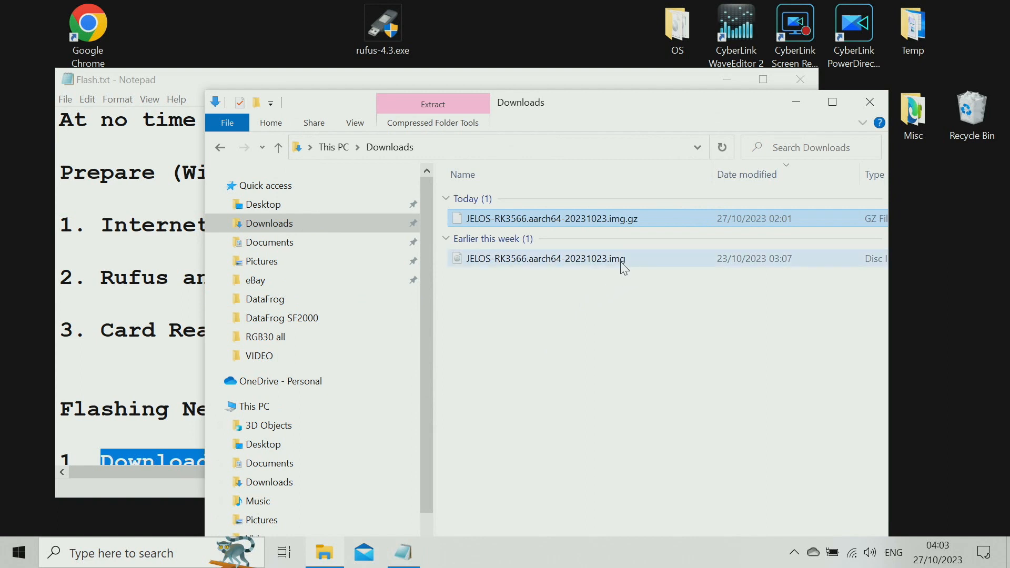
click(546, 258)
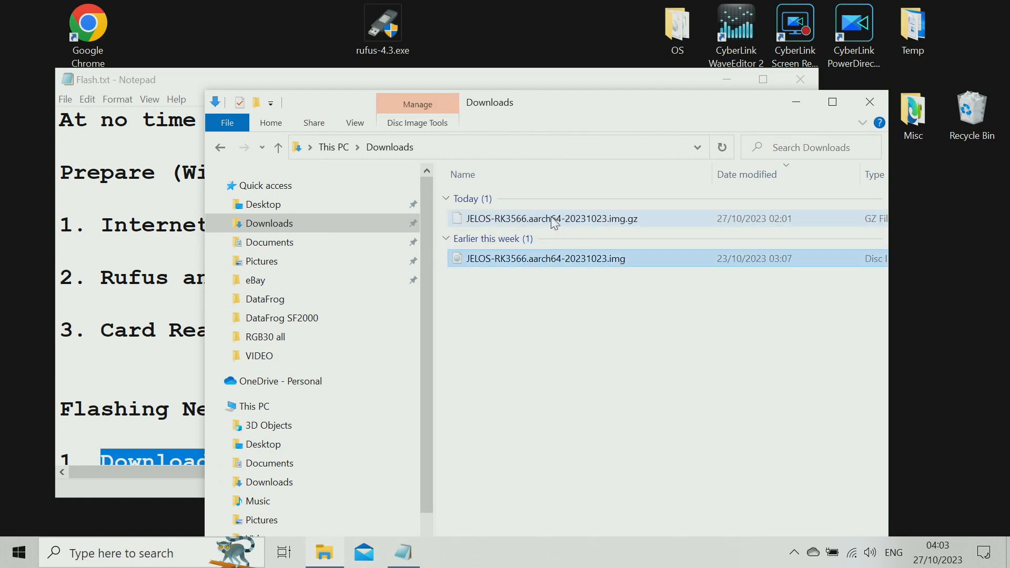
click(550, 219)
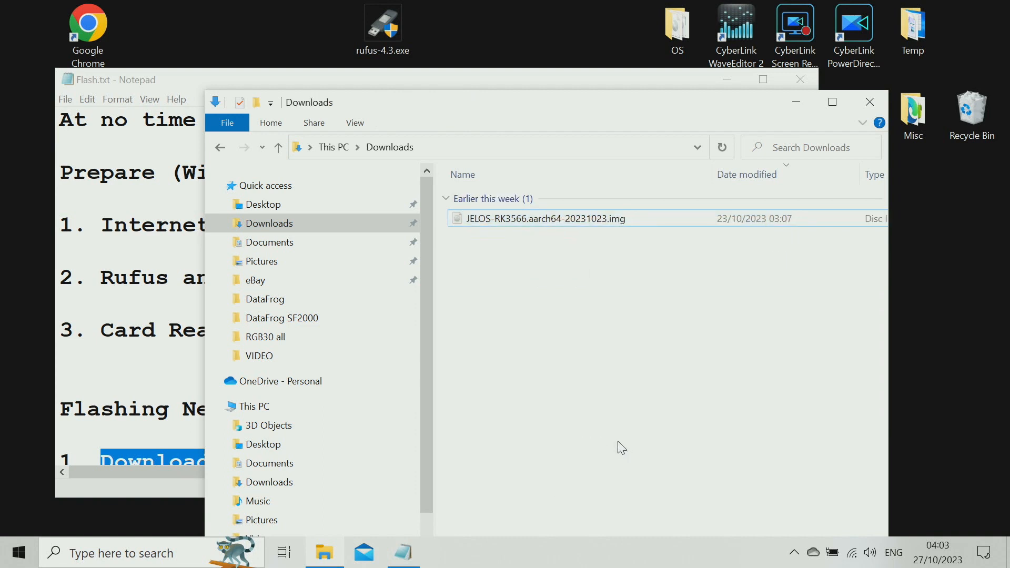
mouse_move(606, 440)
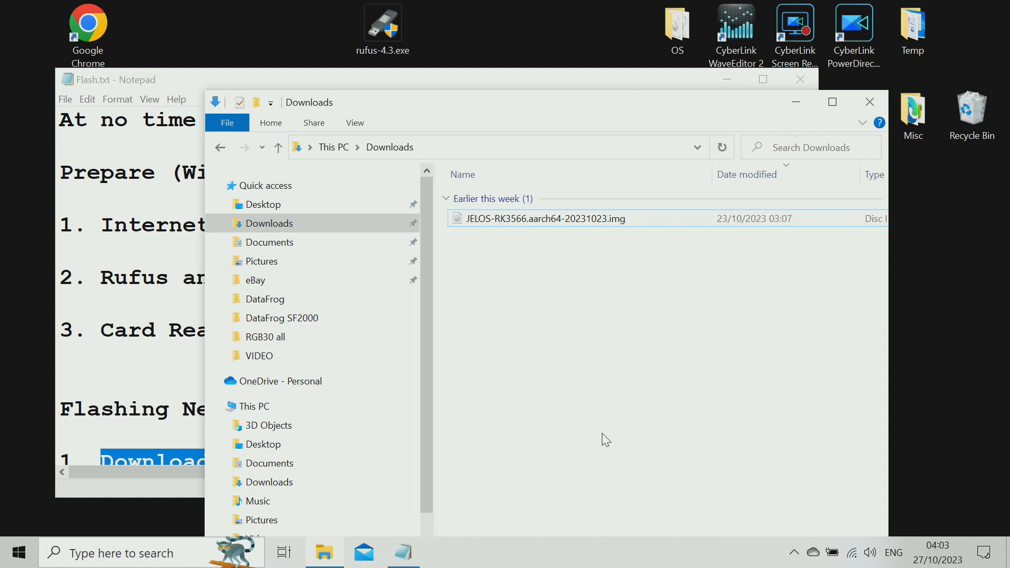
mouse_move(630, 401)
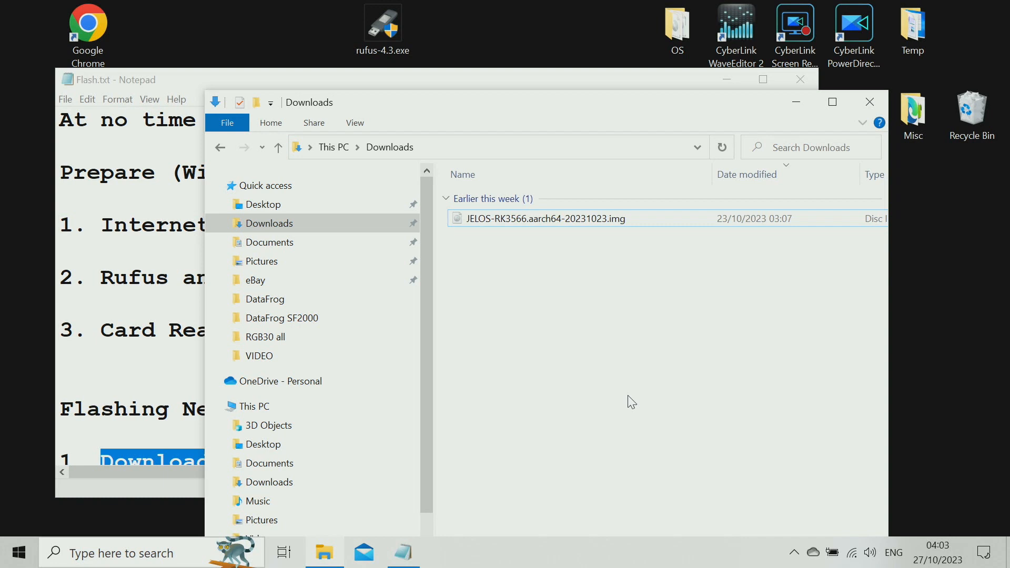
mouse_move(572, 353)
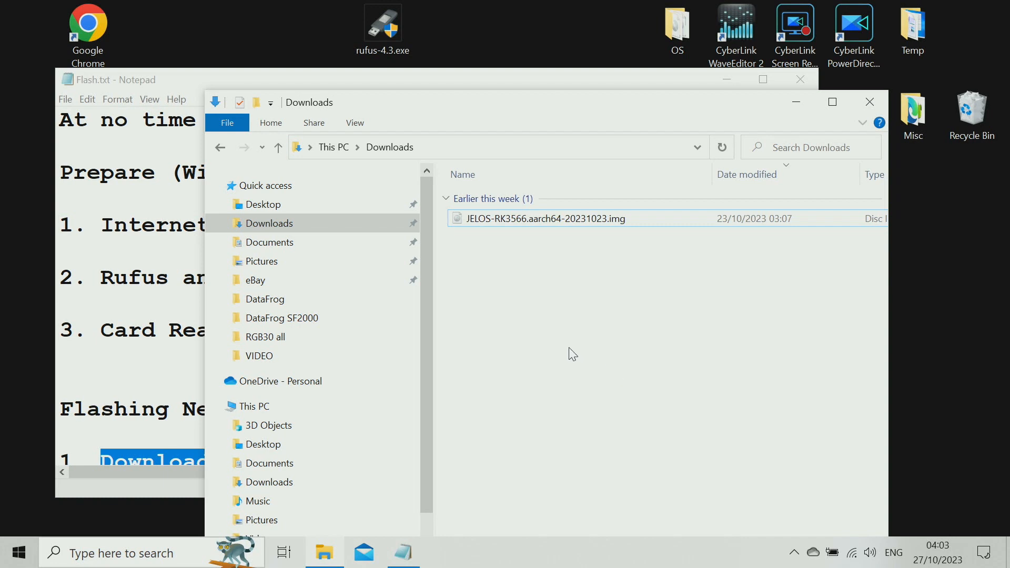
mouse_move(539, 346)
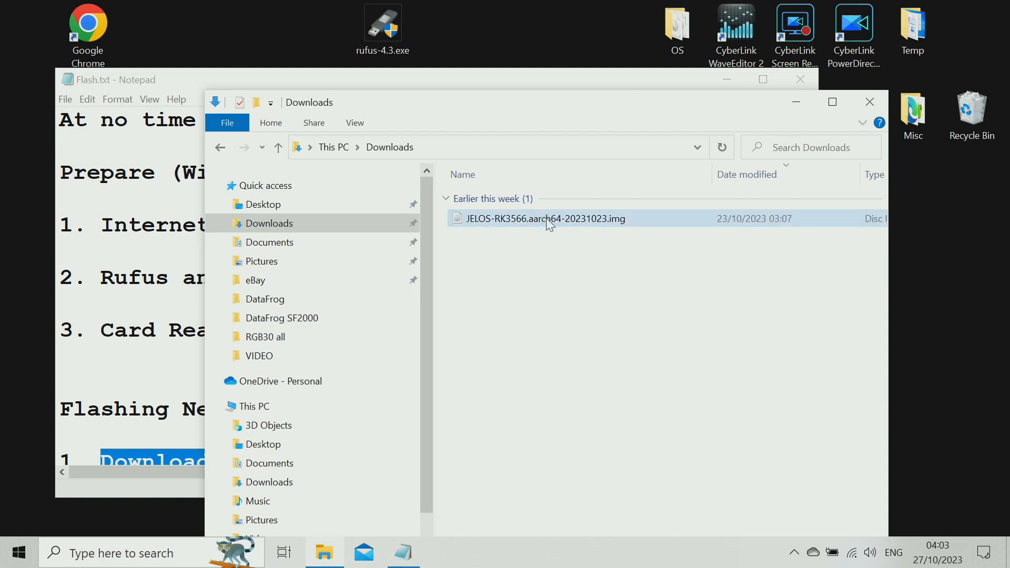
mouse_move(546, 218)
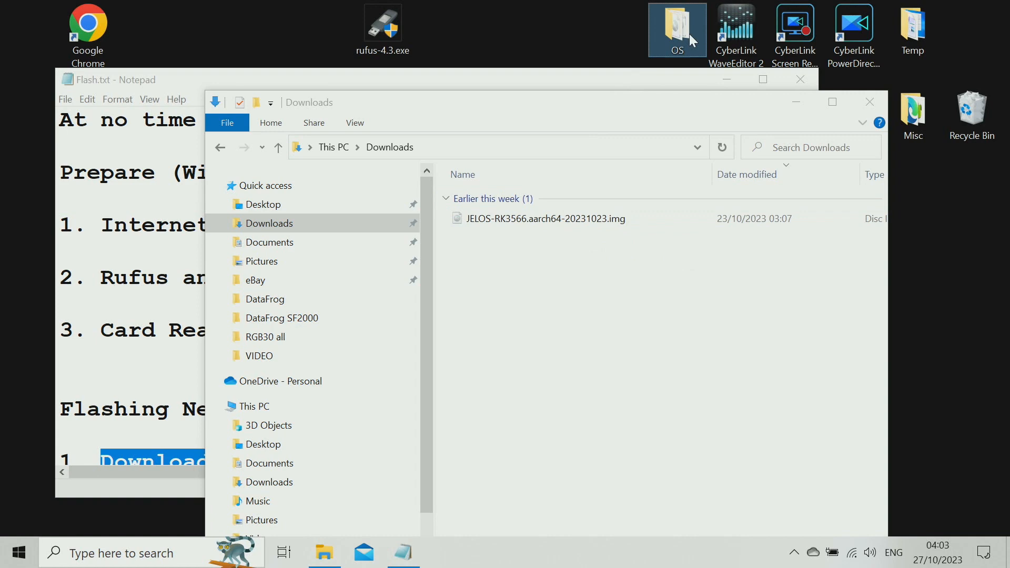
click(545, 219)
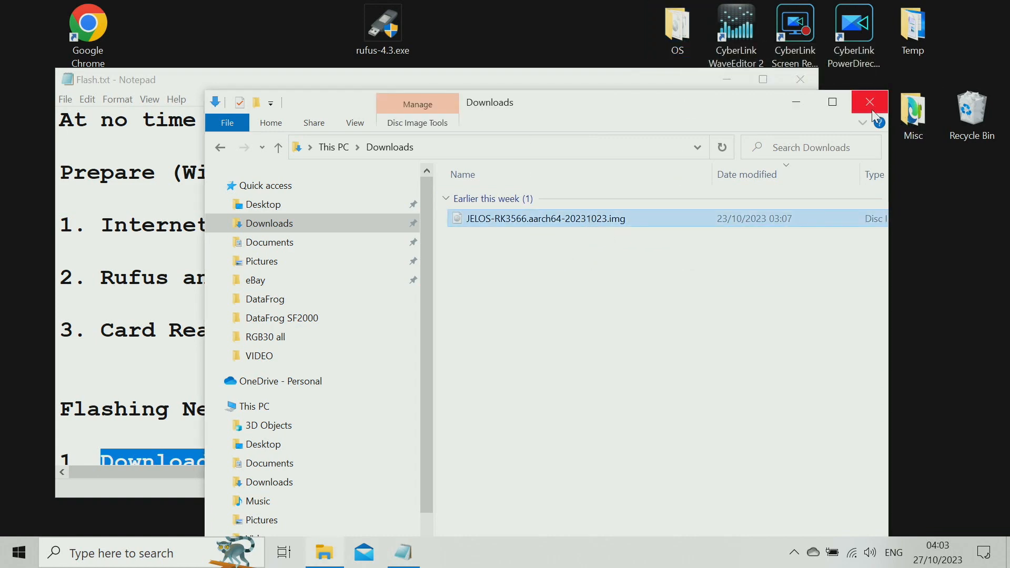
click(869, 102)
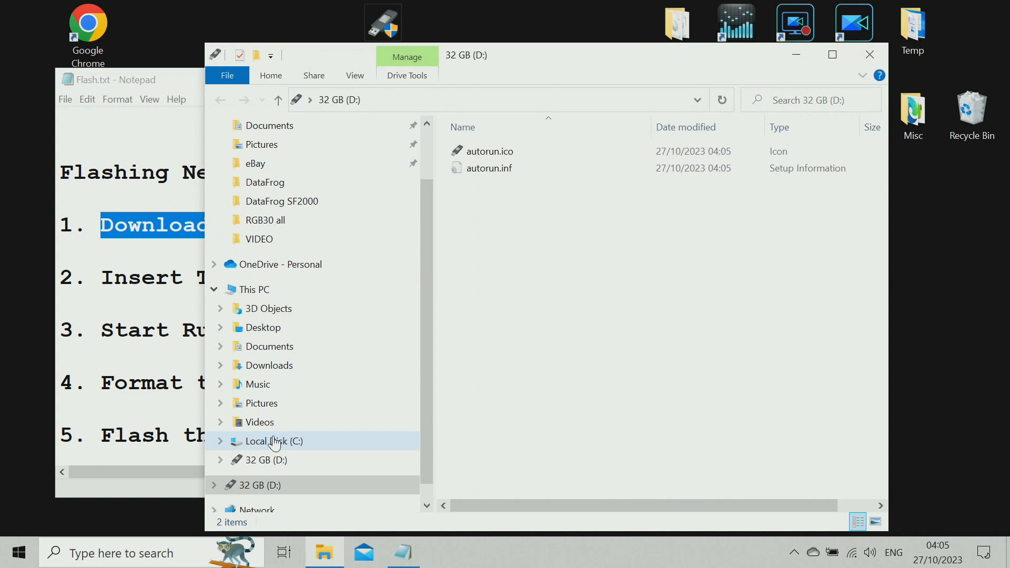
mouse_move(291, 443)
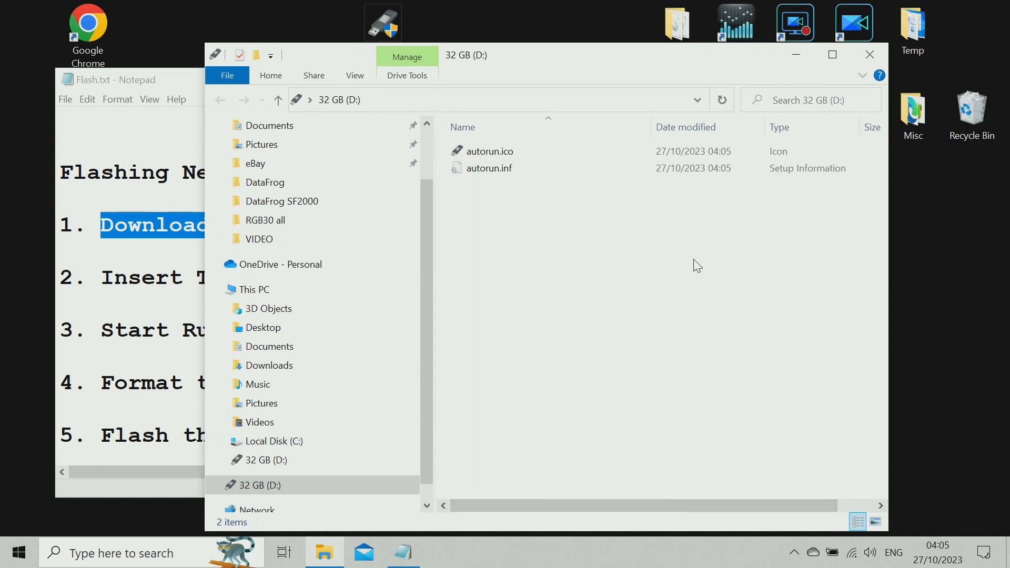
mouse_move(638, 276)
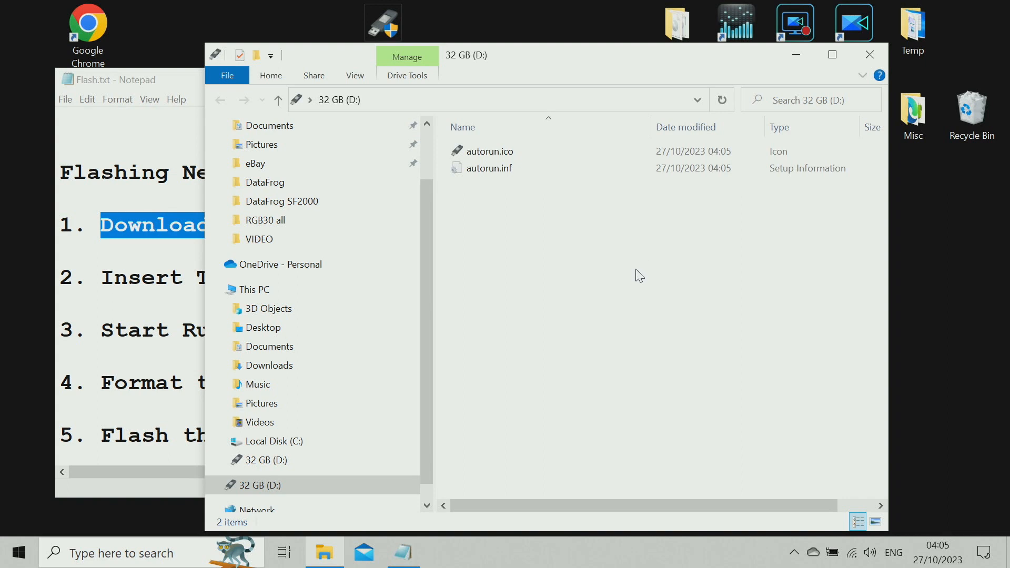
mouse_move(579, 441)
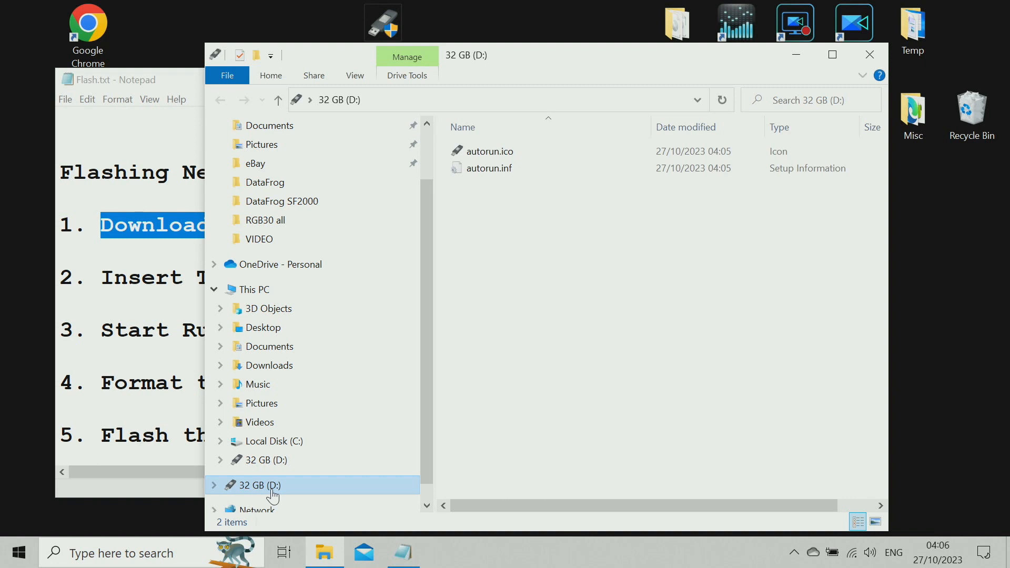
mouse_move(869, 55)
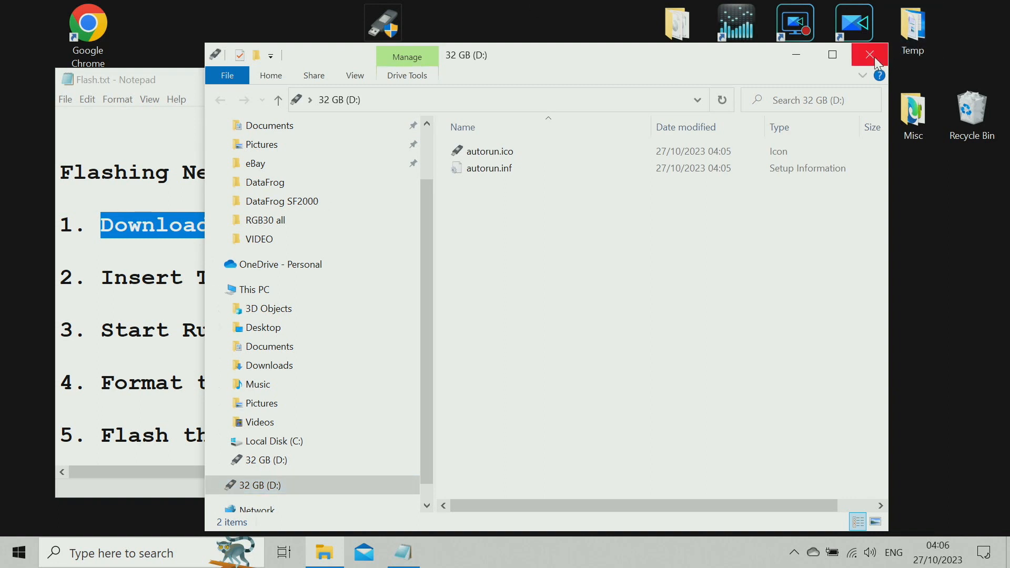
mouse_move(869, 54)
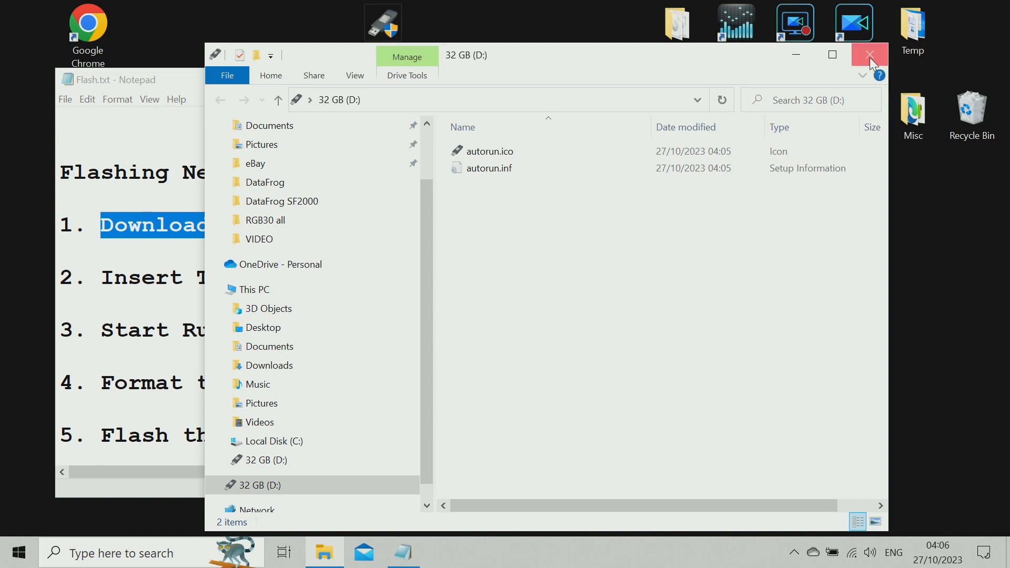
Launch rufus-4.3.exe as administrator and allow it to make changes
click(868, 55)
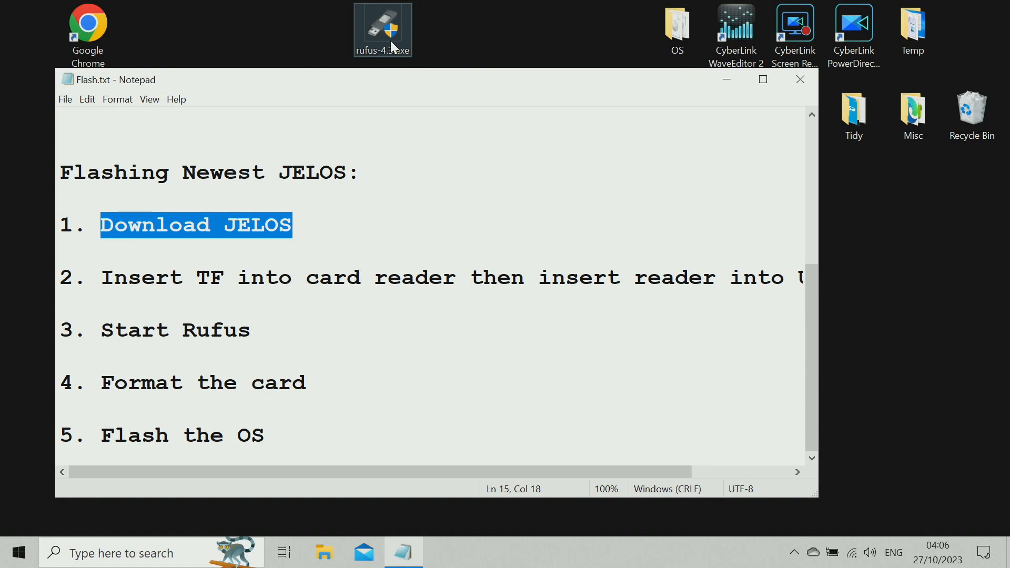
right_click(382, 29)
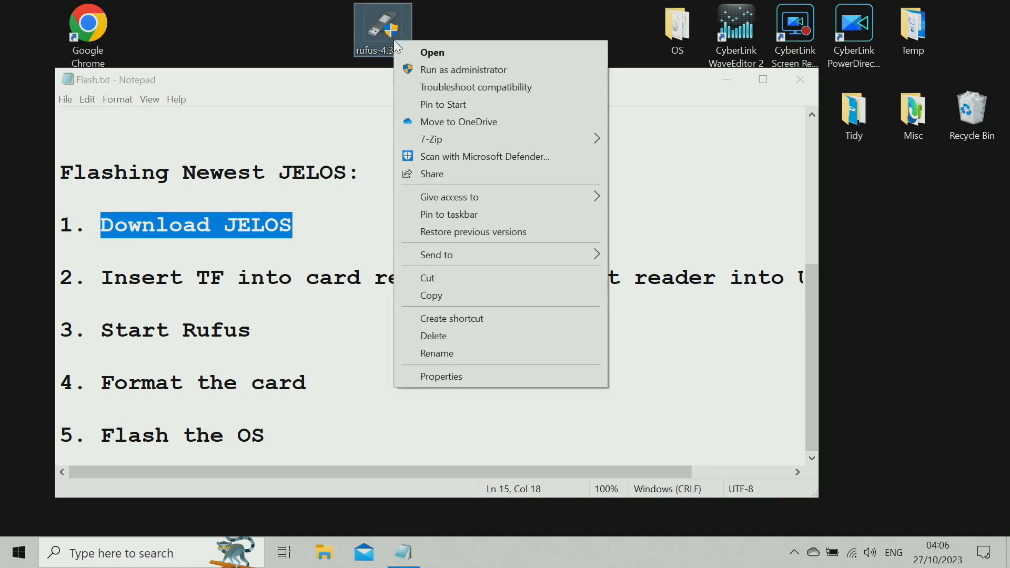
click(463, 69)
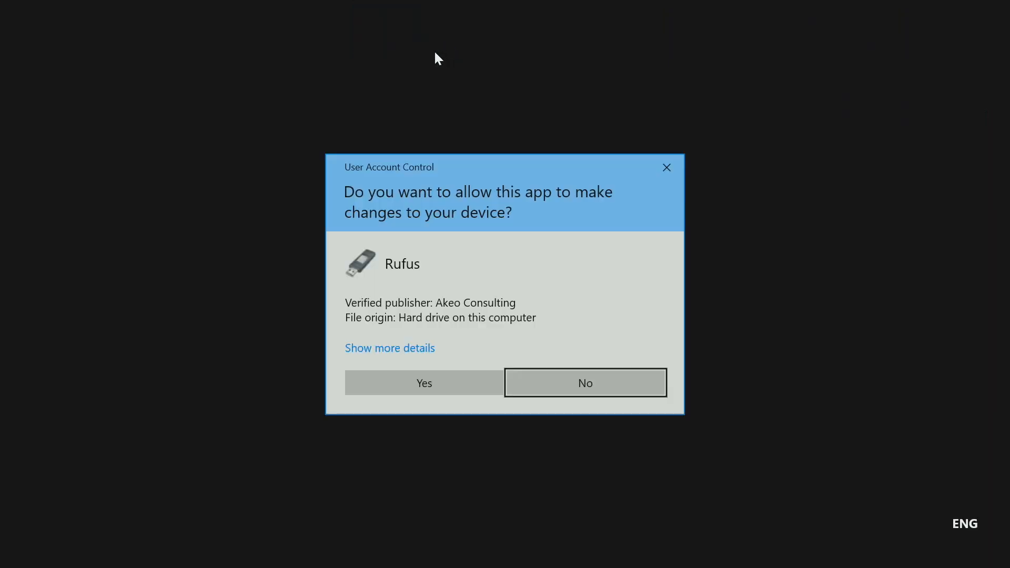
click(584, 382)
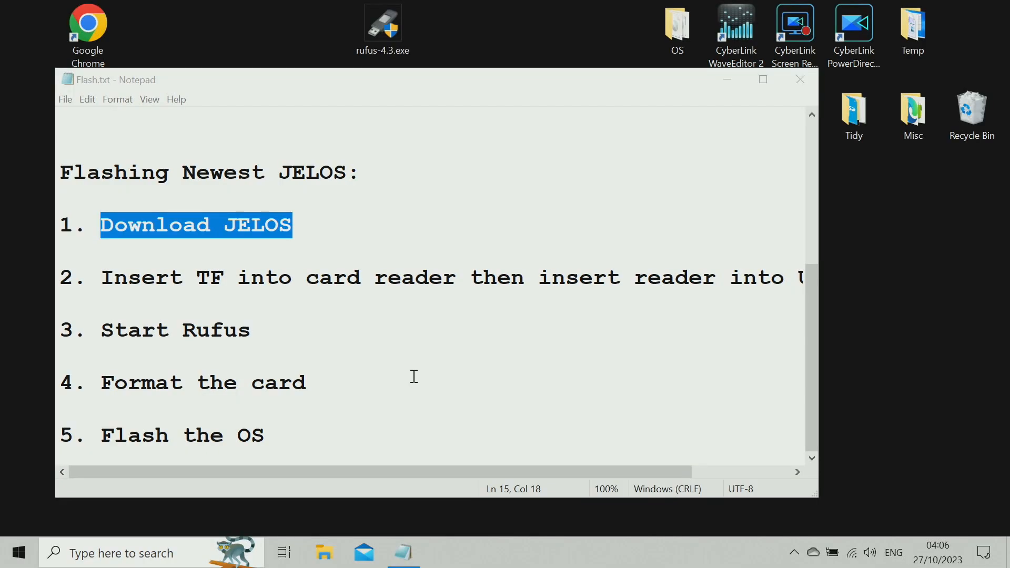
double_click(382, 22)
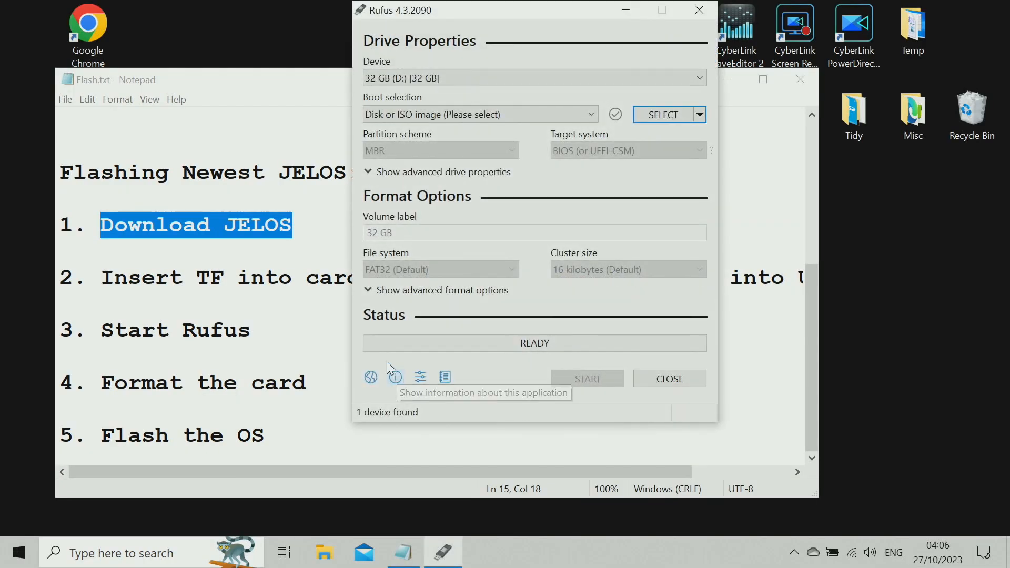
mouse_move(385, 357)
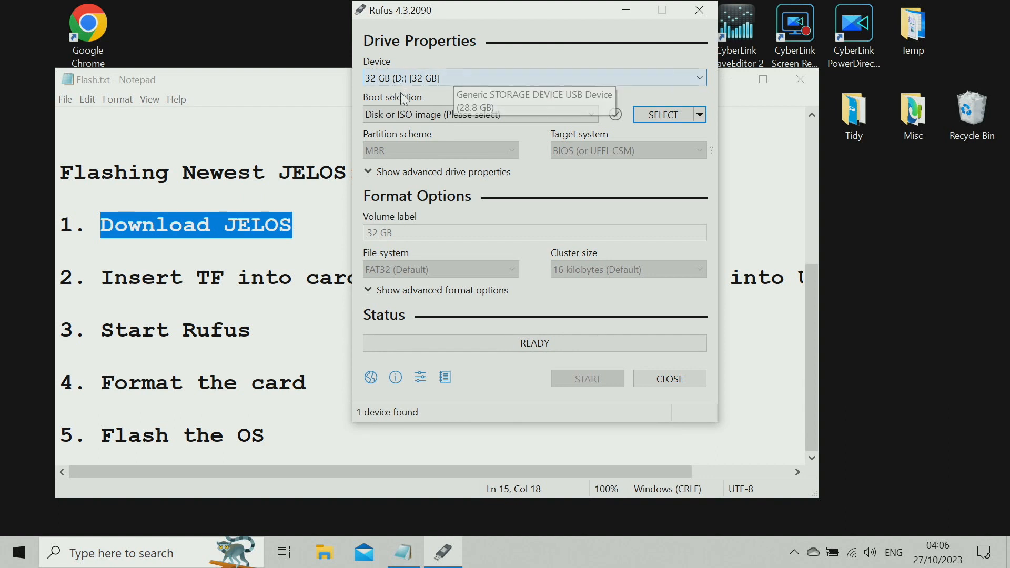
Set the 32 GB card's Boot selection to Non bootable for a plain FAT32 format
click(480, 114)
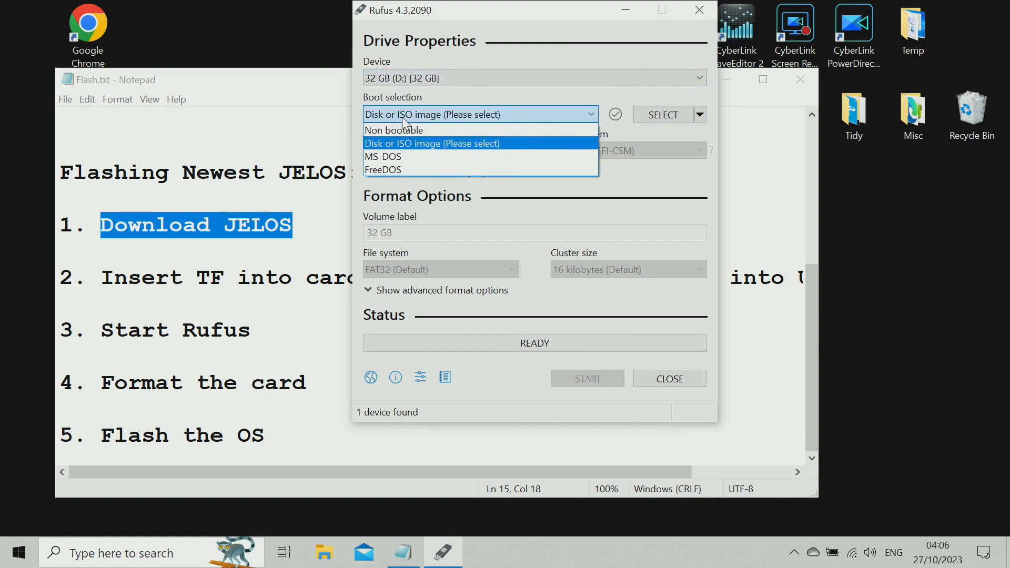
click(393, 129)
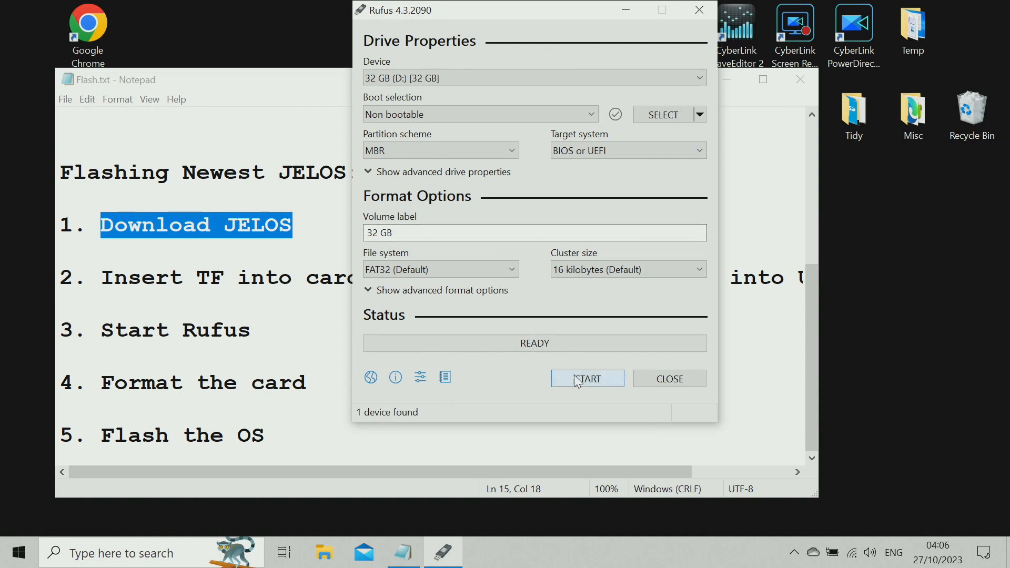
Format the card as FAT32, accepting the data-destruction warning, and dismiss the D: drive window
click(586, 378)
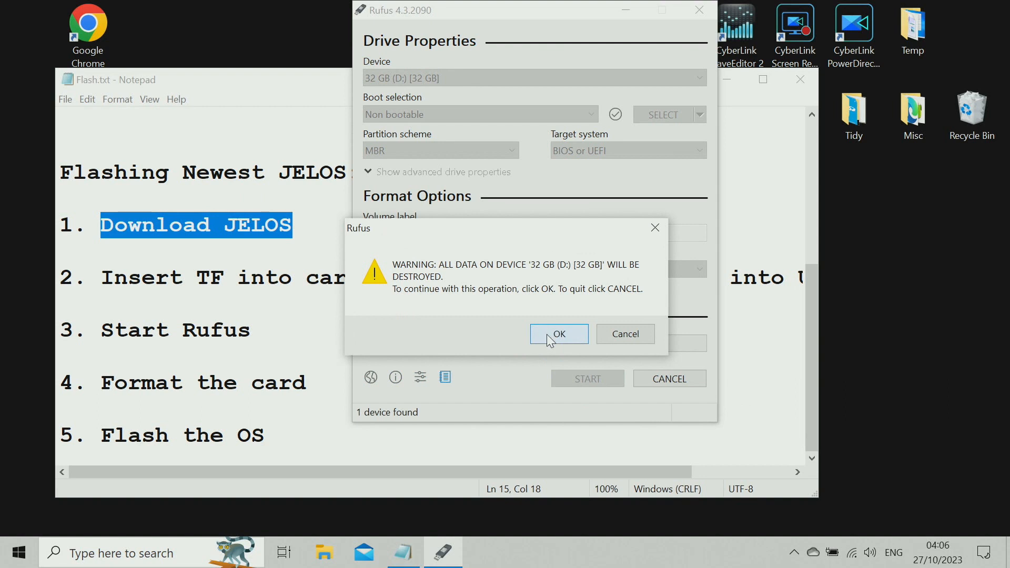
click(557, 333)
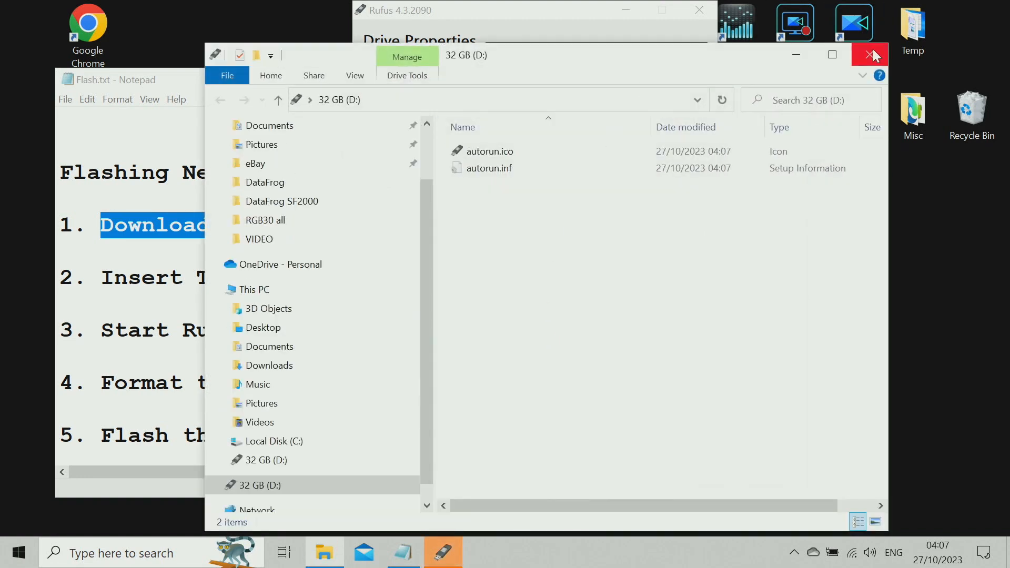
click(868, 54)
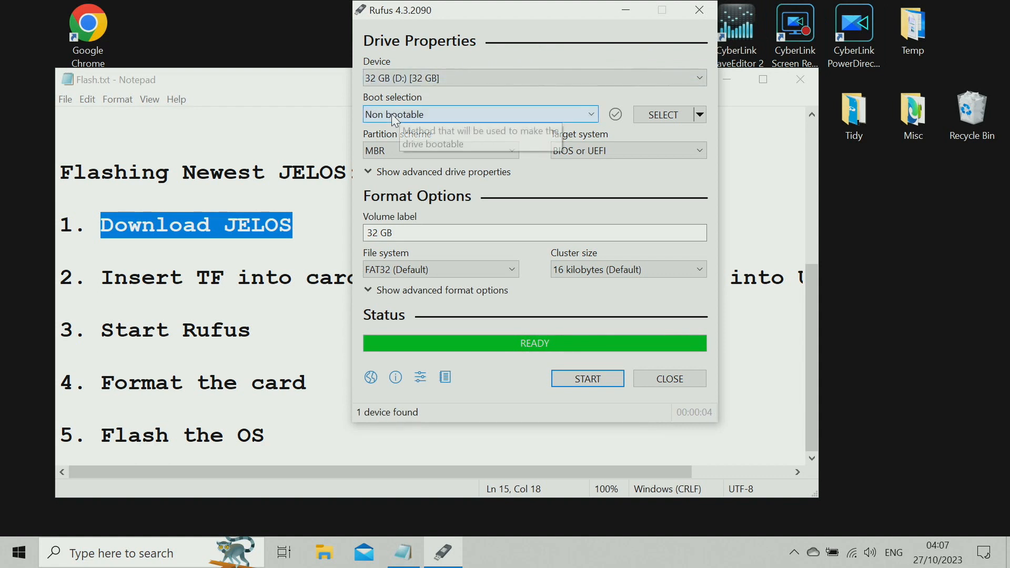
Load JELOS-RK3566.aarch64-20231023.img from Downloads as the disk image boot source
click(477, 114)
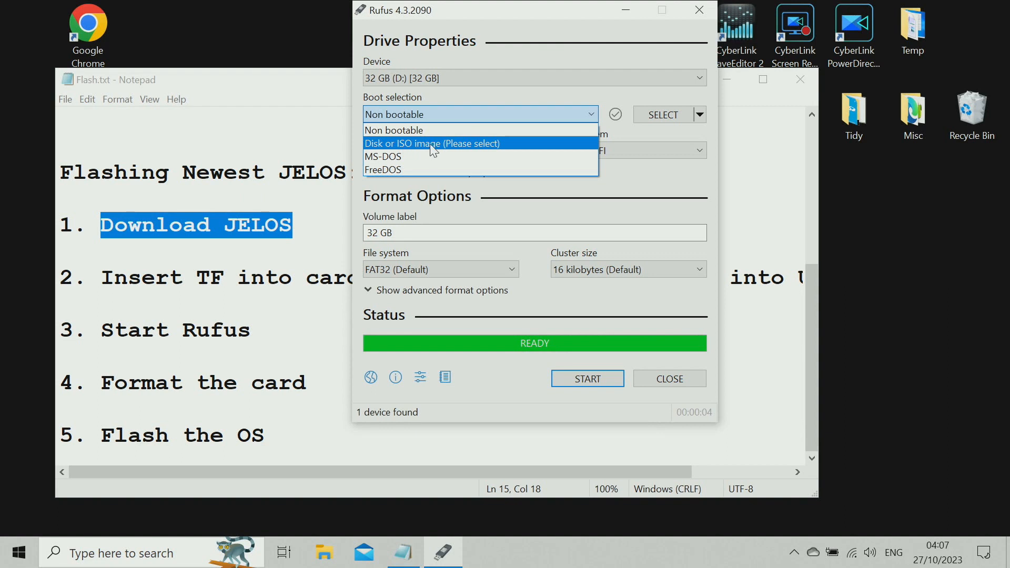
click(433, 143)
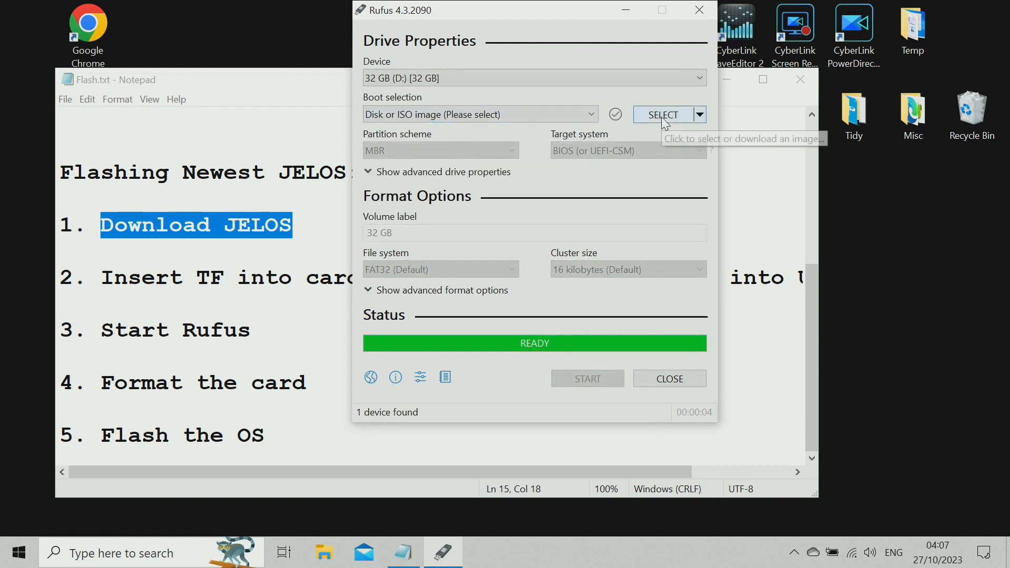
click(662, 113)
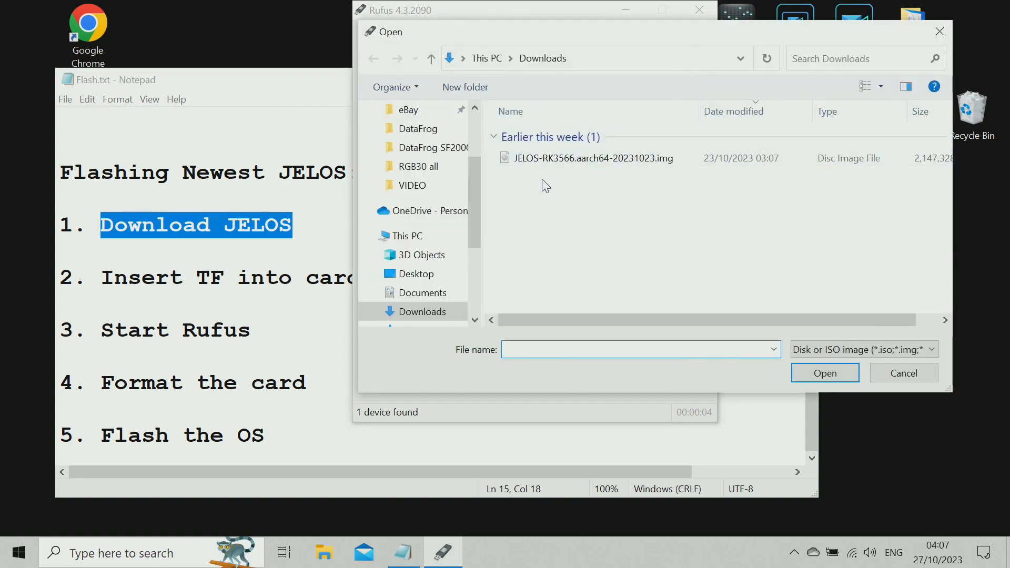
mouse_move(569, 190)
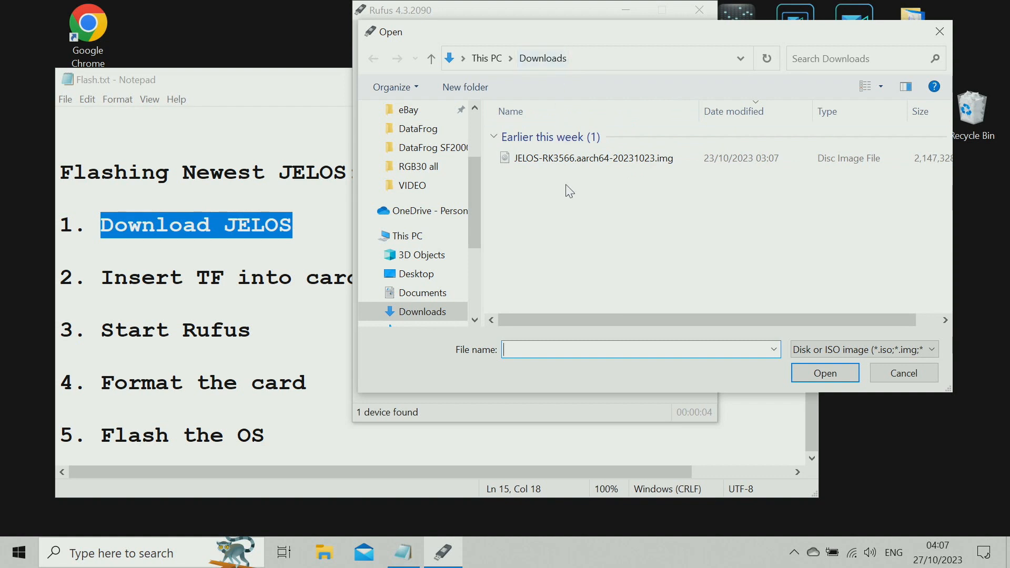
mouse_move(616, 185)
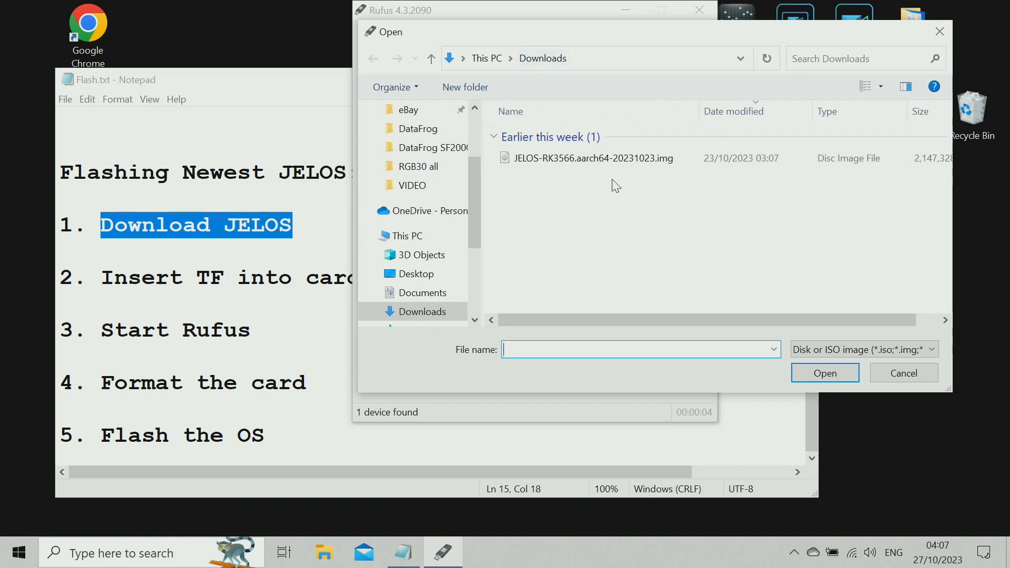
mouse_move(592, 157)
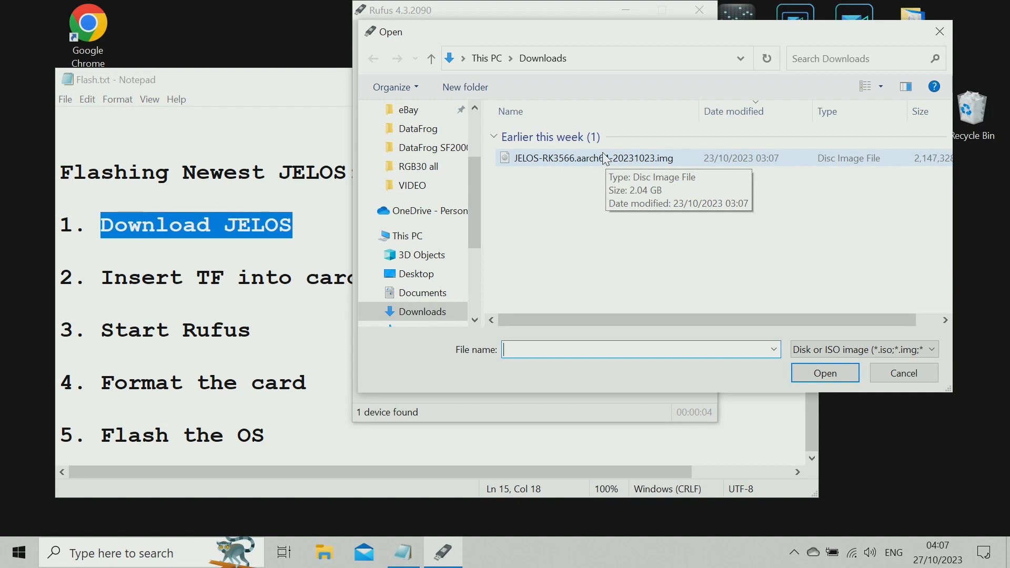
click(592, 158)
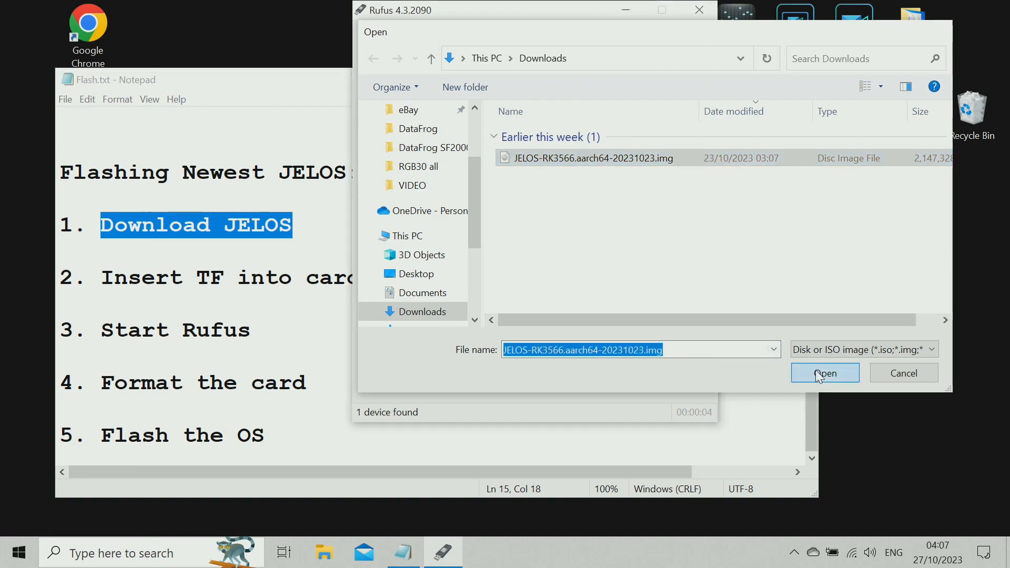
click(824, 373)
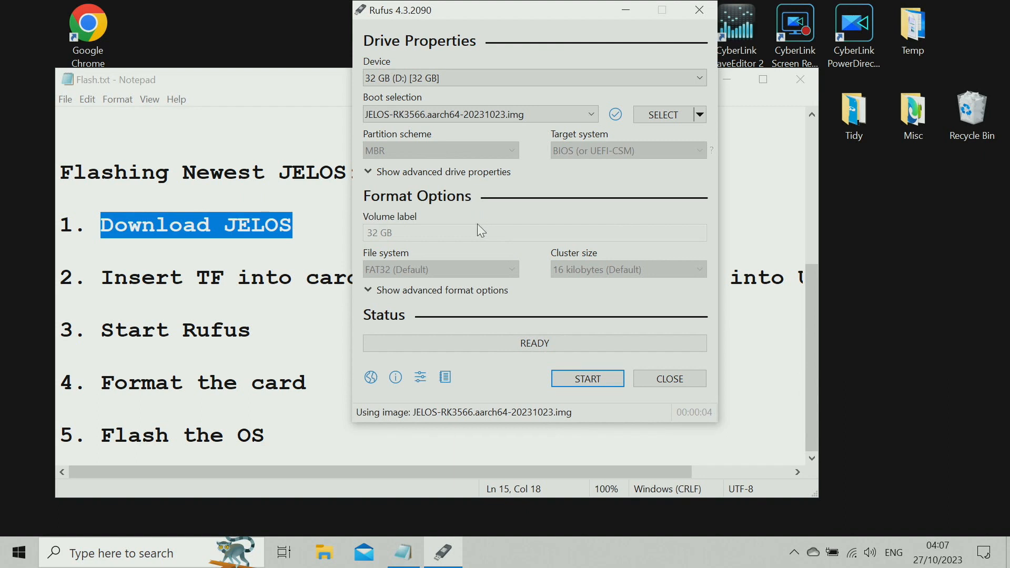
Write the JELOS image to the 32 GB card, accept the warning, and close Rufus once ready
click(533, 78)
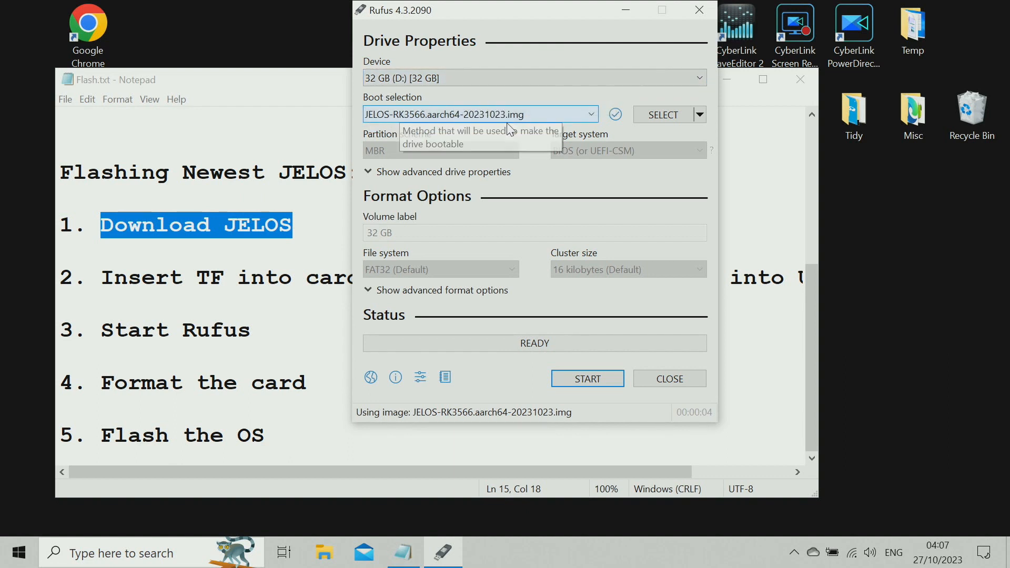
mouse_move(518, 125)
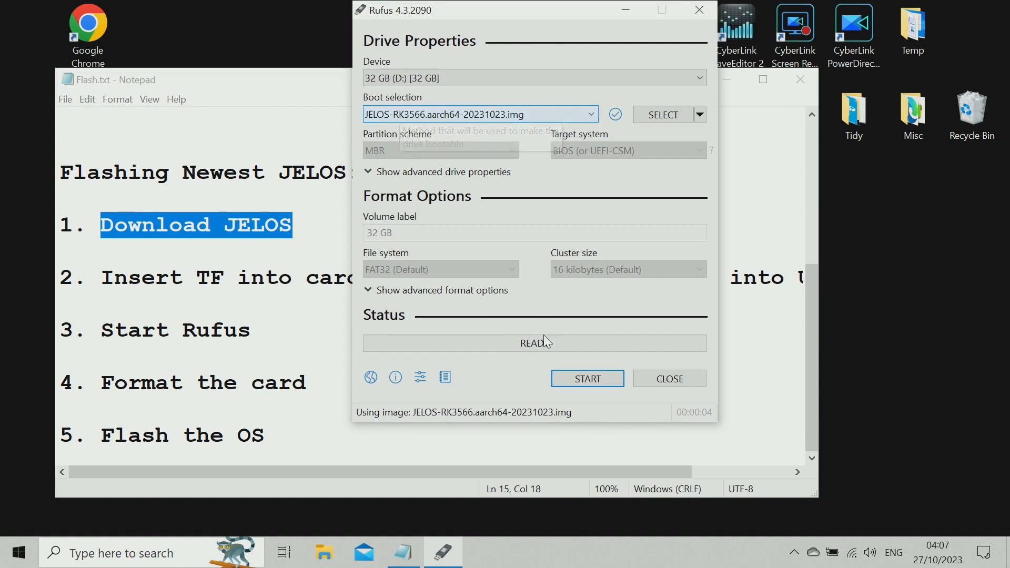
click(586, 378)
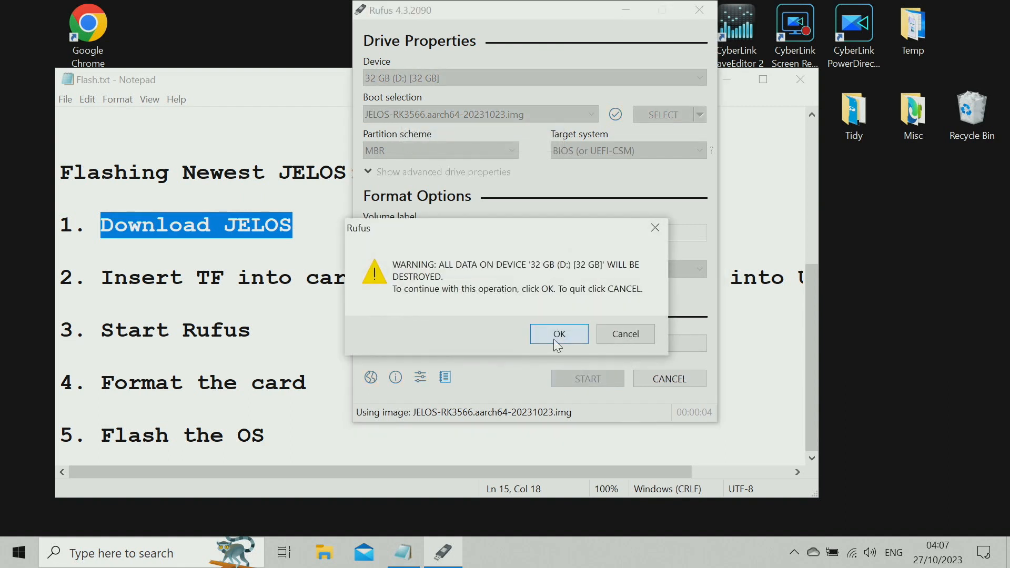
click(557, 333)
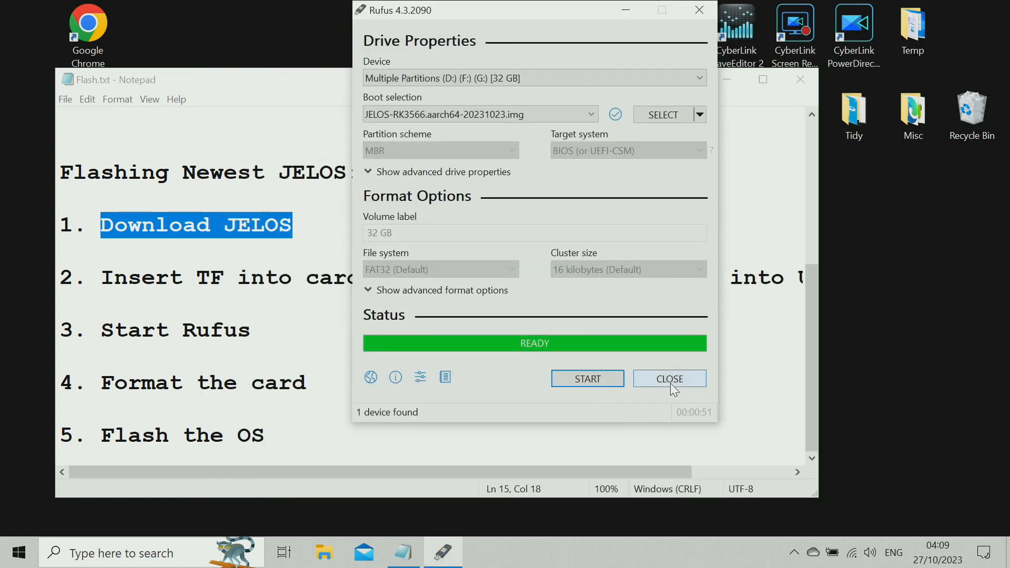
click(669, 377)
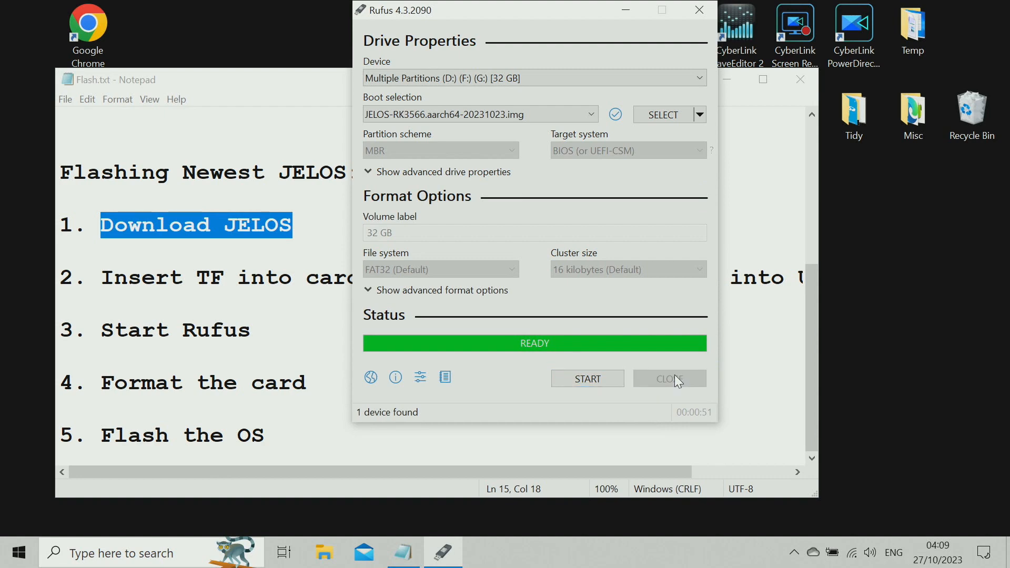
click(669, 378)
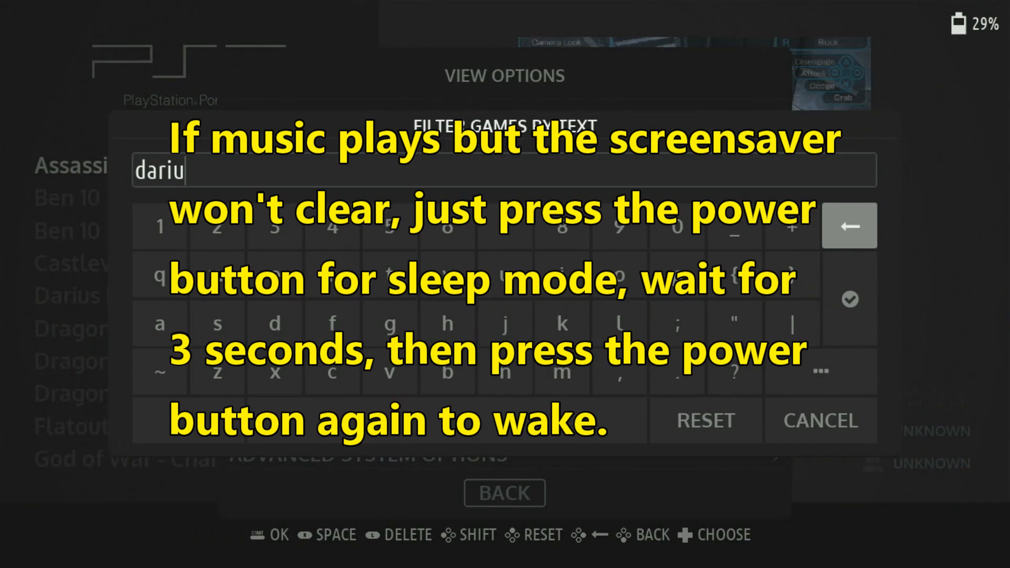
Add the letter q to the games filter so it reads 'dariuq'
click(160, 277)
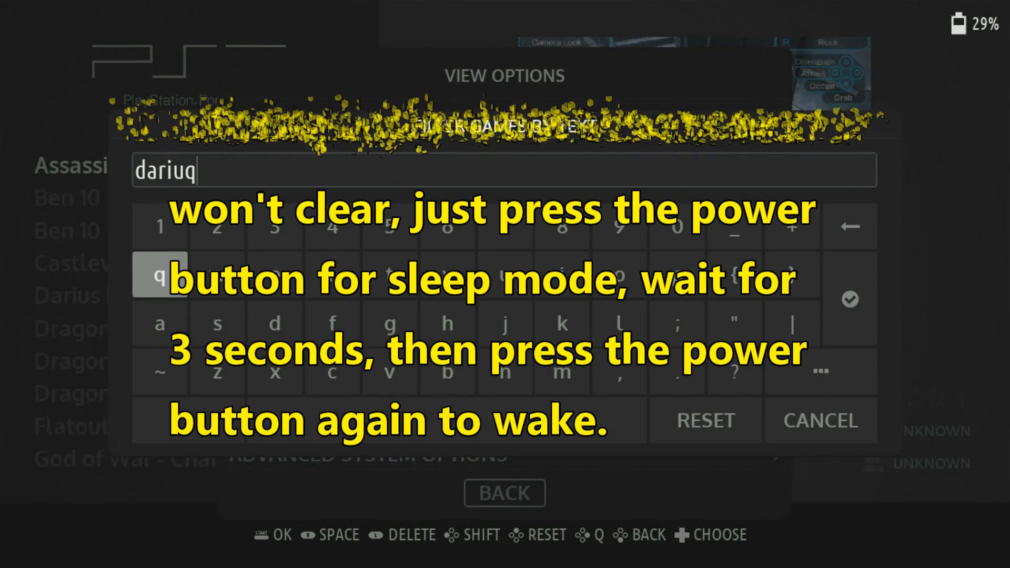